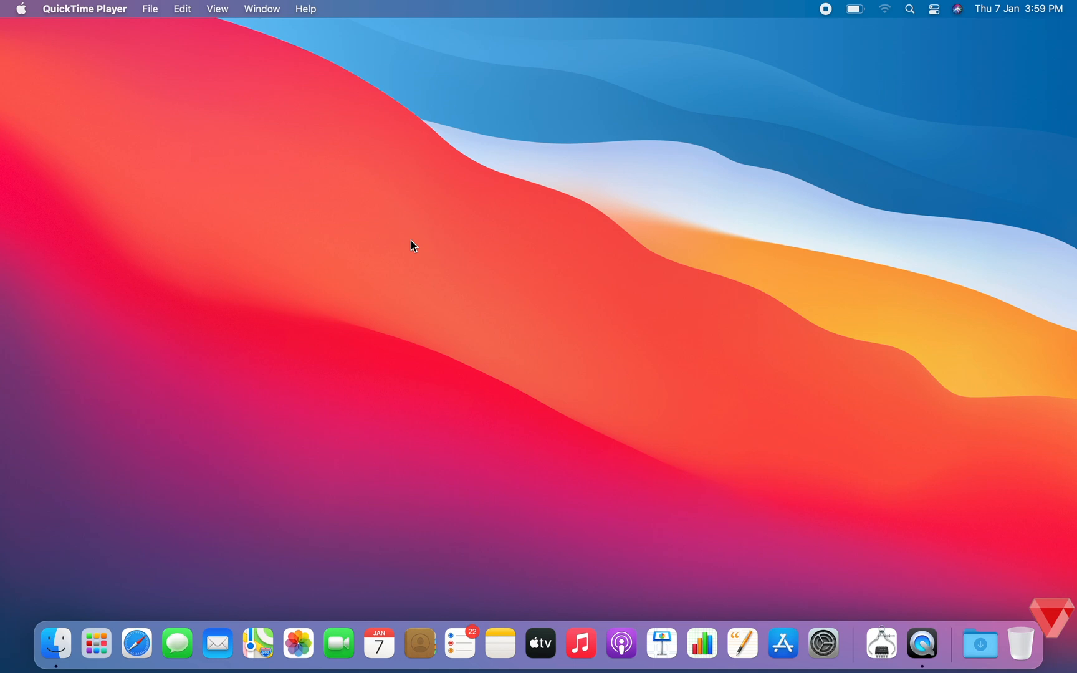
mouse_move(52, 22)
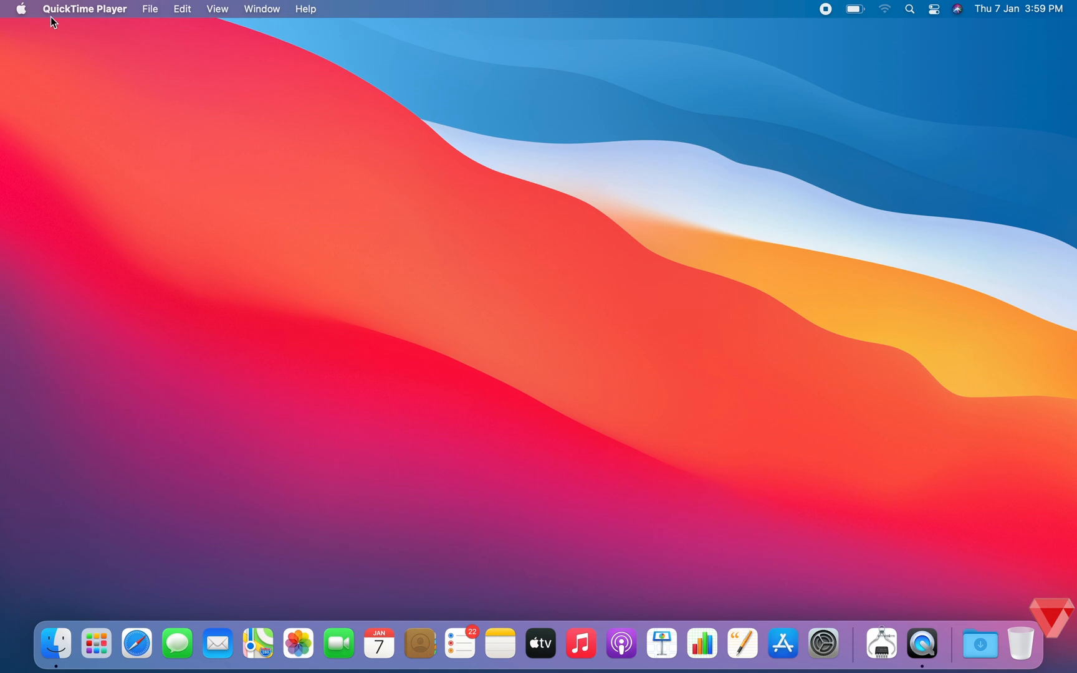
Step: Open About This Mac from the Apple menu to see macOS 11.0.1, M1, 16 GB
left_click(21, 8)
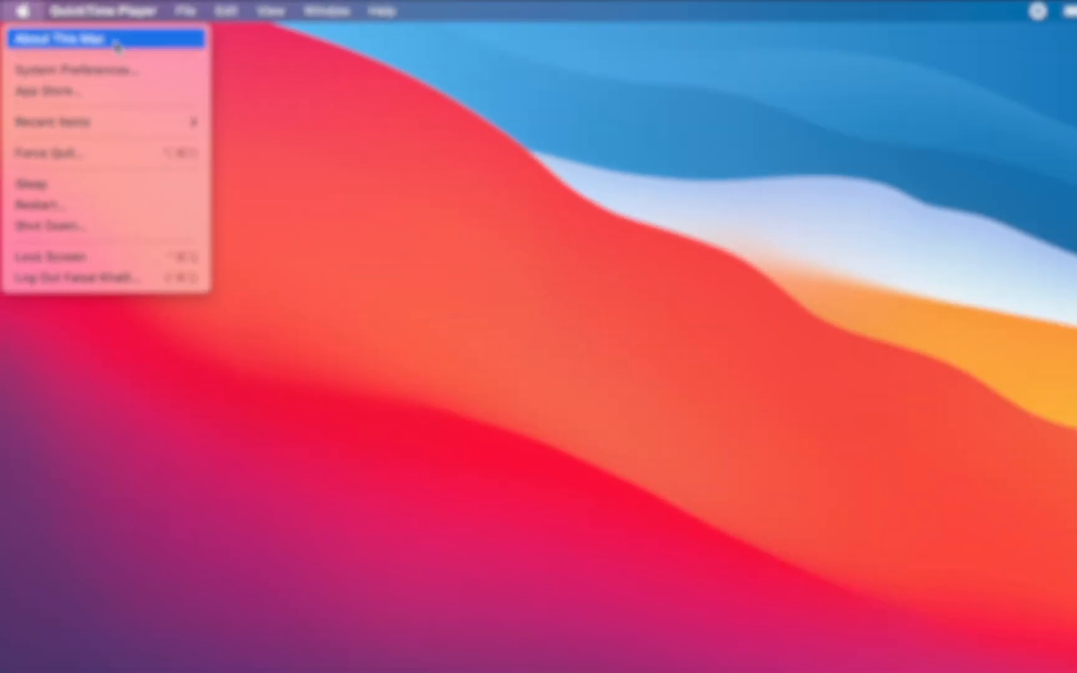
left_click(61, 38)
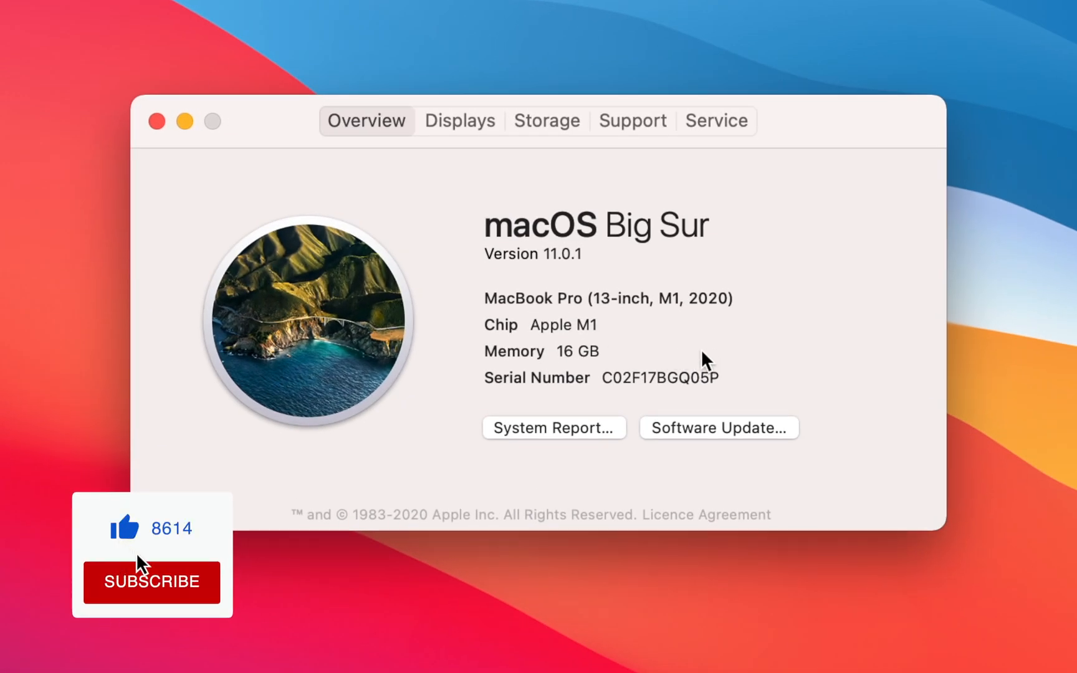
left_click(150, 582)
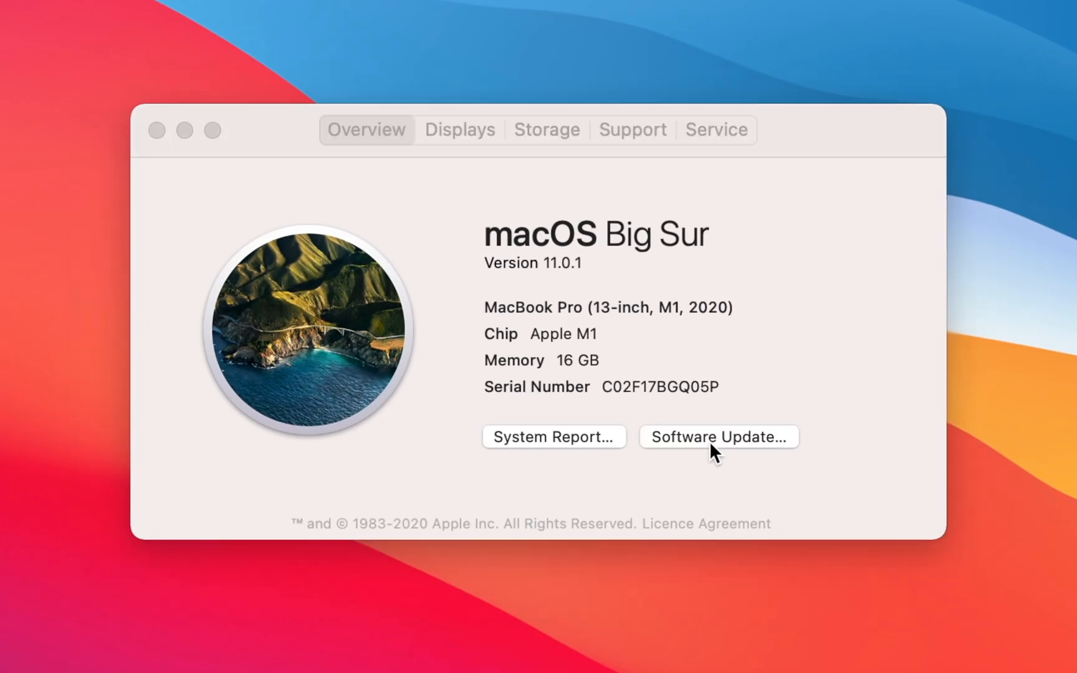
Step: Check for software updates and start installing macOS Big Sur 11.1
left_click(718, 437)
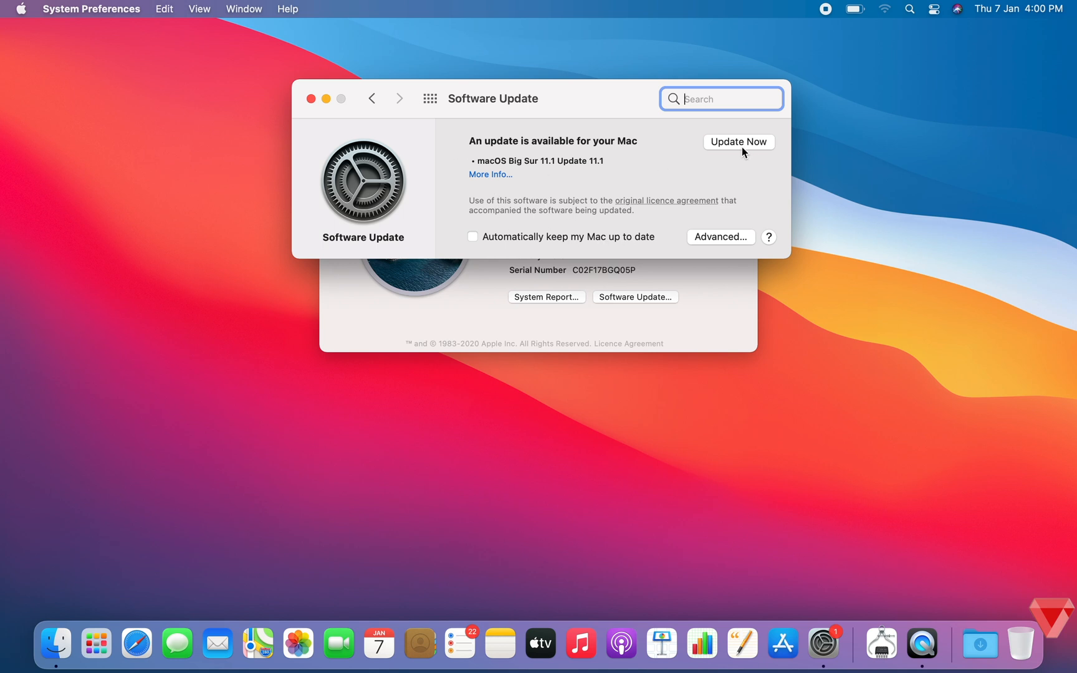
left_click(738, 142)
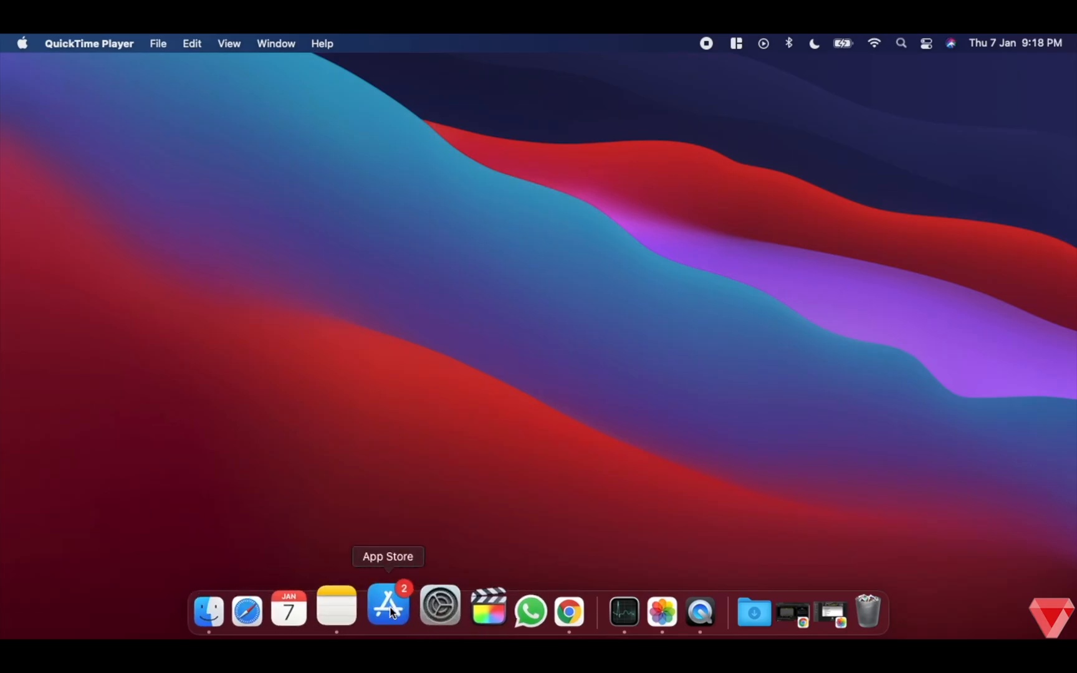
Step: Download Smart Converter and Final Cut Pro from the App Store, then view Magnet's page
left_click(389, 611)
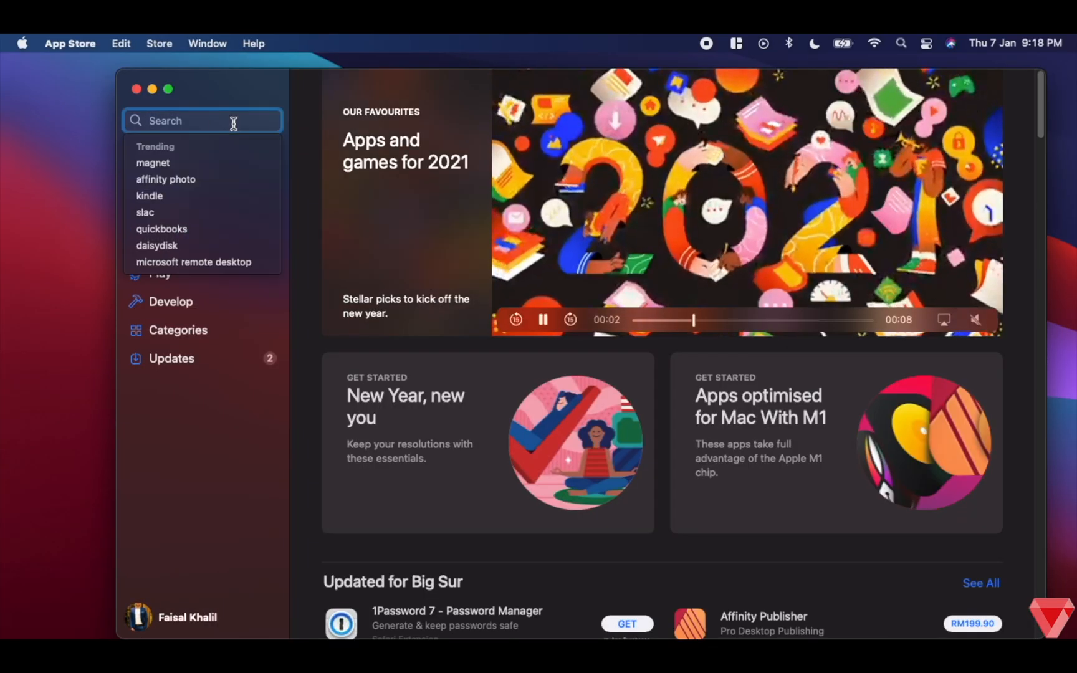
type("smart converter")
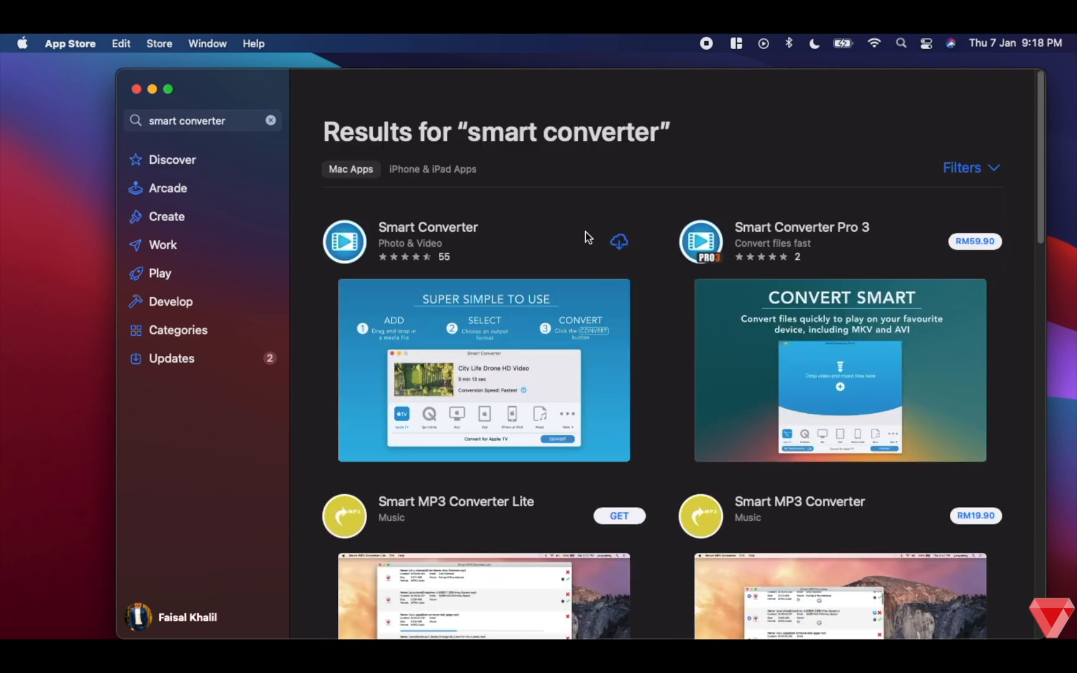
left_click(427, 227)
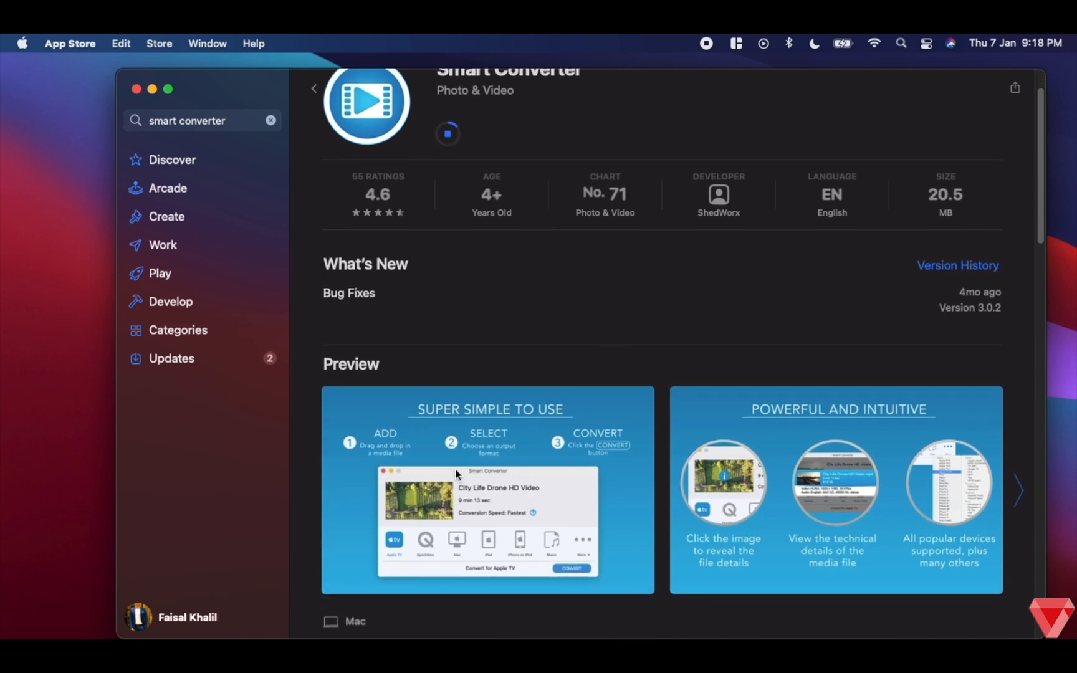
left_click(1019, 490)
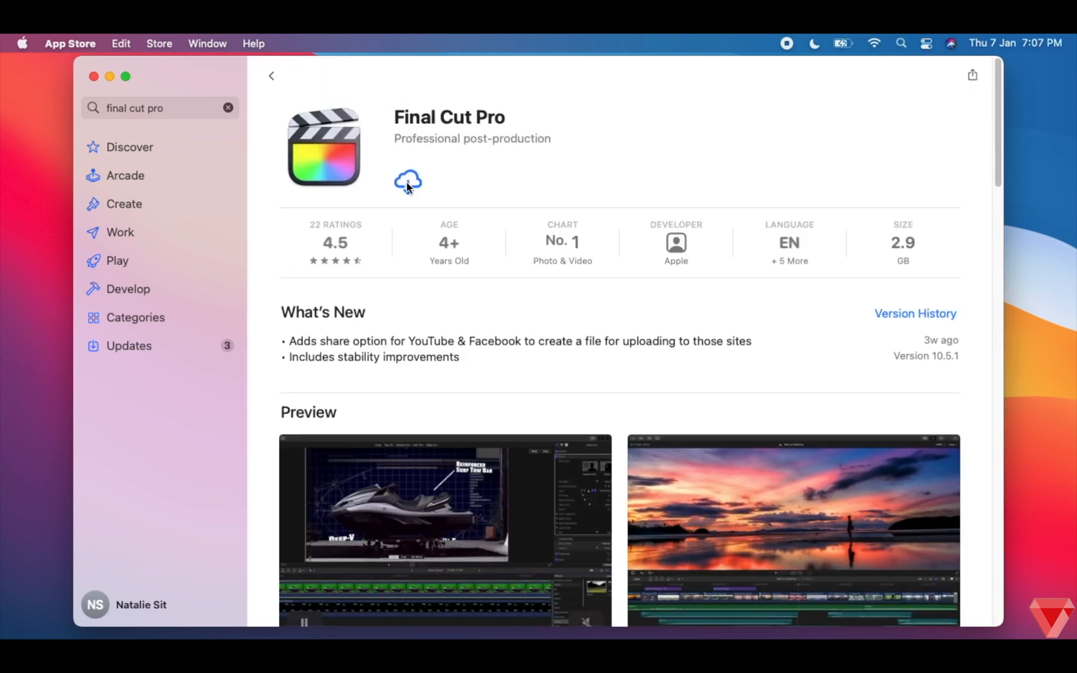
left_click(407, 181)
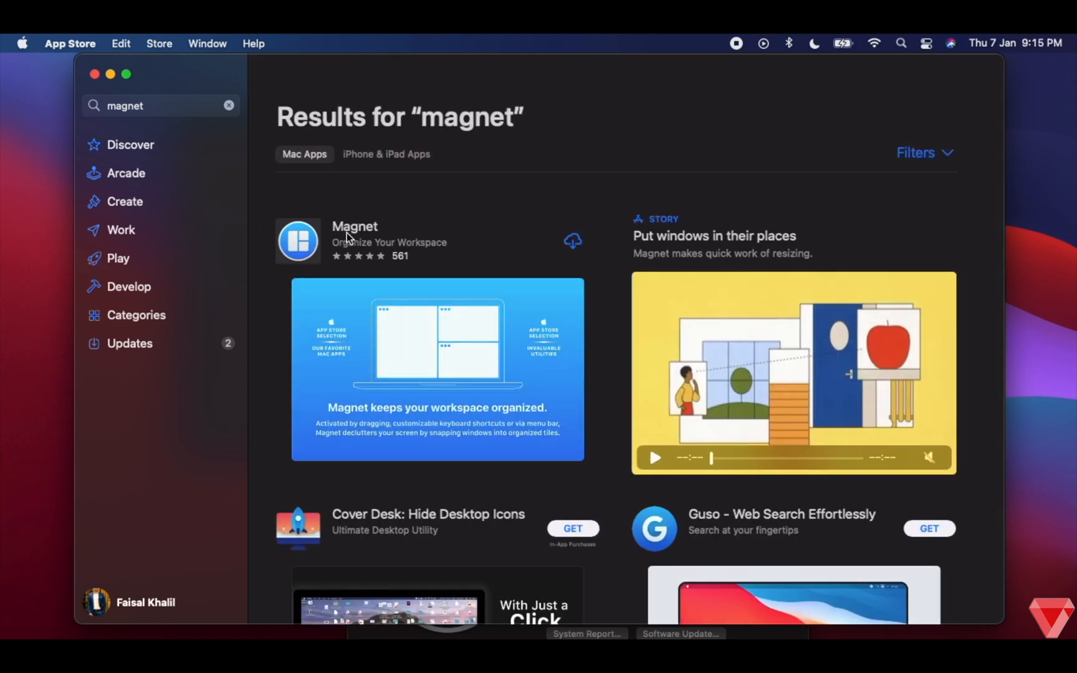
left_click(355, 234)
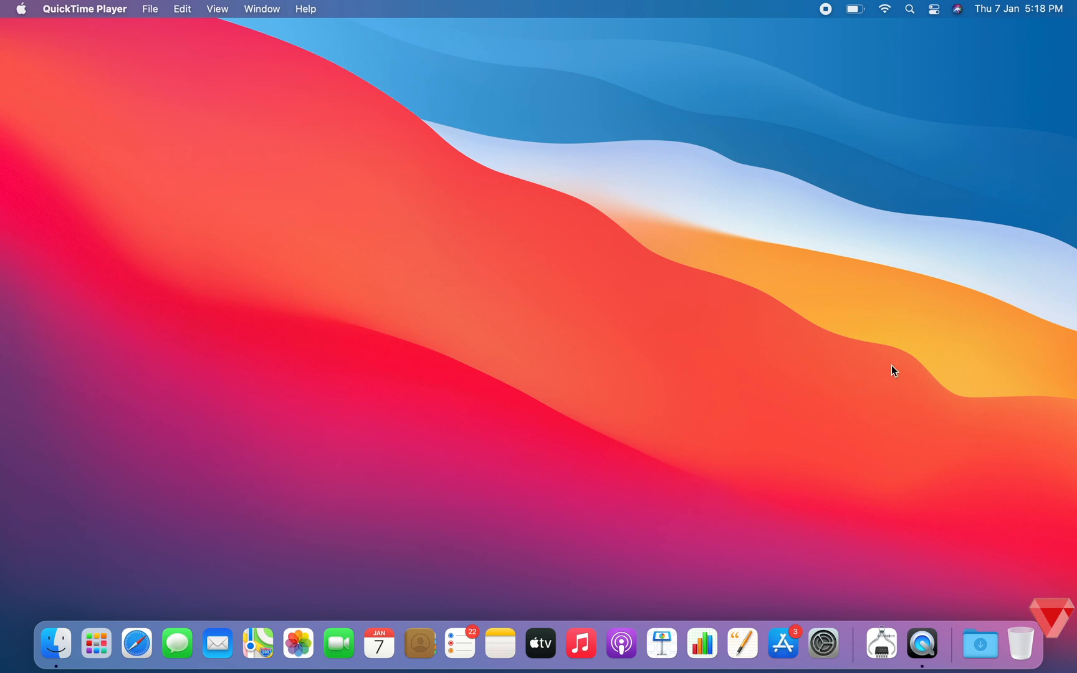
mouse_move(940, 594)
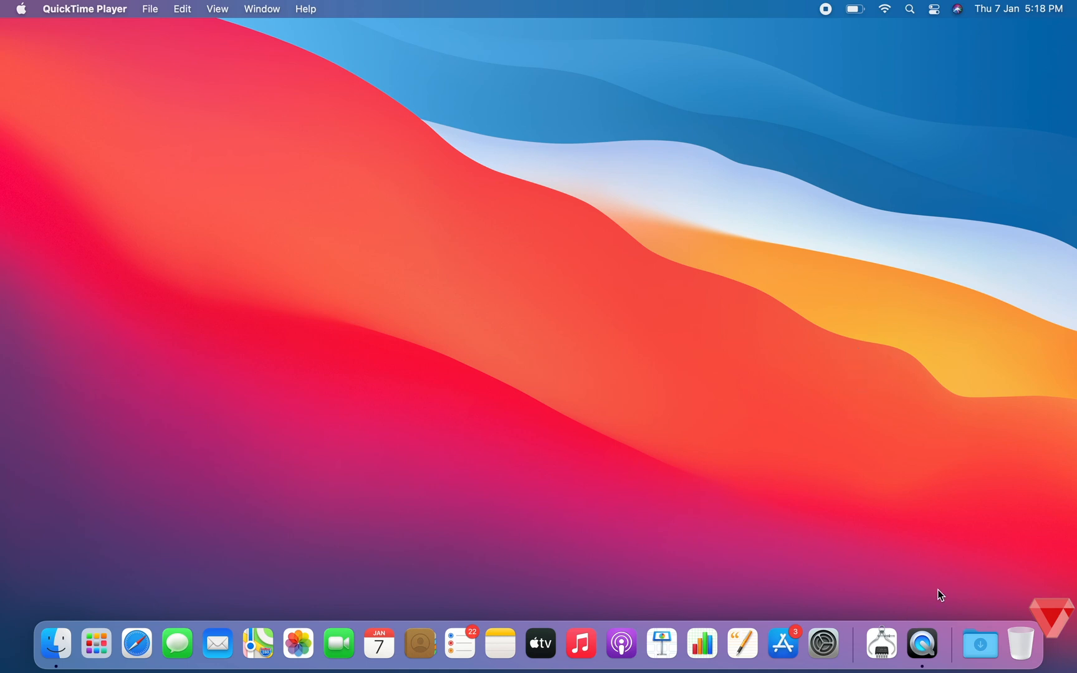
mouse_move(878, 413)
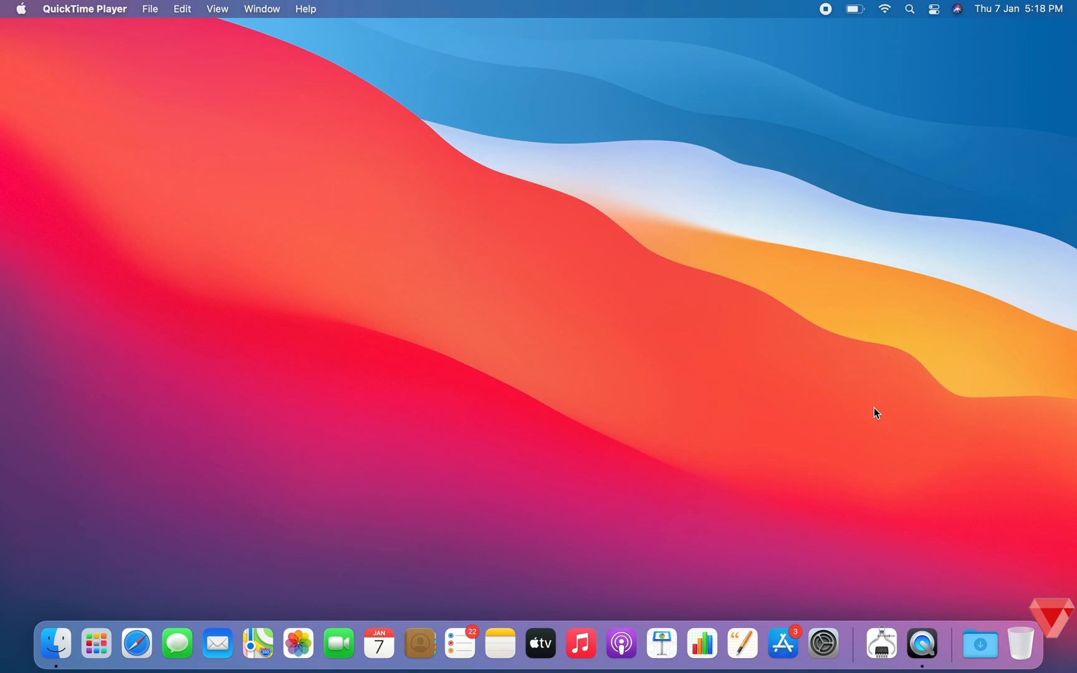
mouse_move(660, 644)
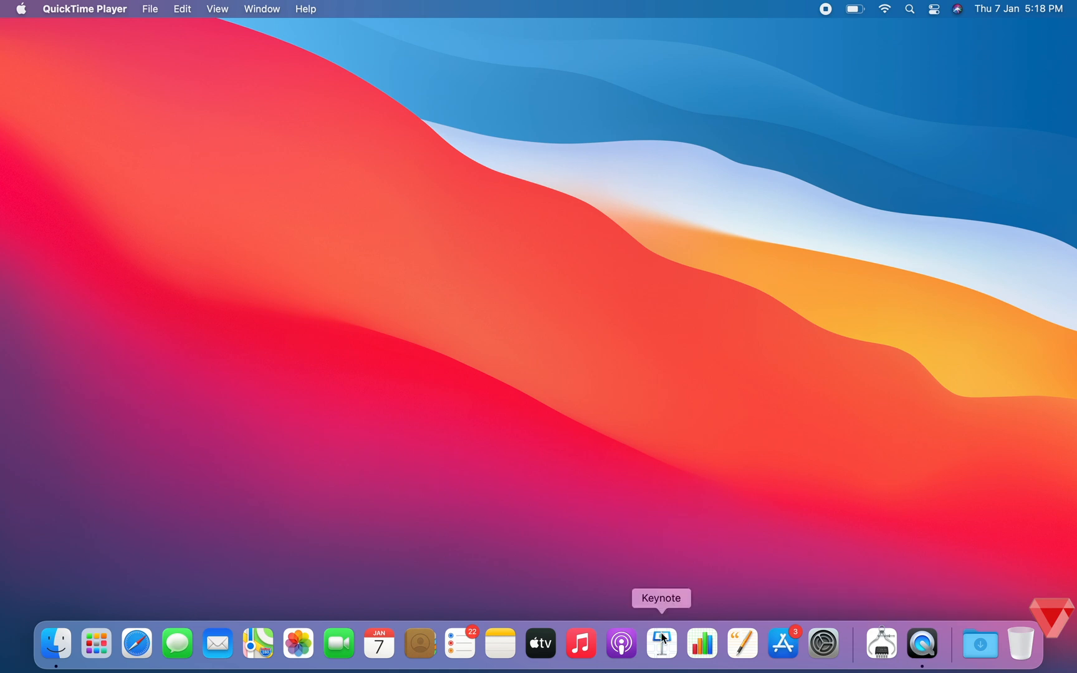
mouse_move(297, 643)
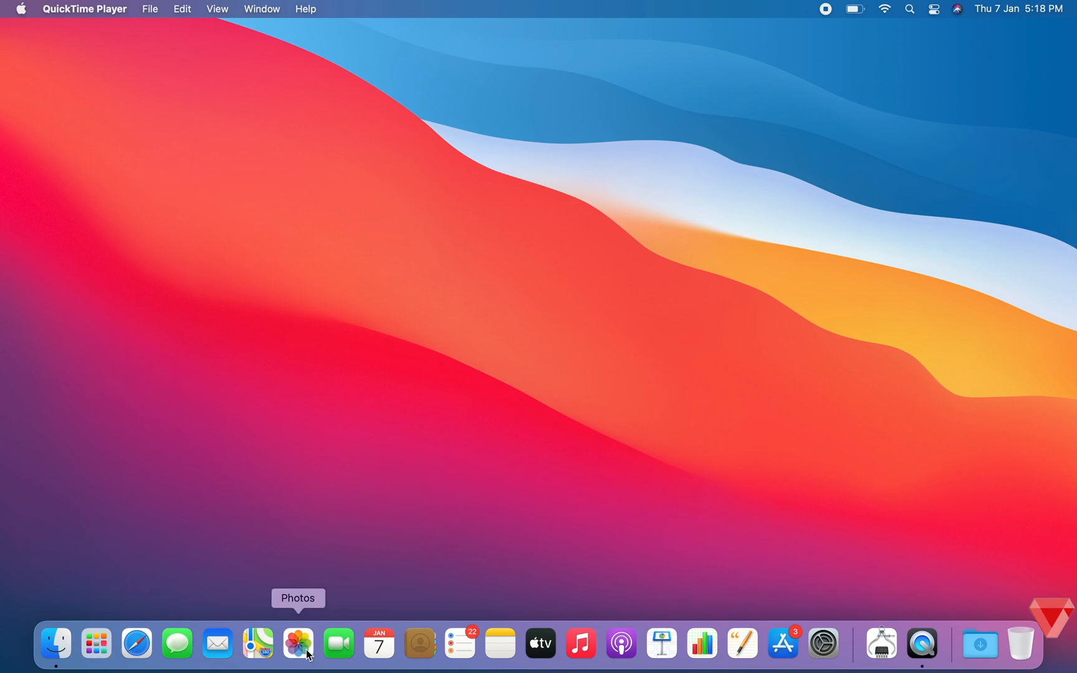
mouse_move(743, 644)
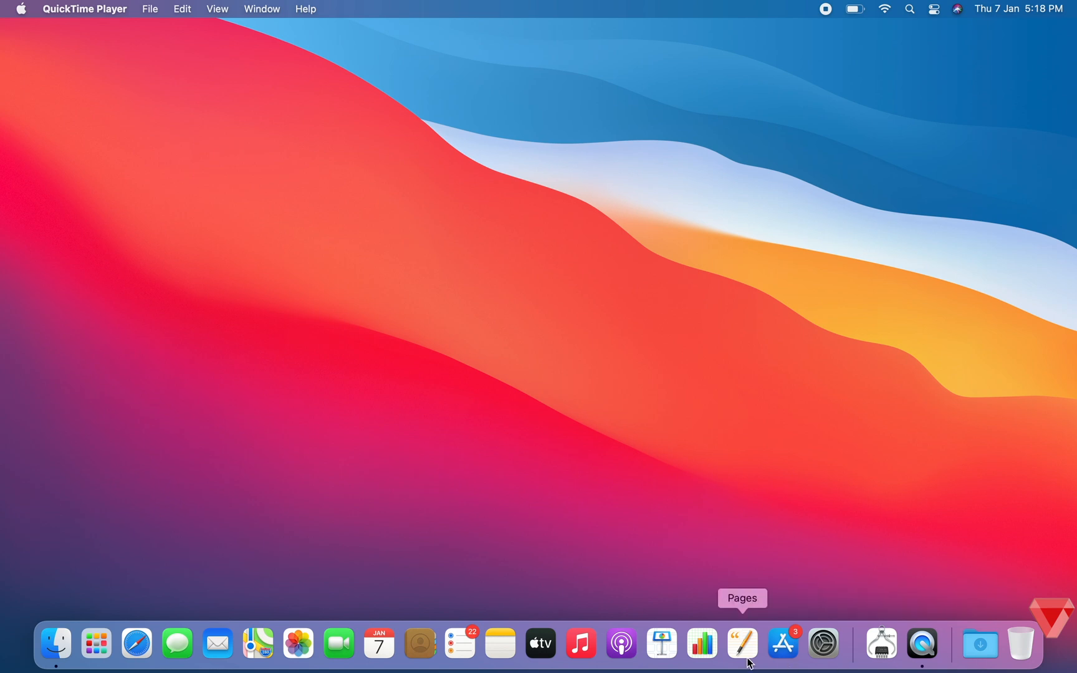
mouse_move(95, 643)
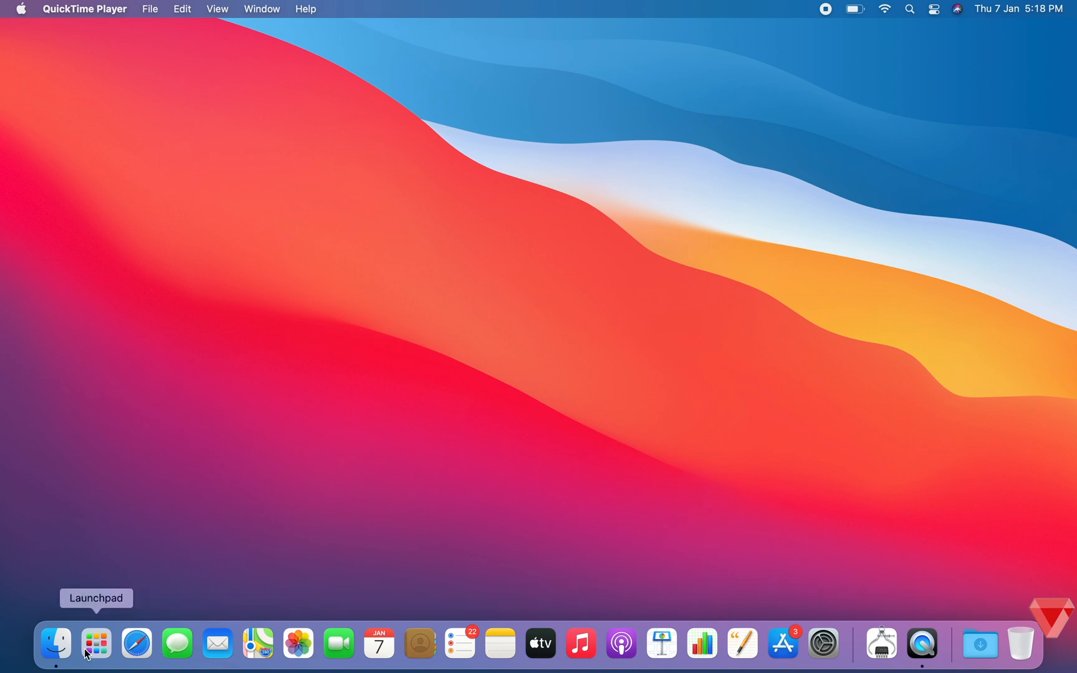
mouse_move(297, 644)
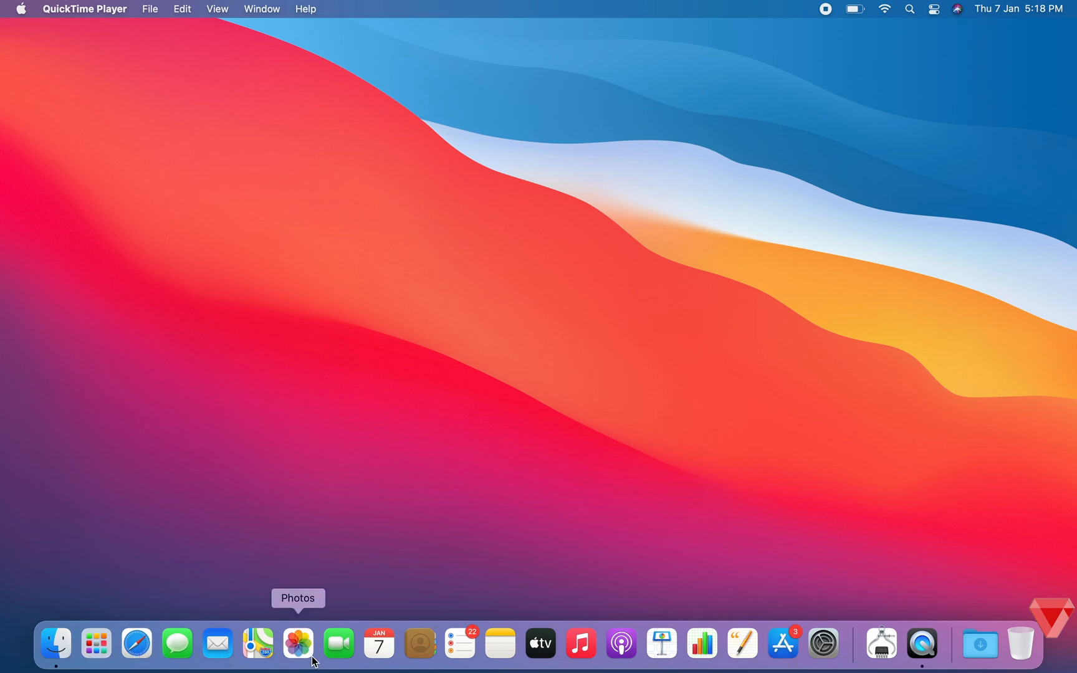
mouse_move(922, 645)
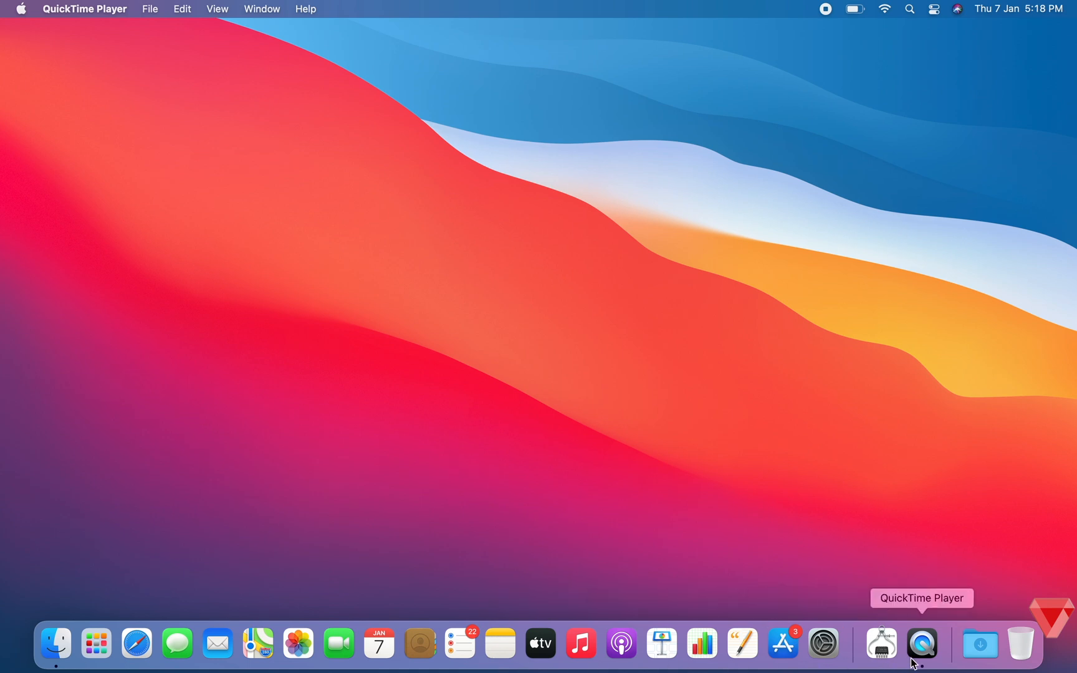
mouse_move(378, 644)
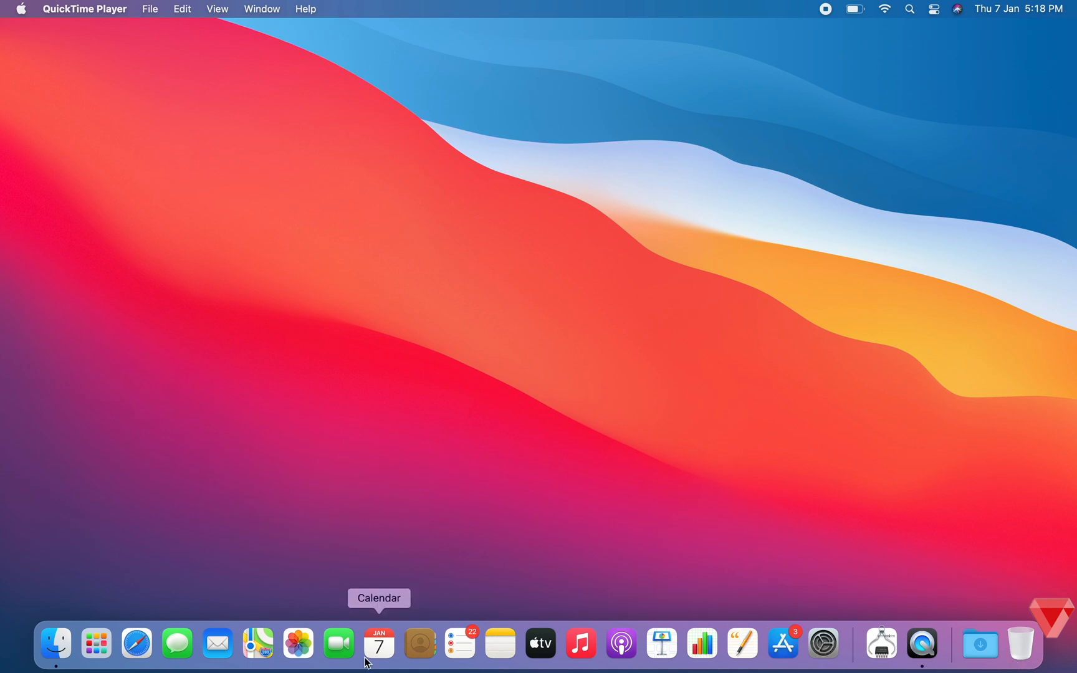
mouse_move(136, 645)
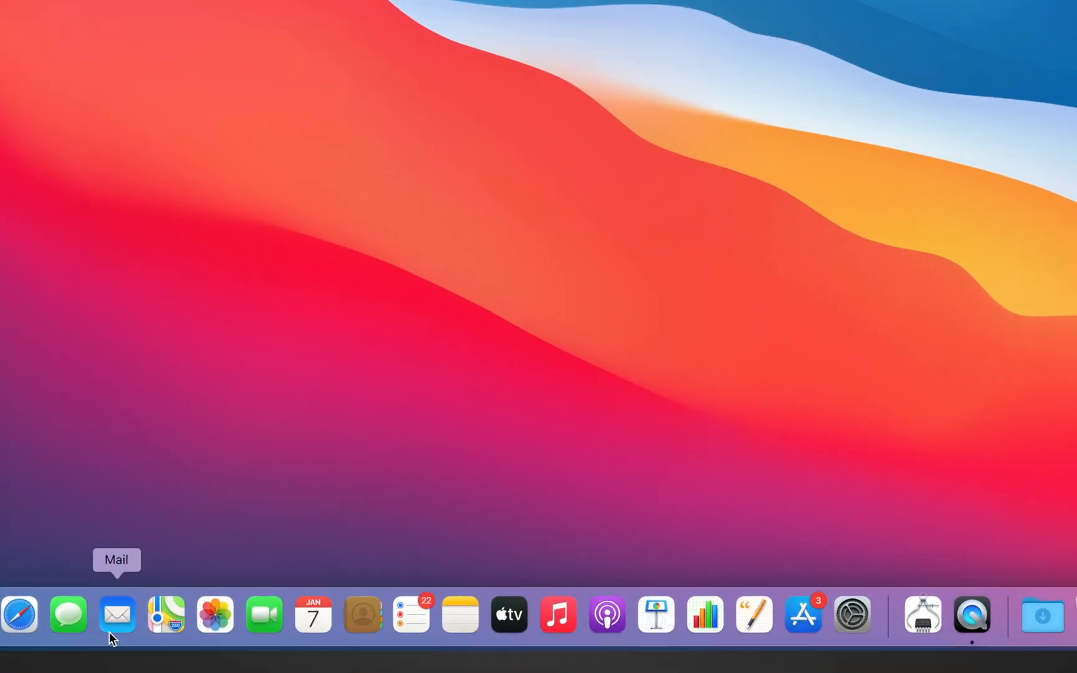
mouse_move(128, 603)
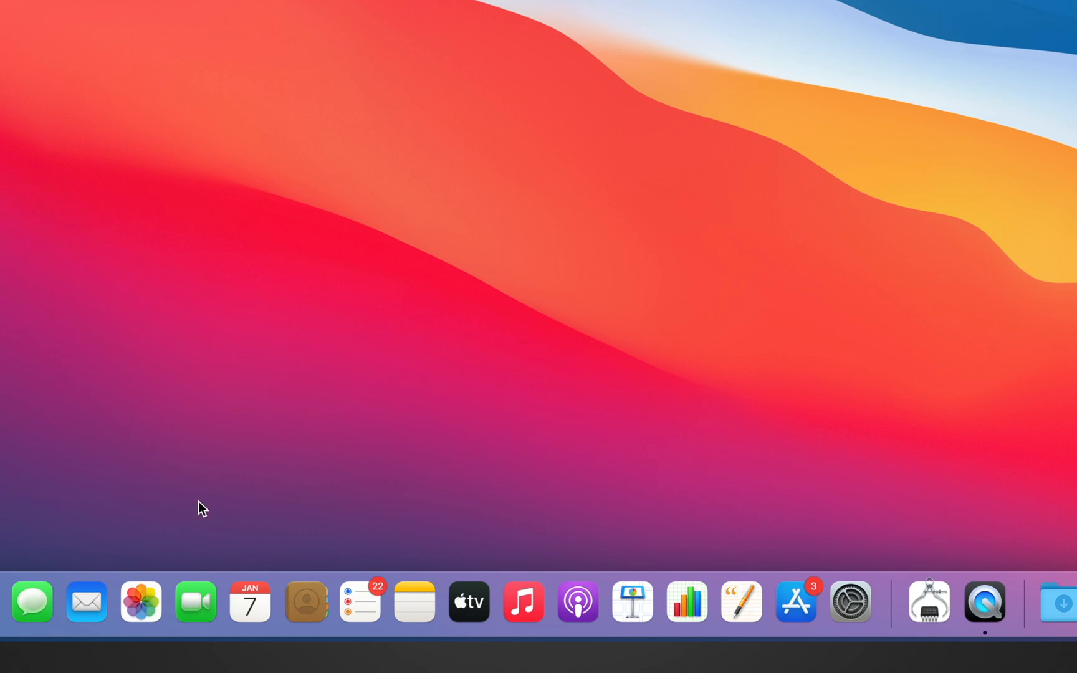
mouse_move(382, 601)
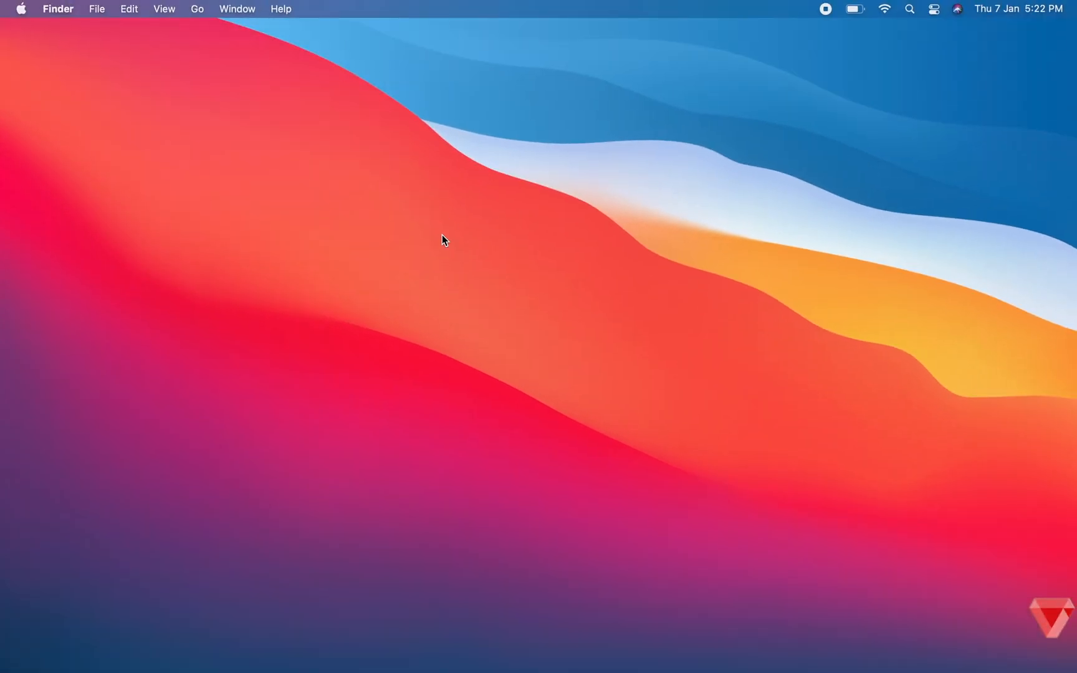
mouse_move(452, 238)
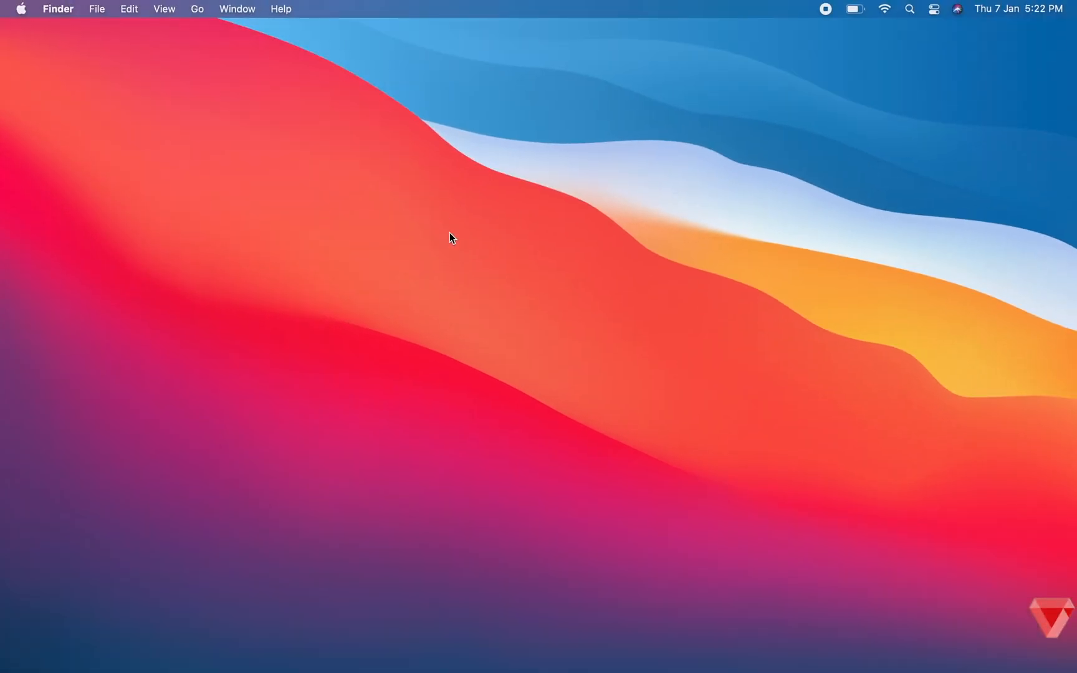
Step: Search Spotlight for 'tv' and 'calendar'
key("cmd+space")
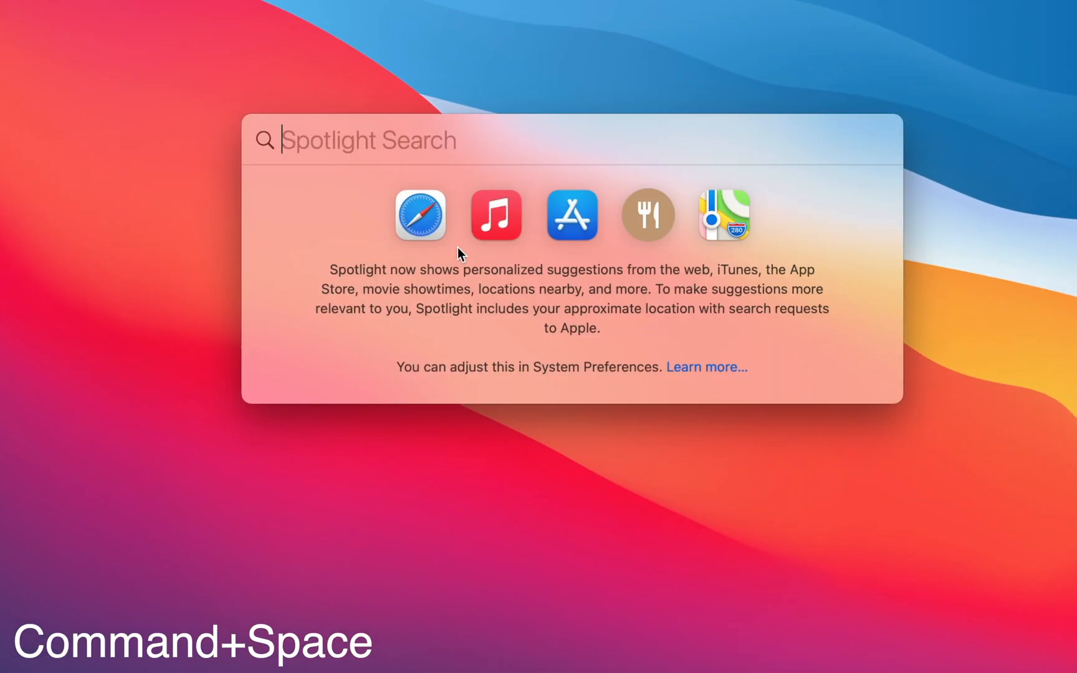
type("tv")
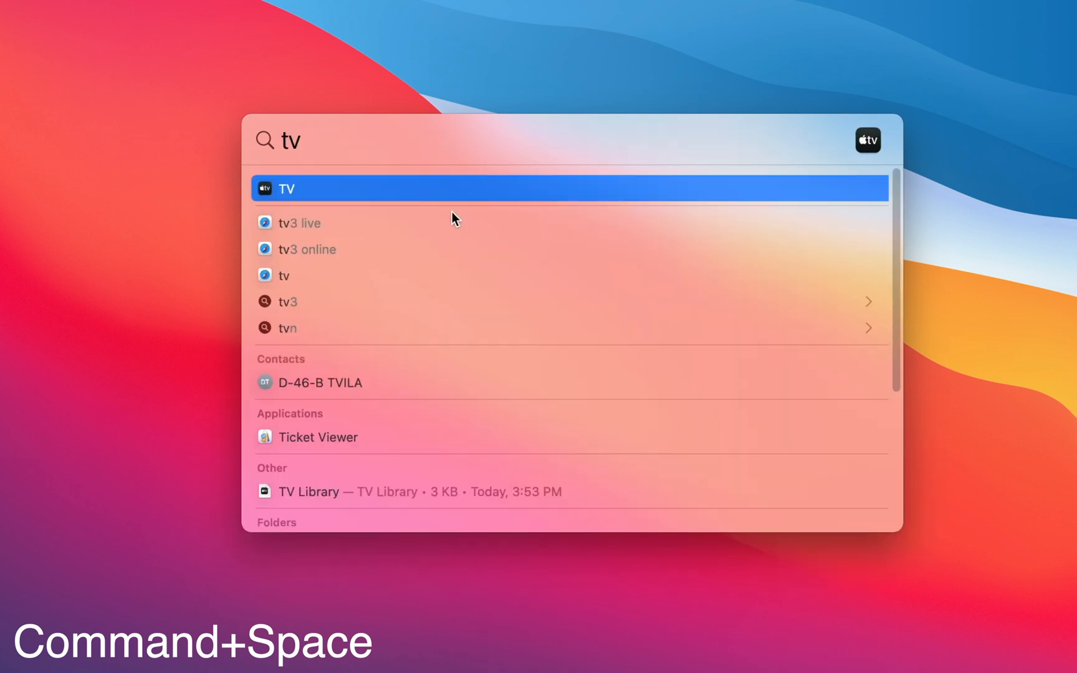
type("calendar")
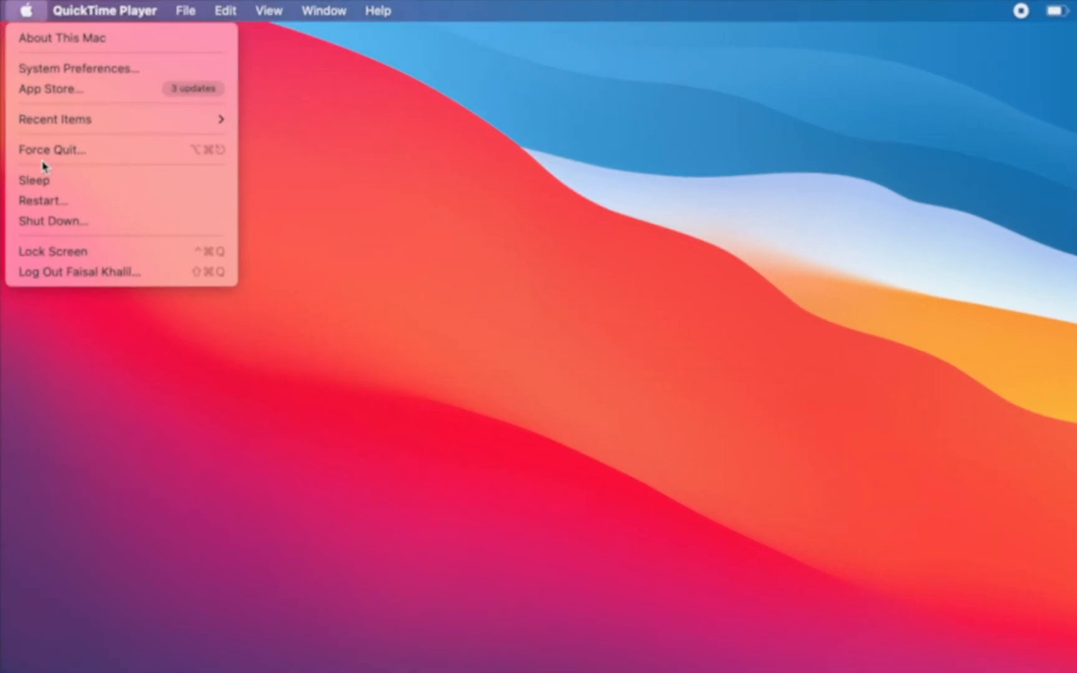
mouse_move(121, 67)
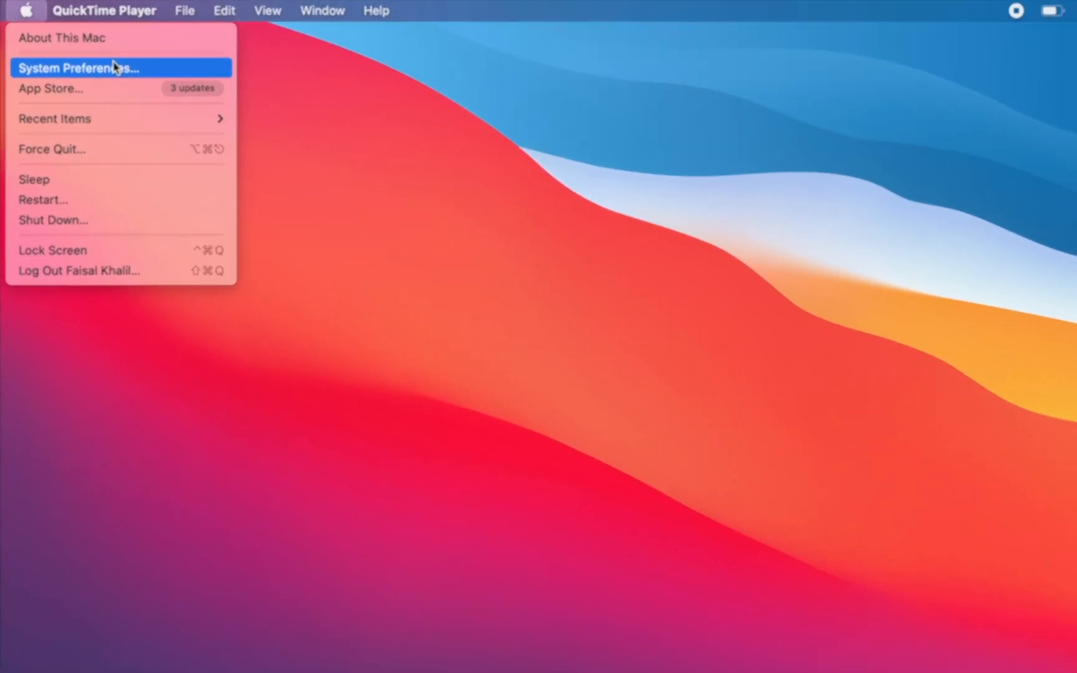
Step: Resize the Dock, adjust magnification, and try the Dock on the left and right edges
left_click(81, 68)
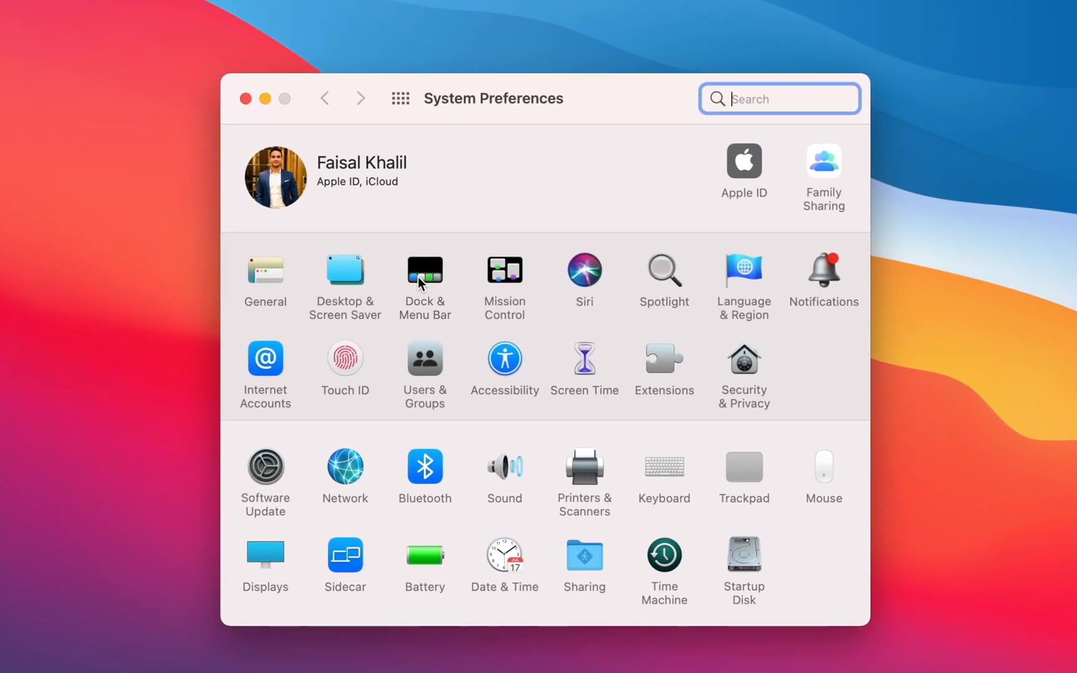
left_click(425, 270)
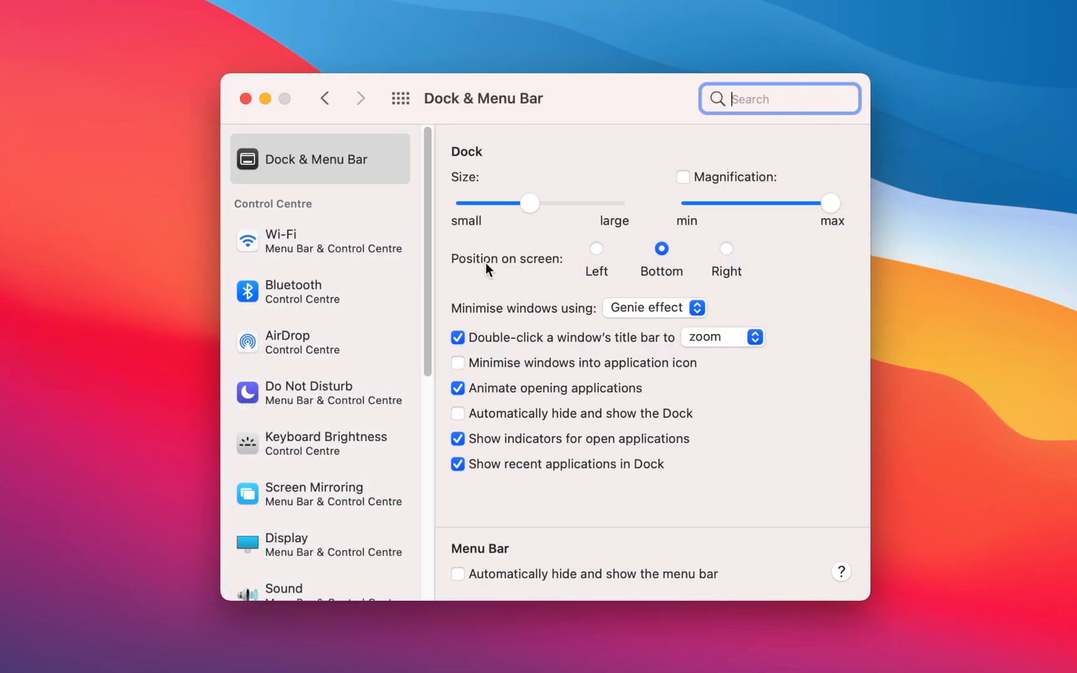
mouse_move(506, 460)
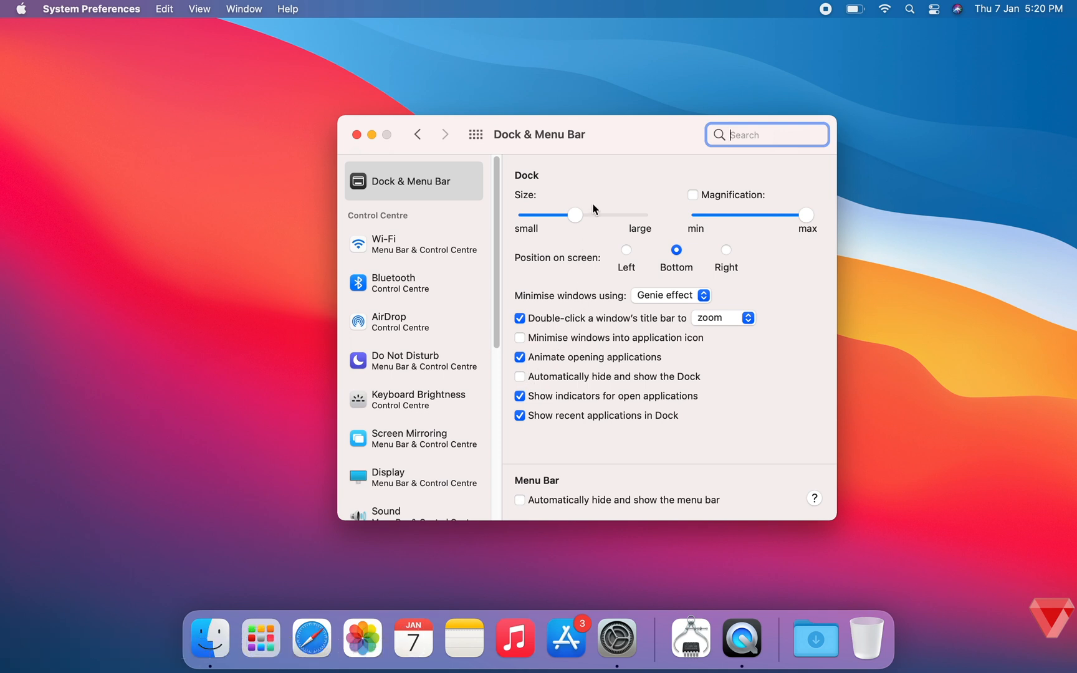
left_click_drag(576, 215, 568, 214)
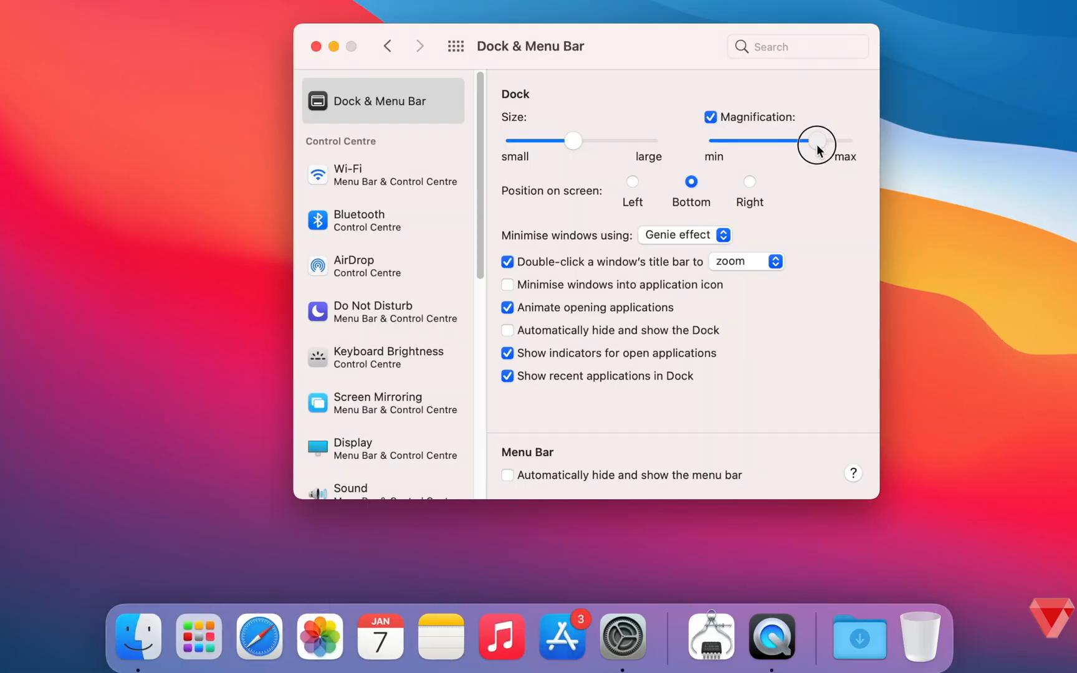
left_click_drag(817, 141, 813, 141)
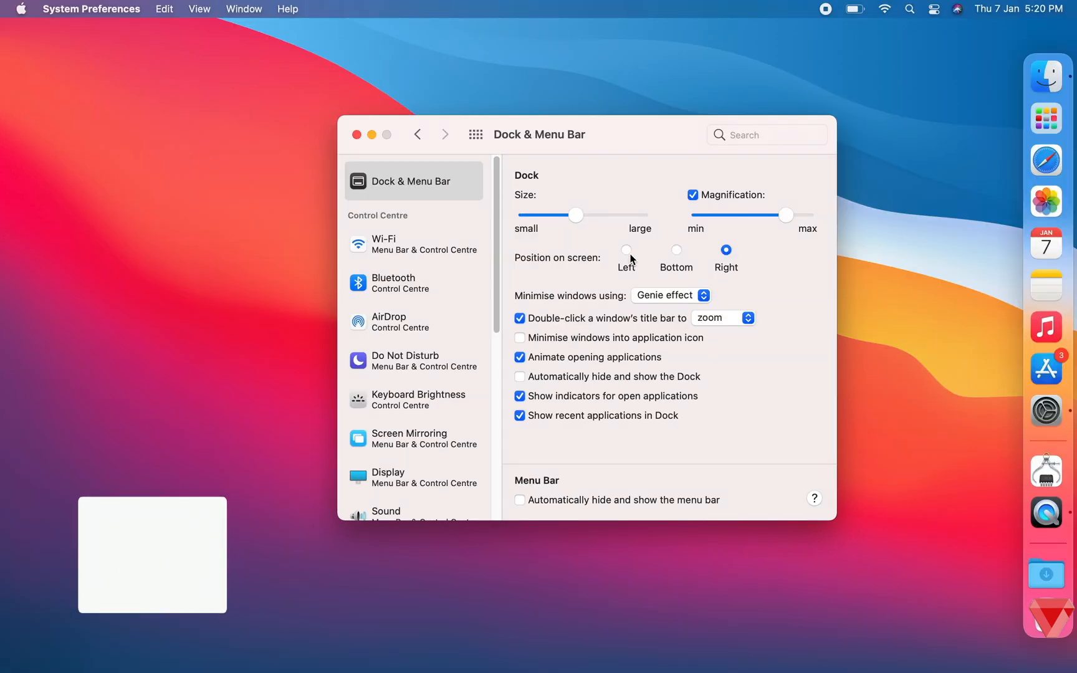
left_click(626, 250)
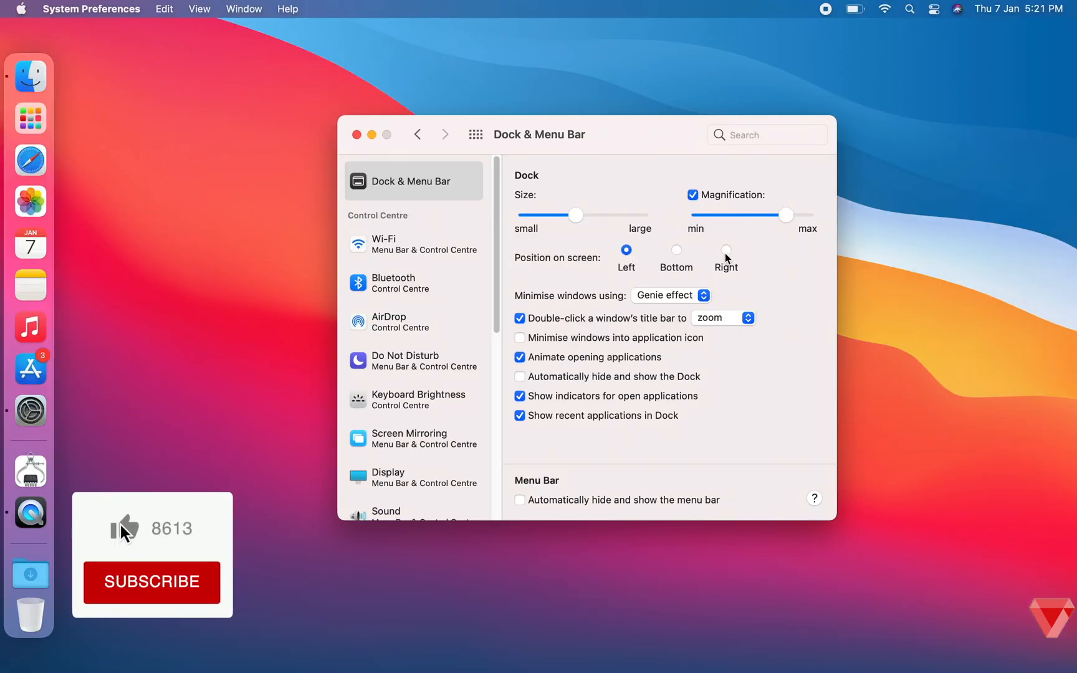
left_click(726, 250)
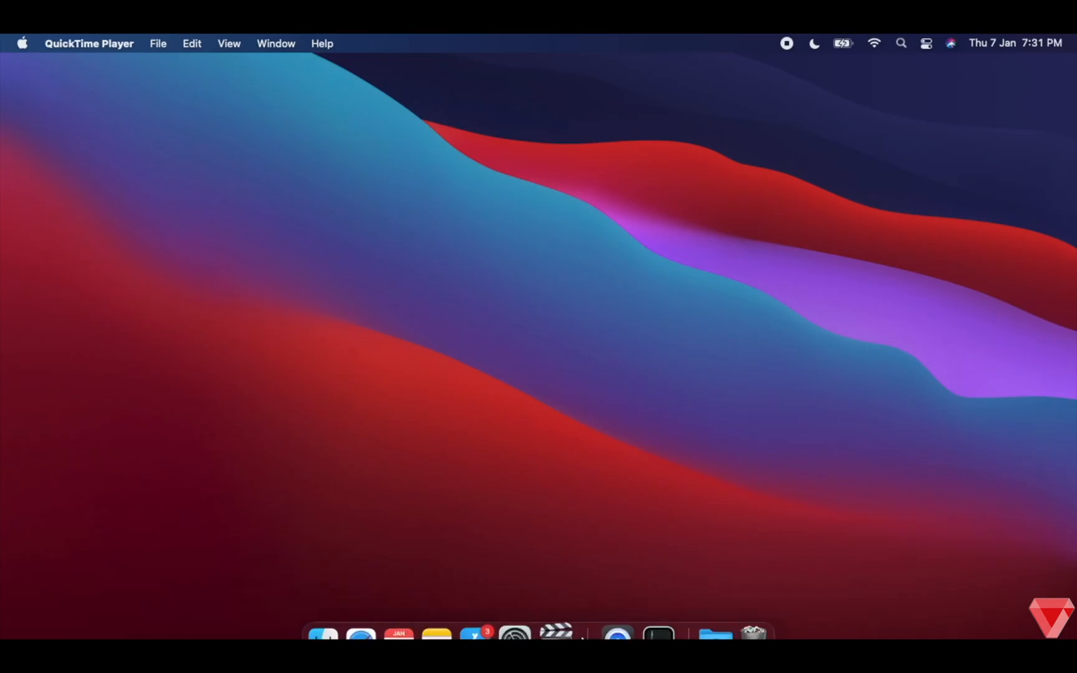
mouse_move(527, 608)
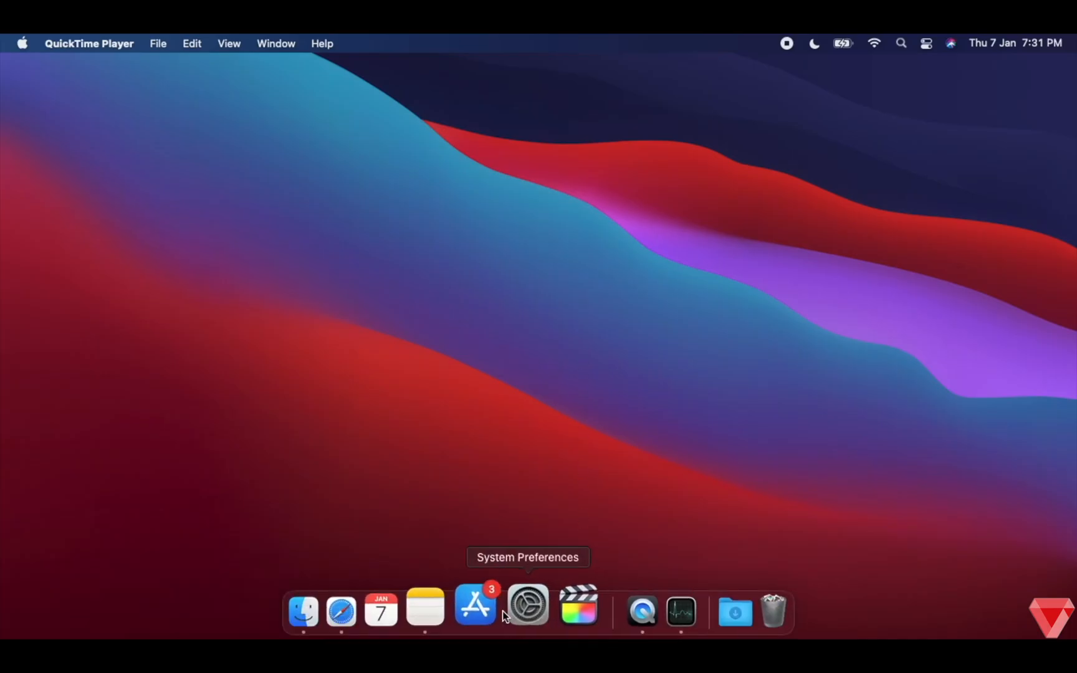
mouse_move(653, 607)
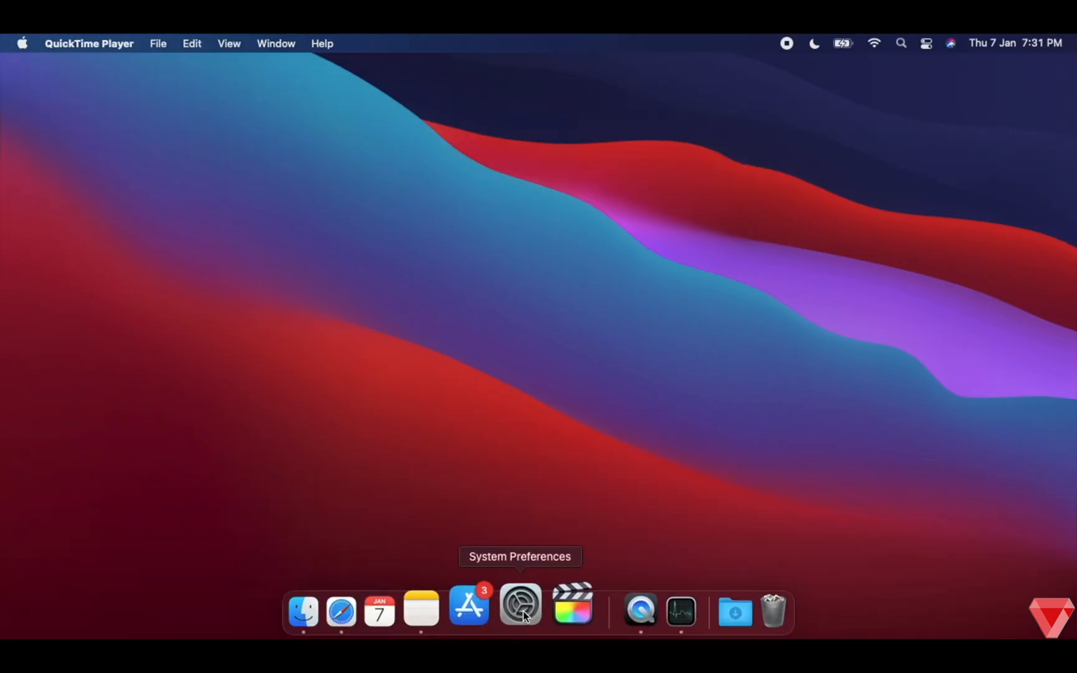
Step: Set the bottom-left hot corner to Mission Control and view bottom-right corner actions
left_click(520, 610)
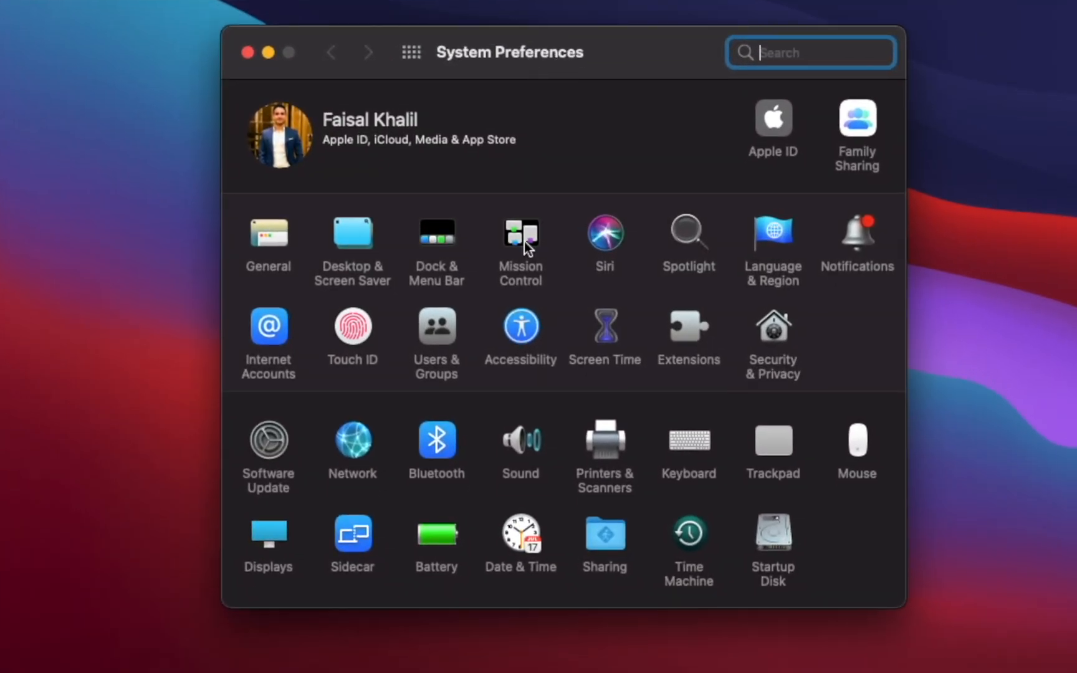
left_click(519, 234)
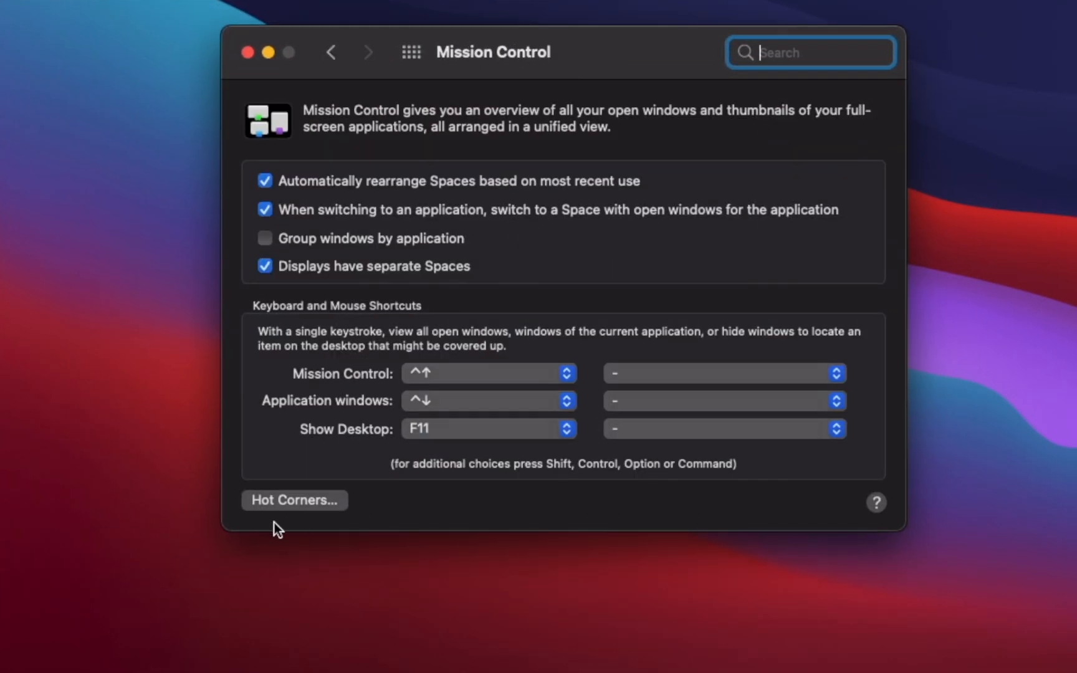
left_click(294, 500)
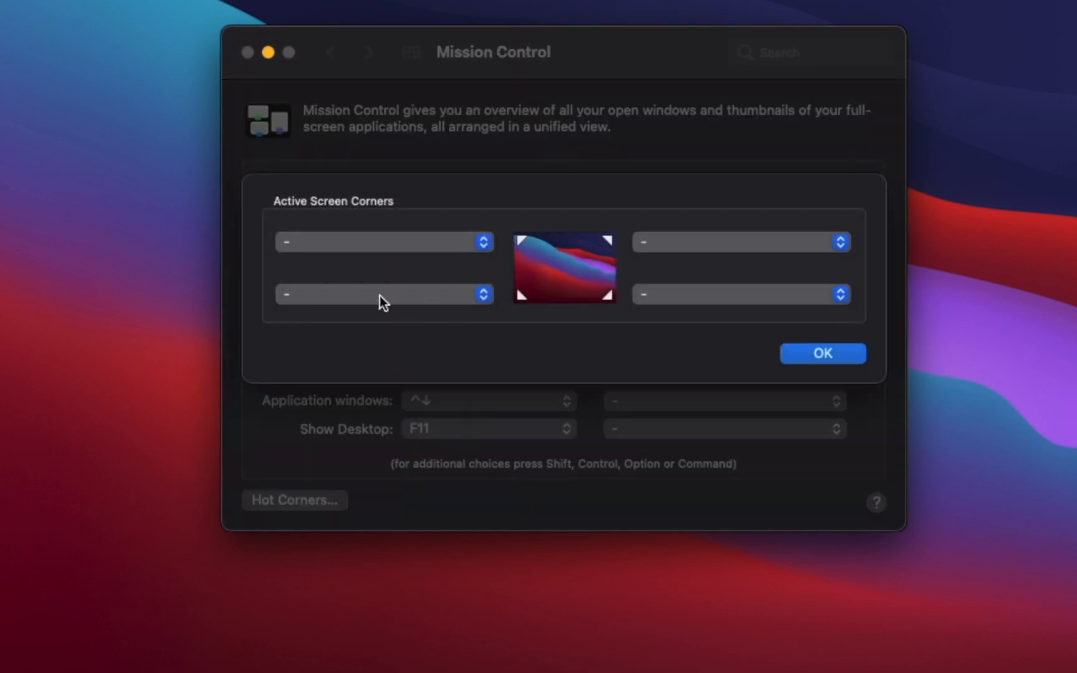
mouse_move(459, 310)
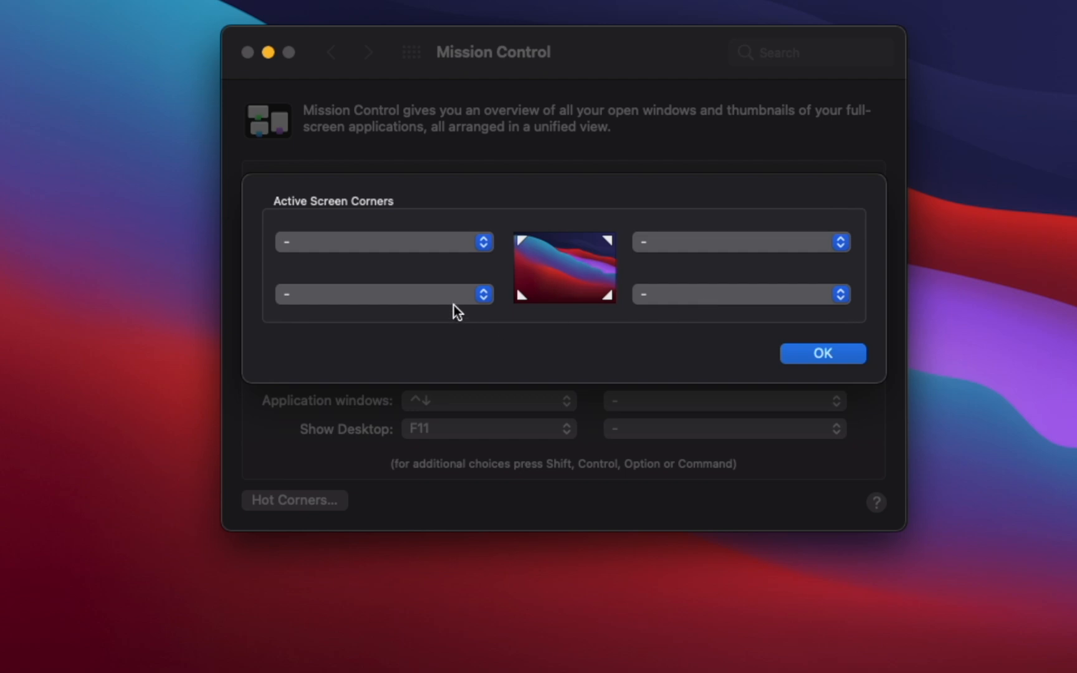
mouse_move(443, 303)
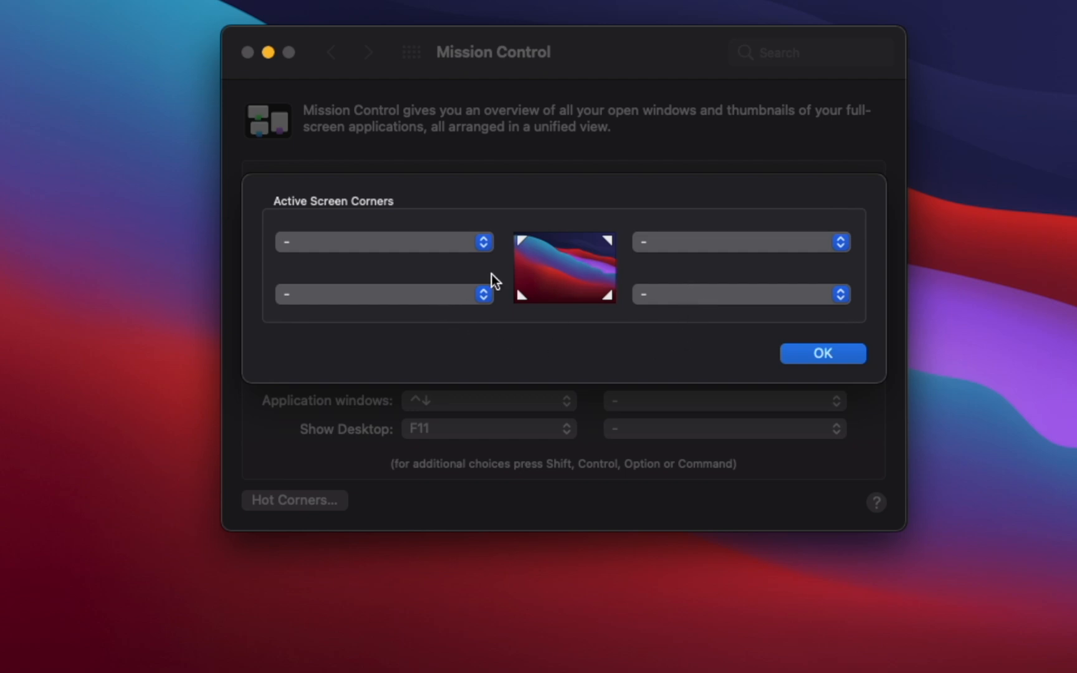
left_click(383, 295)
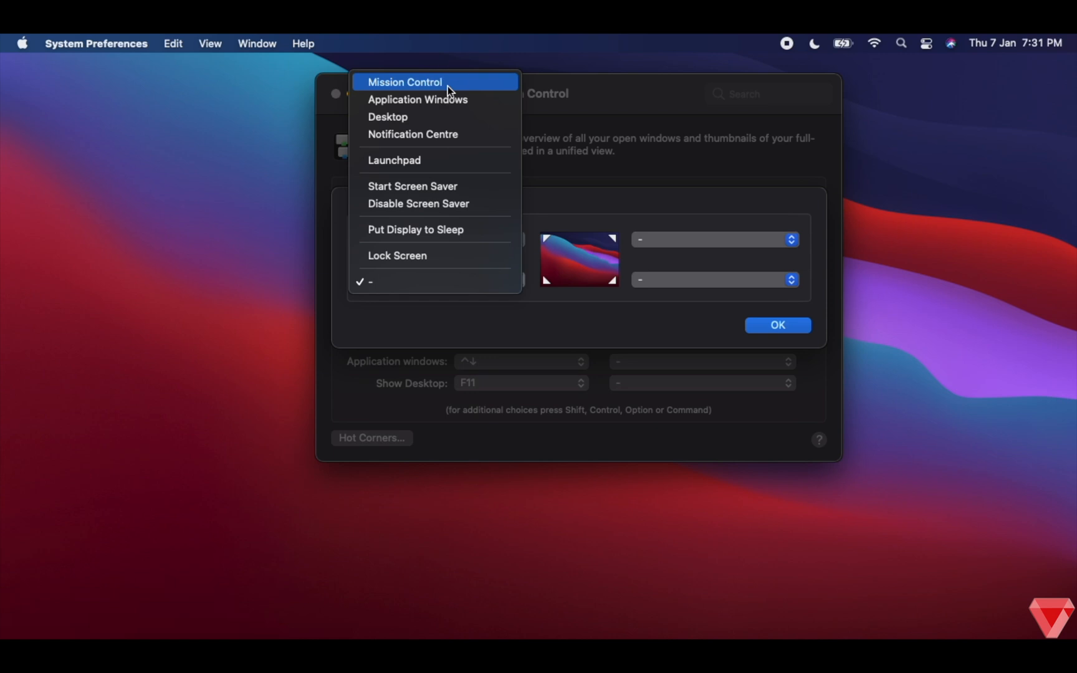
left_click(404, 82)
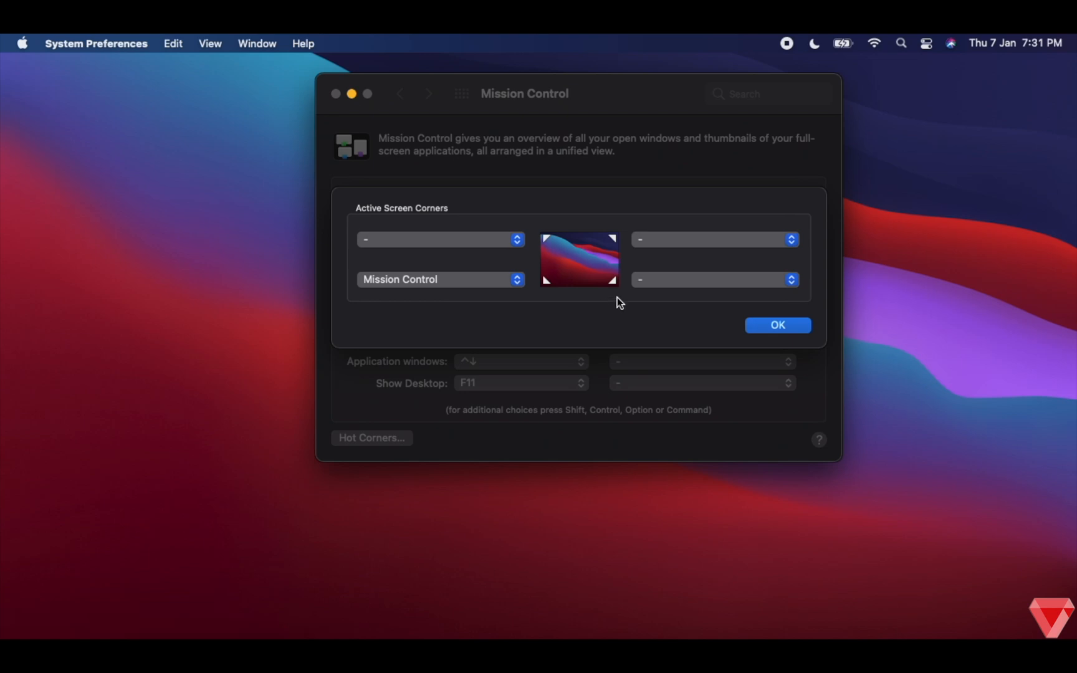
left_click(713, 280)
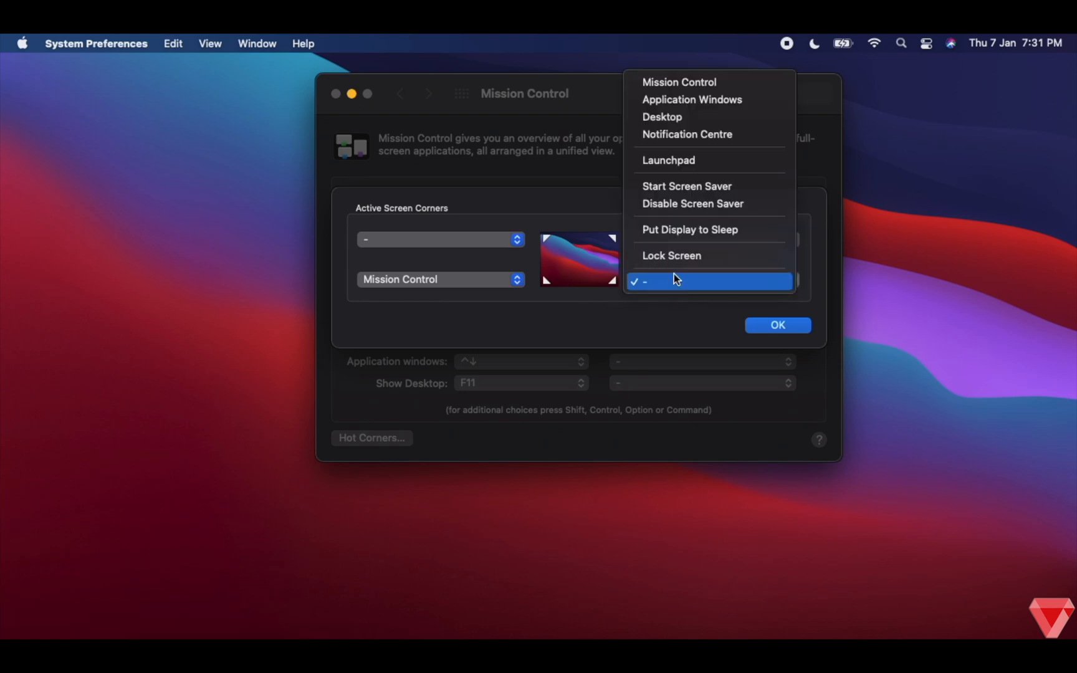
mouse_move(761, 120)
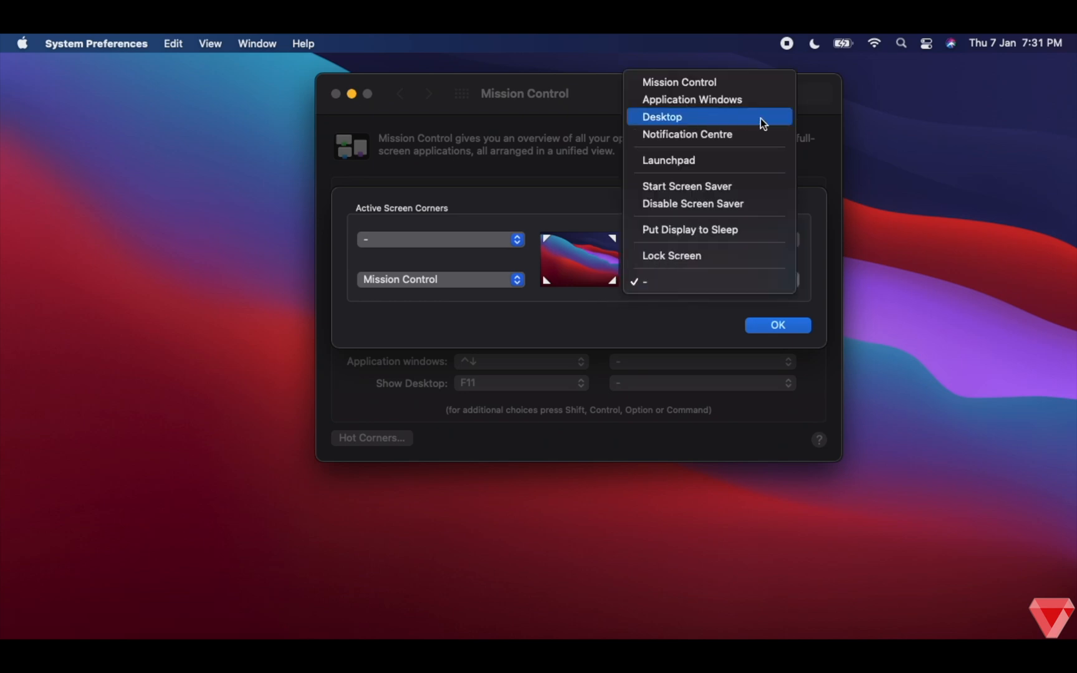
mouse_move(747, 124)
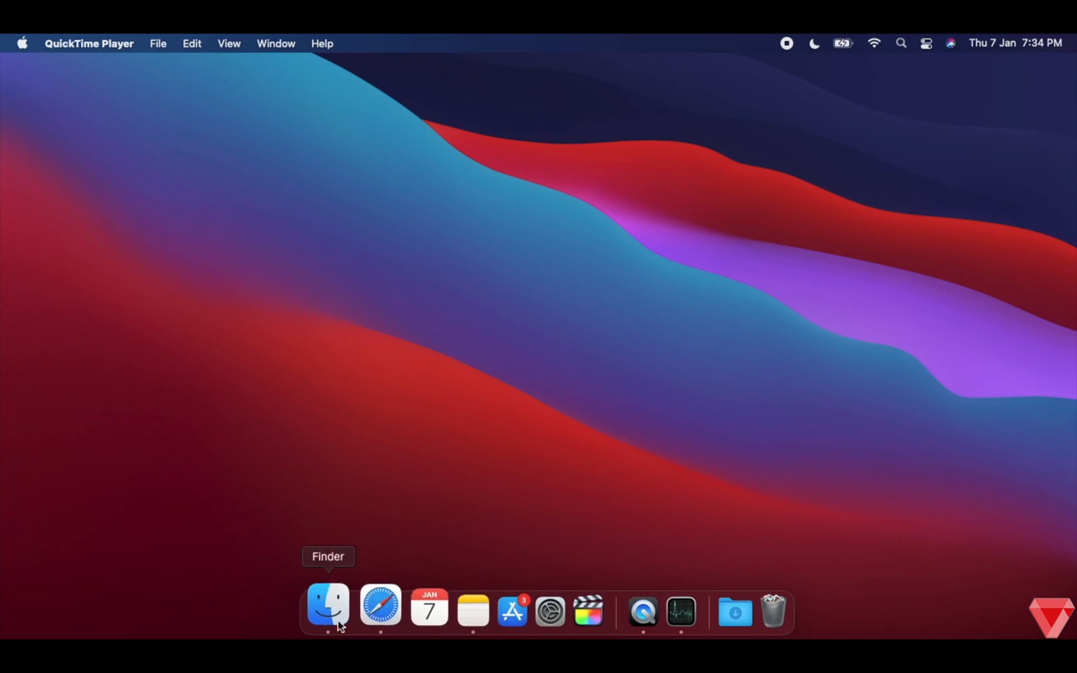
left_click(328, 607)
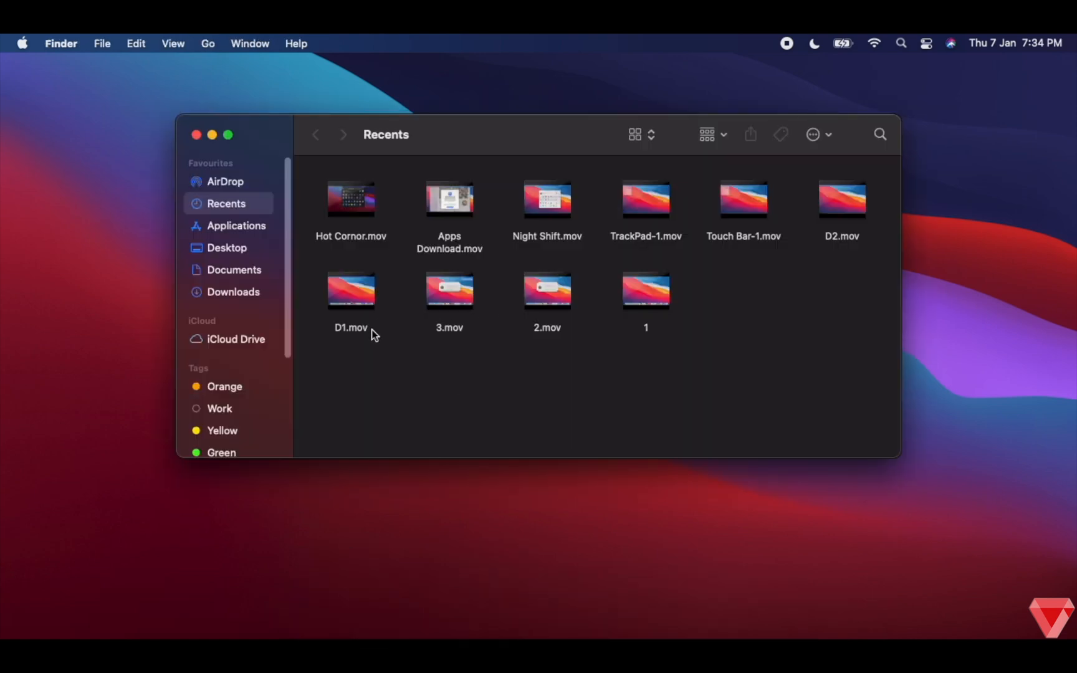
left_click(237, 225)
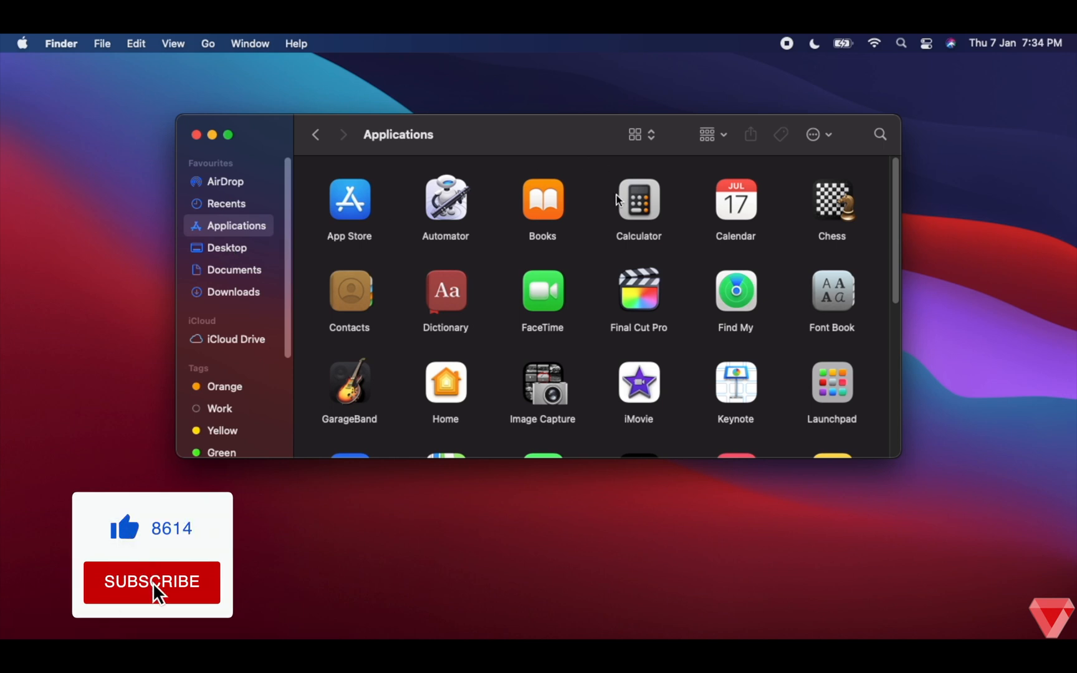
left_click(151, 581)
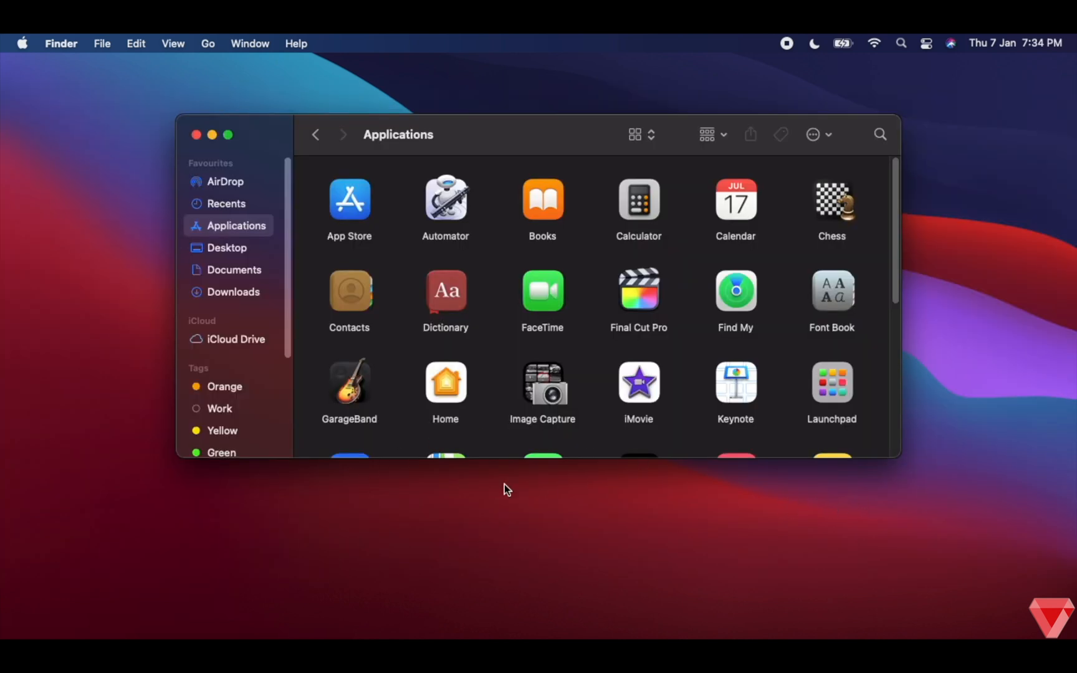
mouse_move(556, 443)
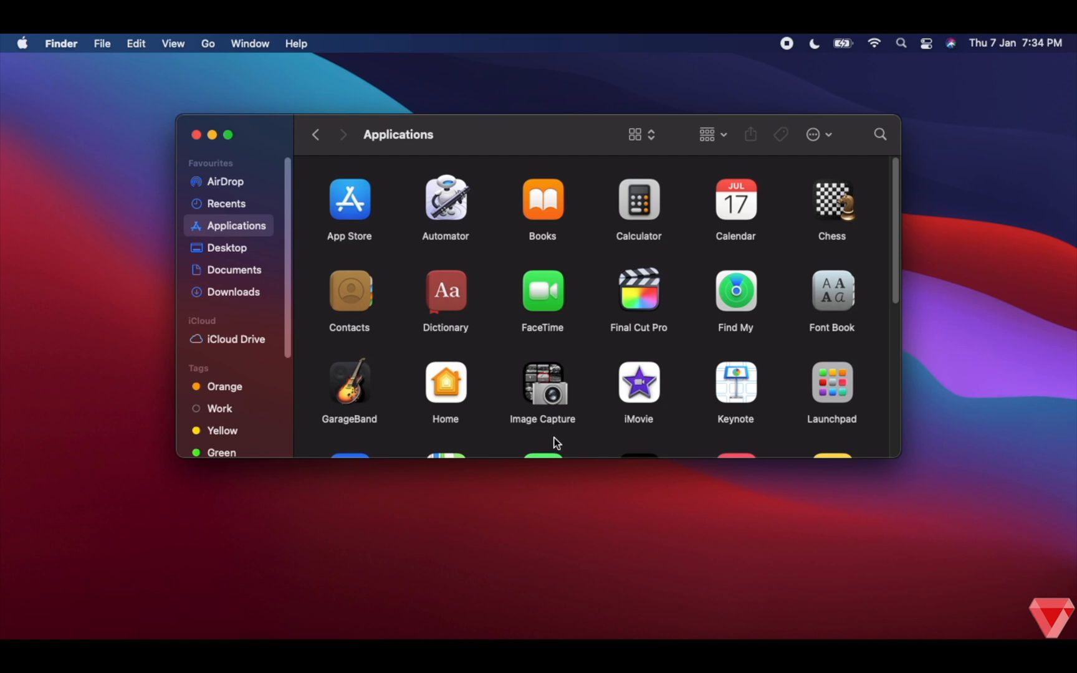
mouse_move(489, 172)
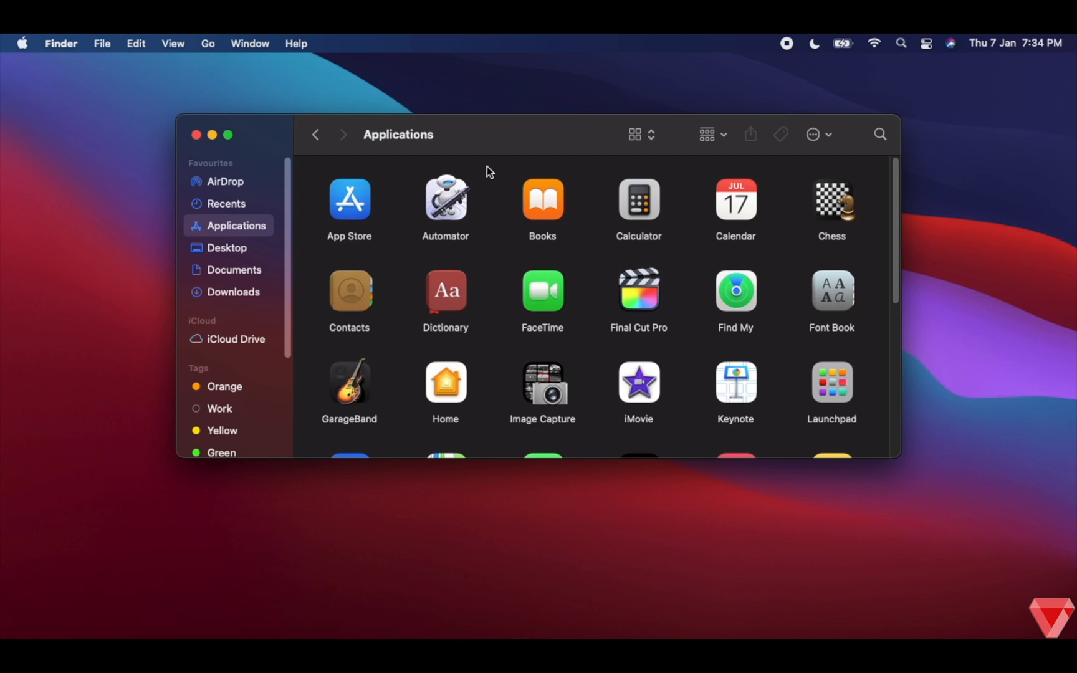
mouse_move(466, 155)
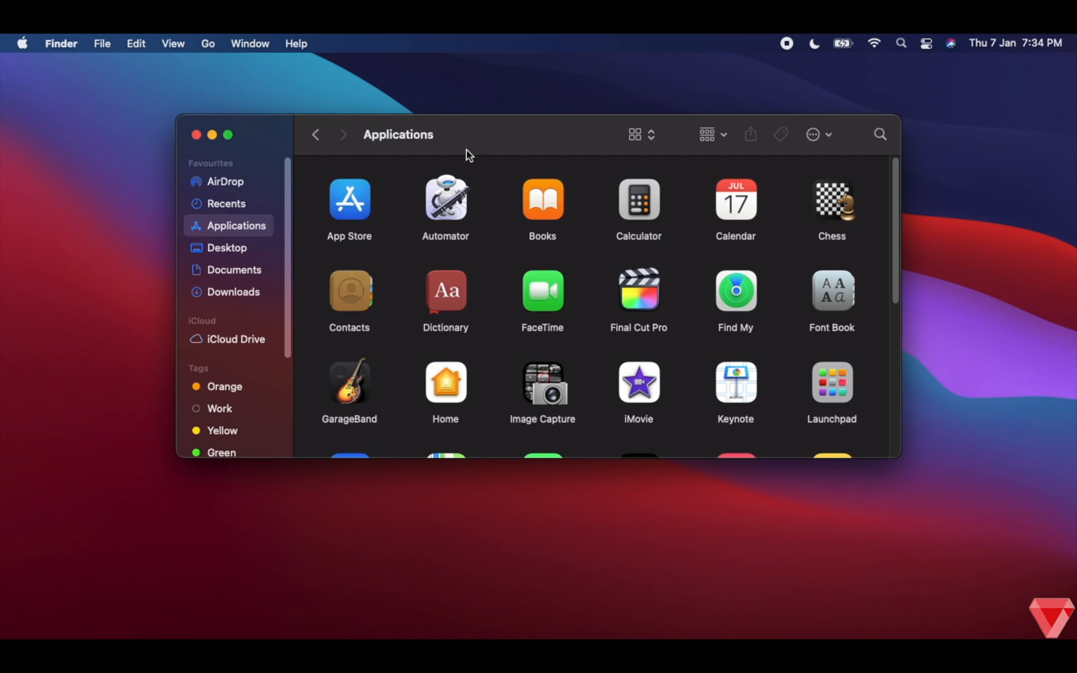
left_click(173, 43)
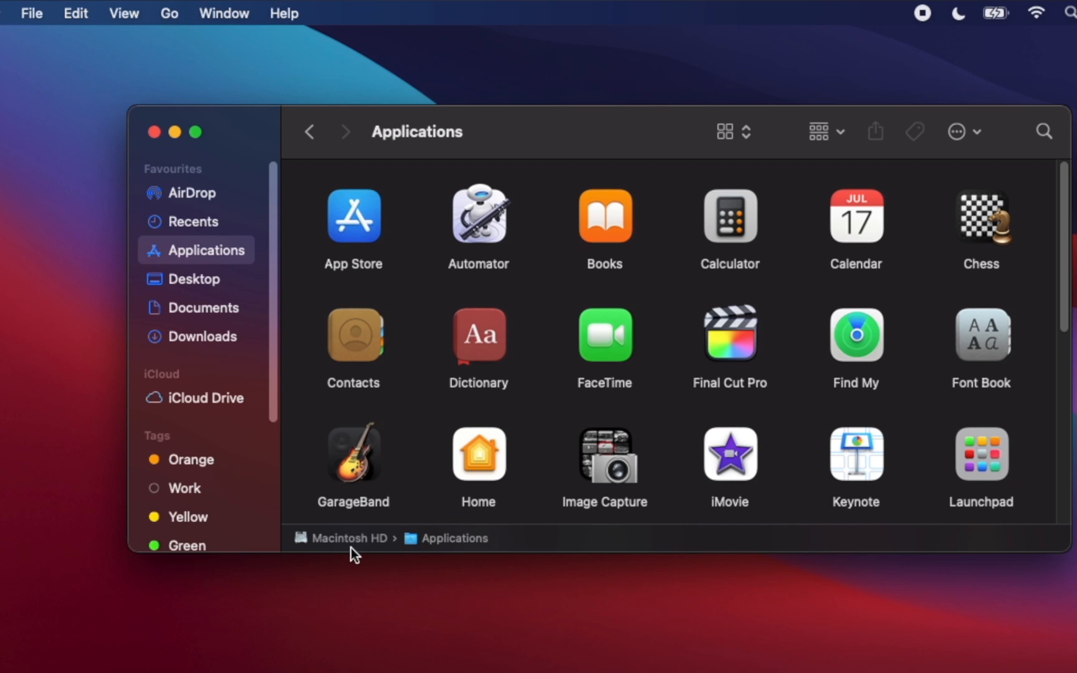
mouse_move(452, 552)
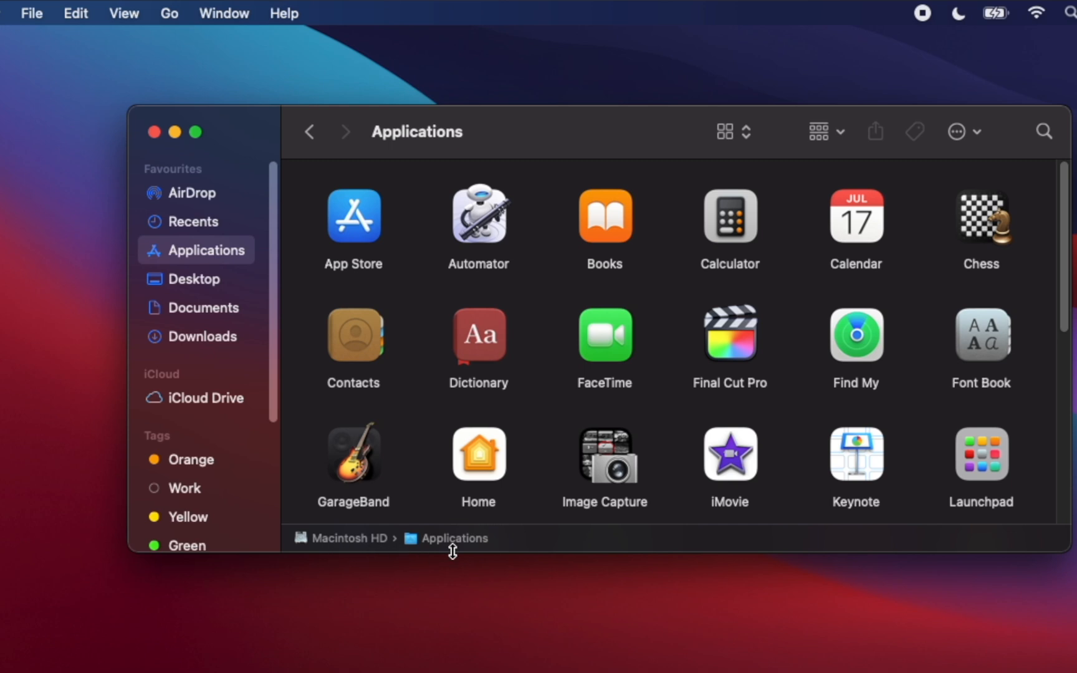
mouse_move(343, 547)
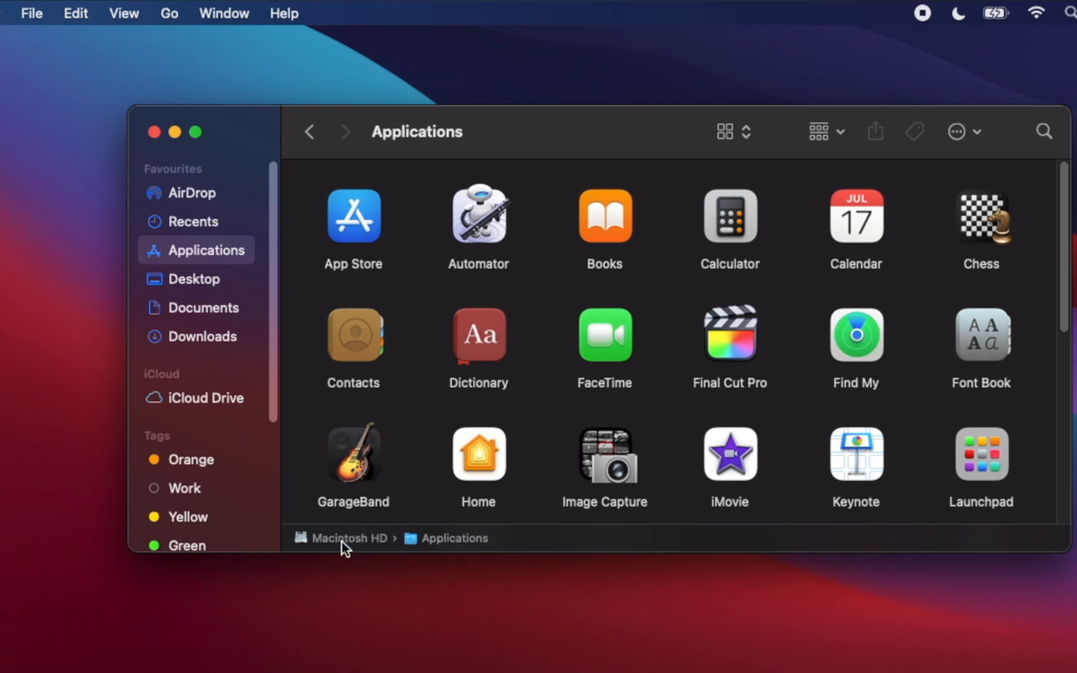
mouse_move(451, 546)
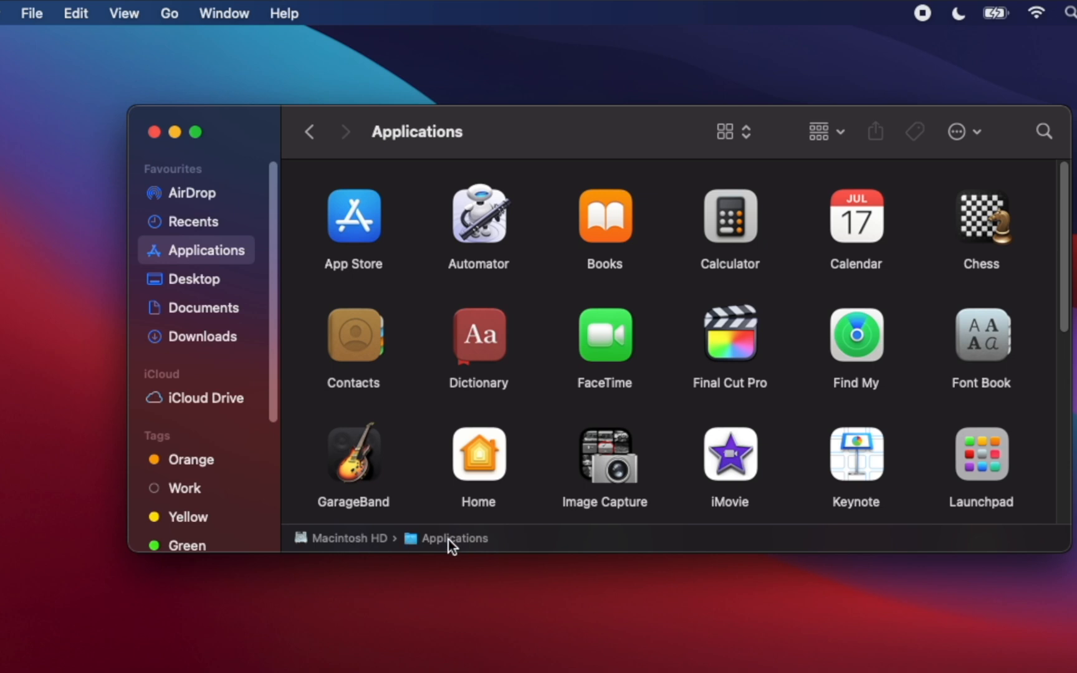
mouse_move(437, 546)
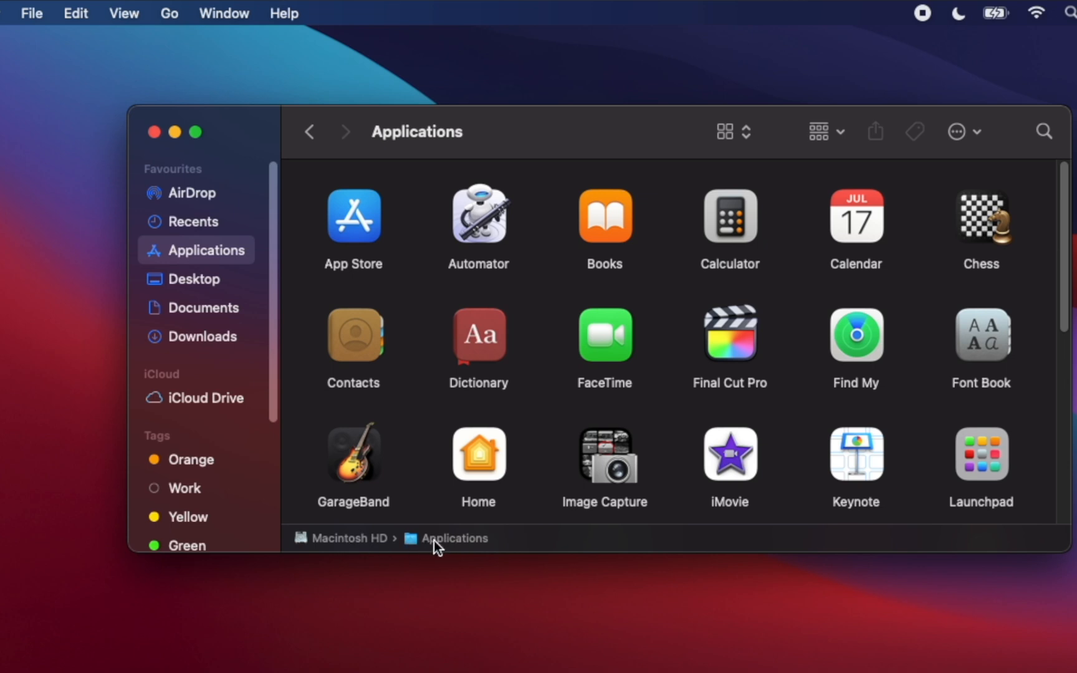
mouse_move(455, 551)
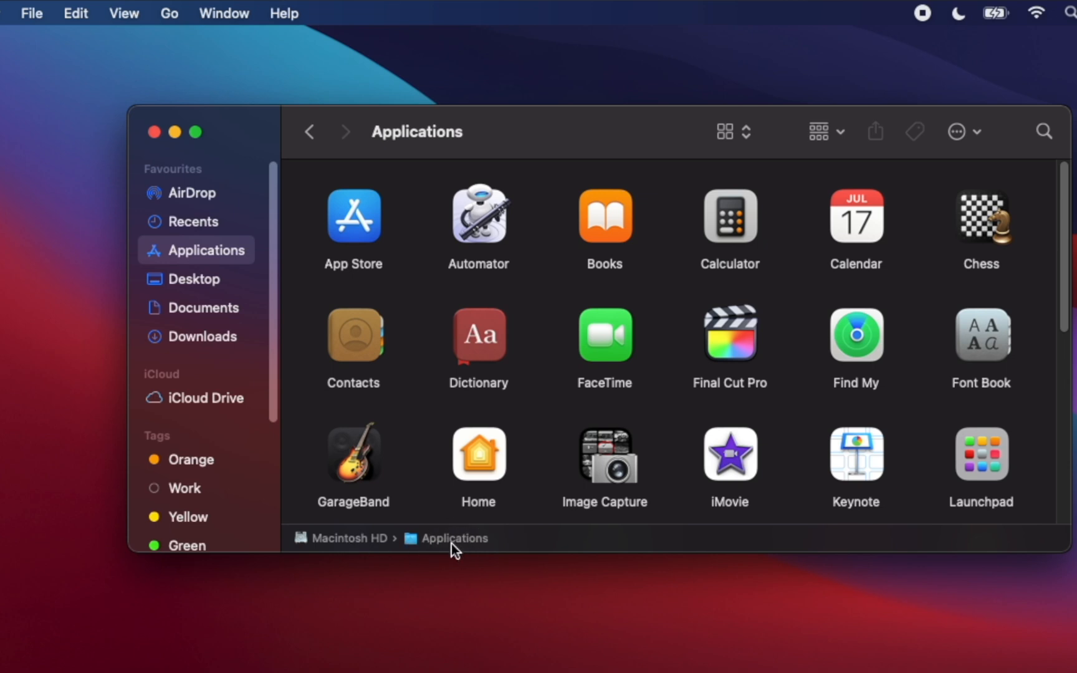
mouse_move(363, 553)
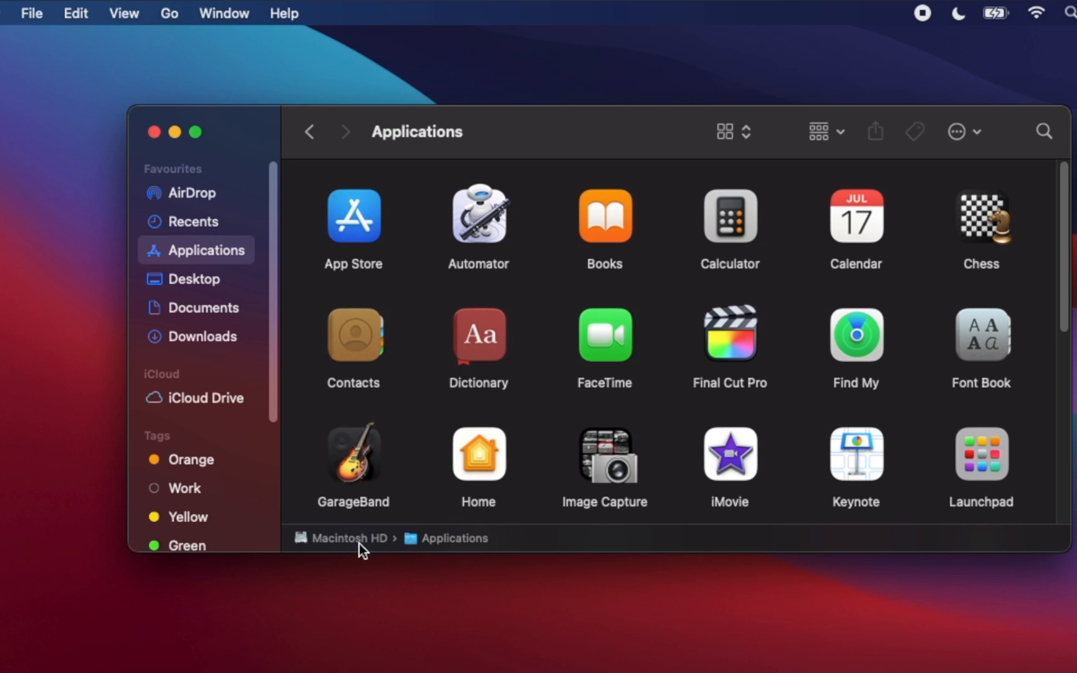
mouse_move(453, 544)
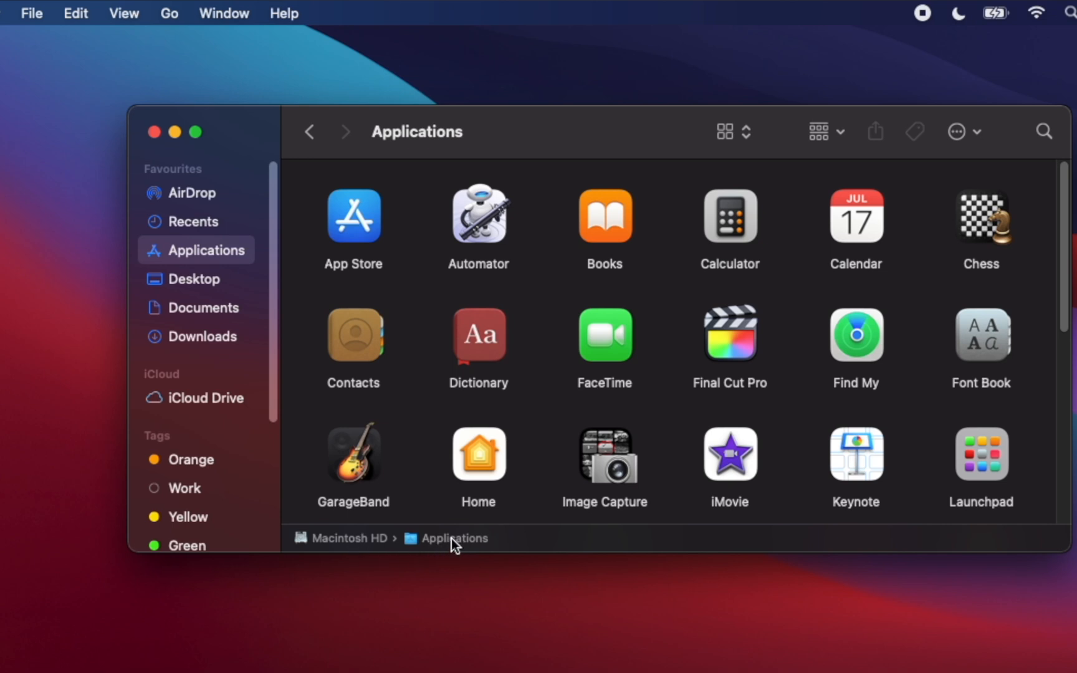
mouse_move(550, 483)
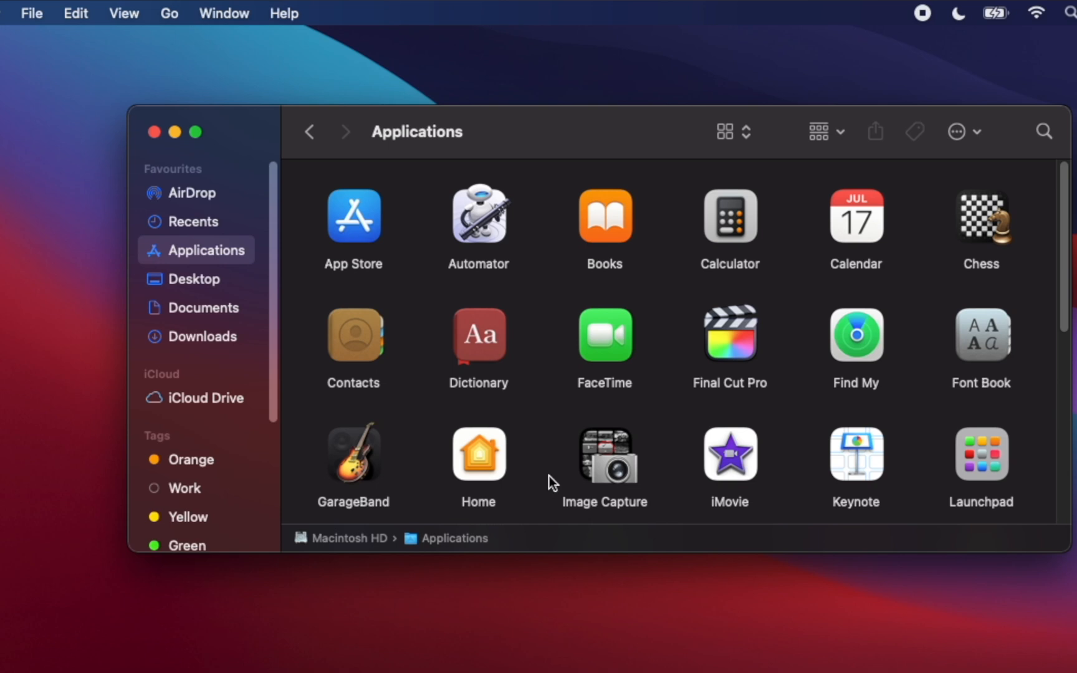
mouse_move(135, 17)
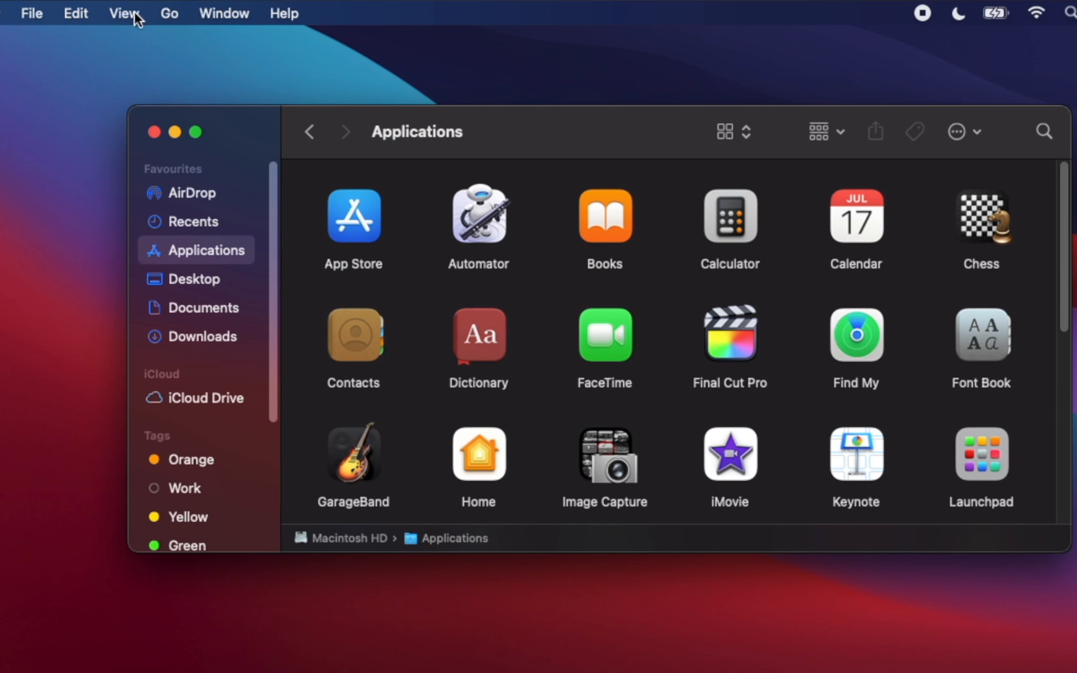
Step: Show the Finder status bar with item count and free disk space
left_click(124, 13)
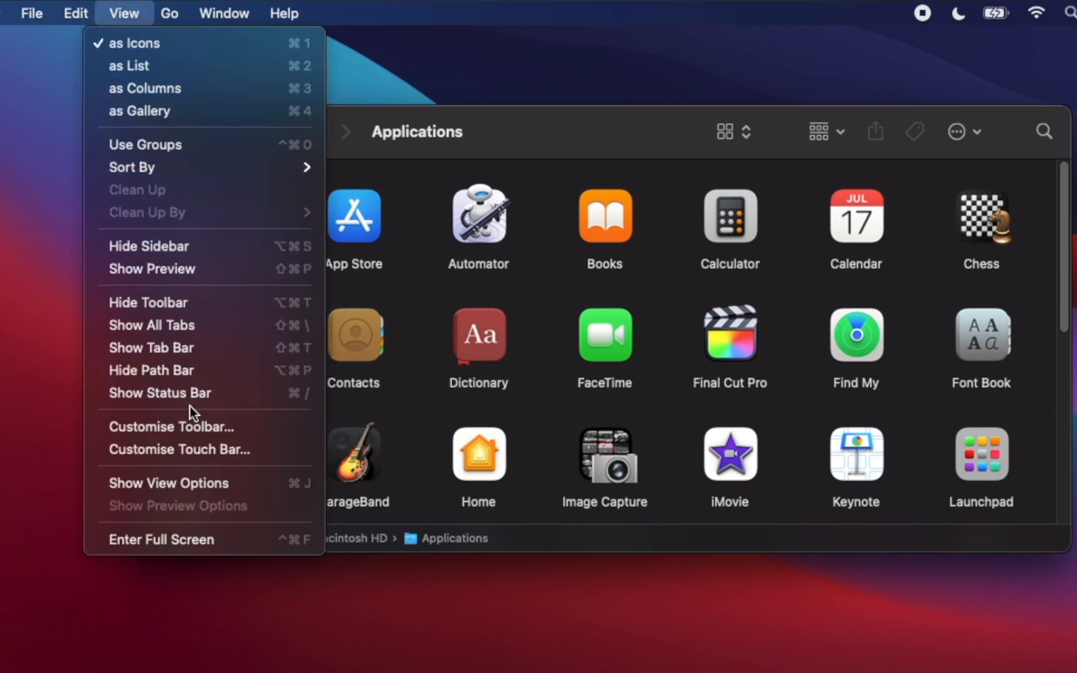
mouse_move(182, 393)
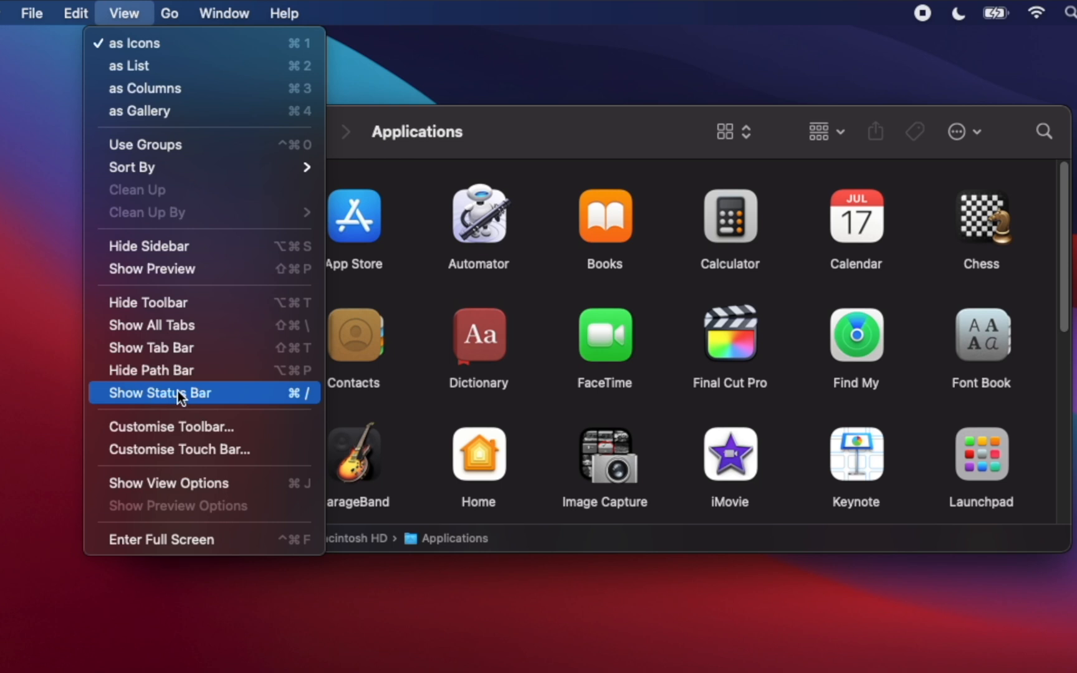
left_click(159, 393)
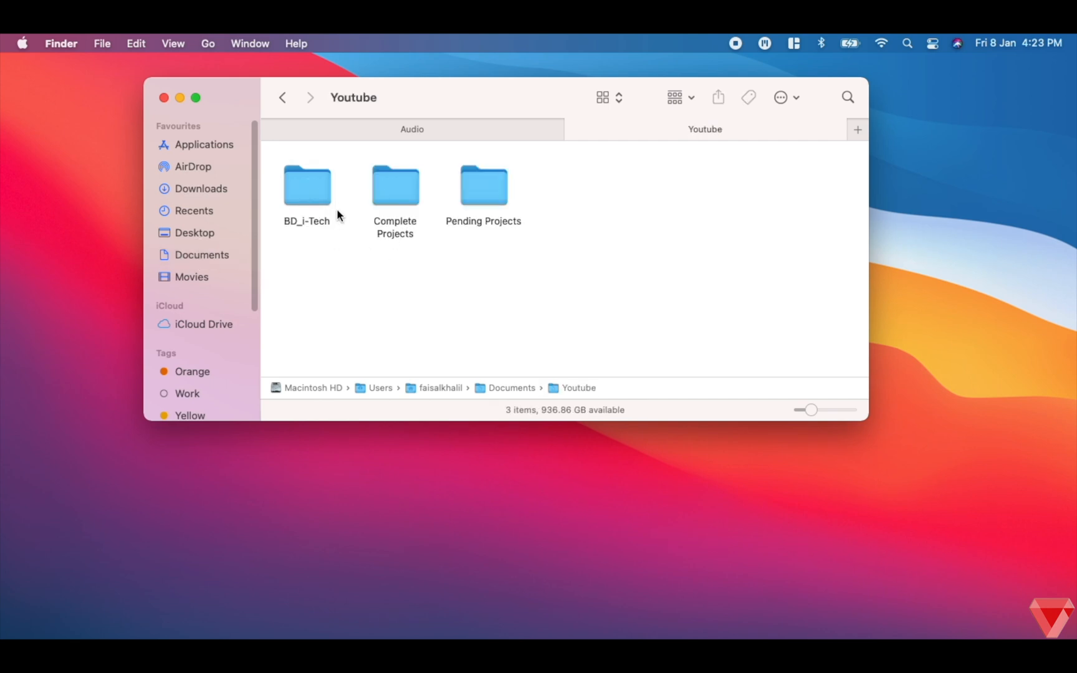
Step: Add BD_i-Tech to Favourites and test the BD_i-Tech and Pending Projects shortcuts
left_click(307, 186)
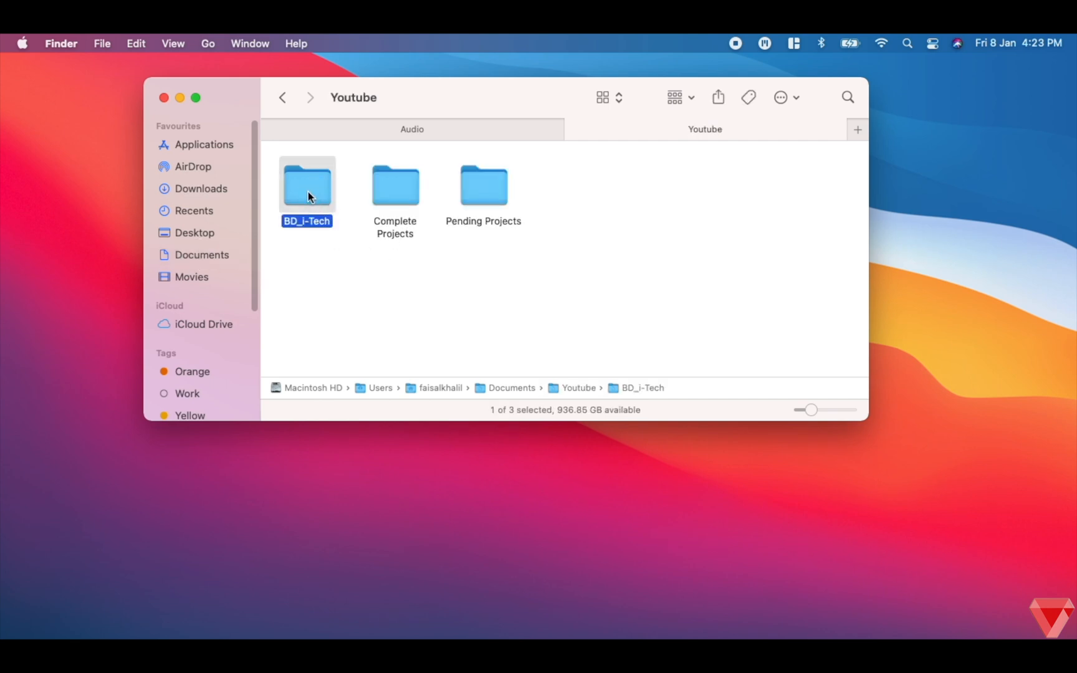
left_click_drag(307, 183, 225, 291)
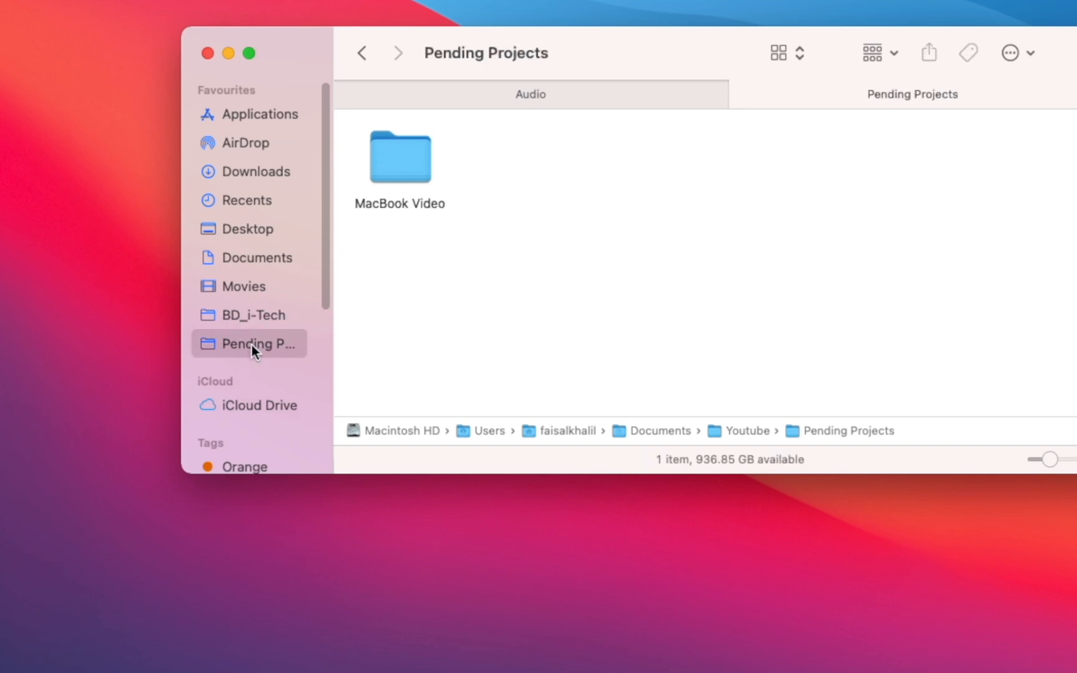
left_click(251, 314)
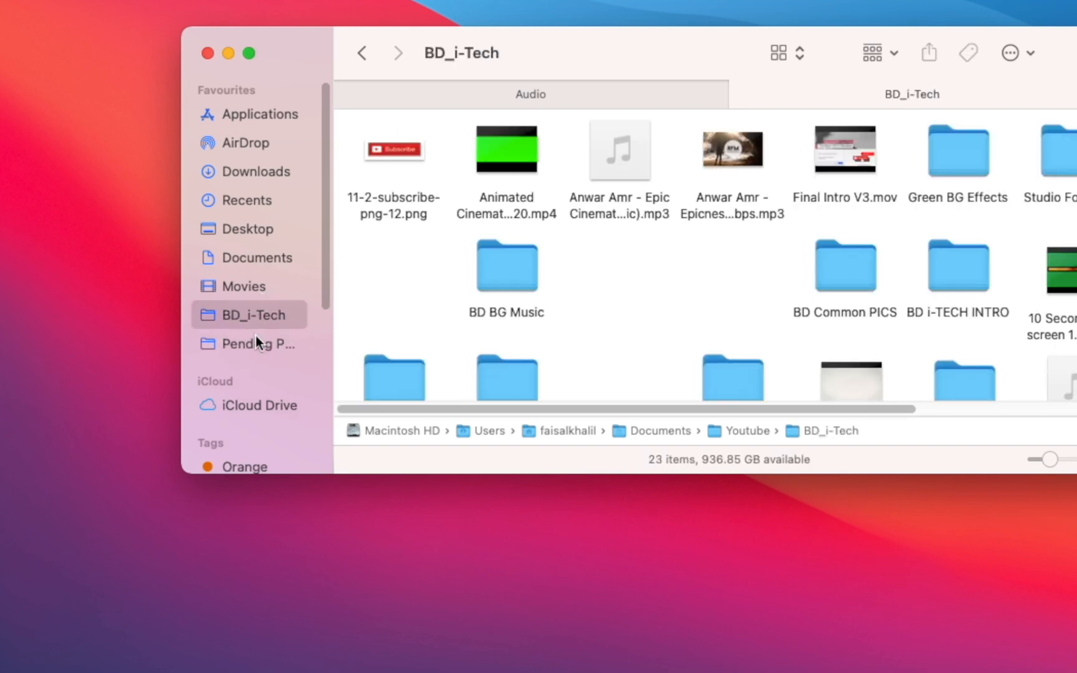
left_click(254, 343)
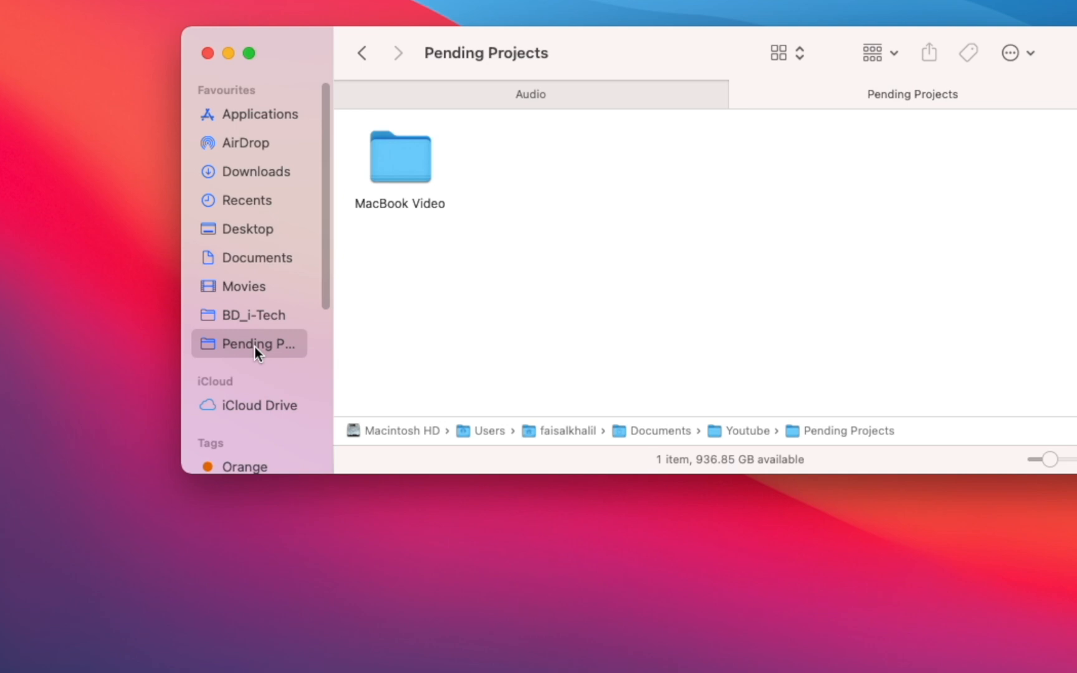
mouse_move(972, 10)
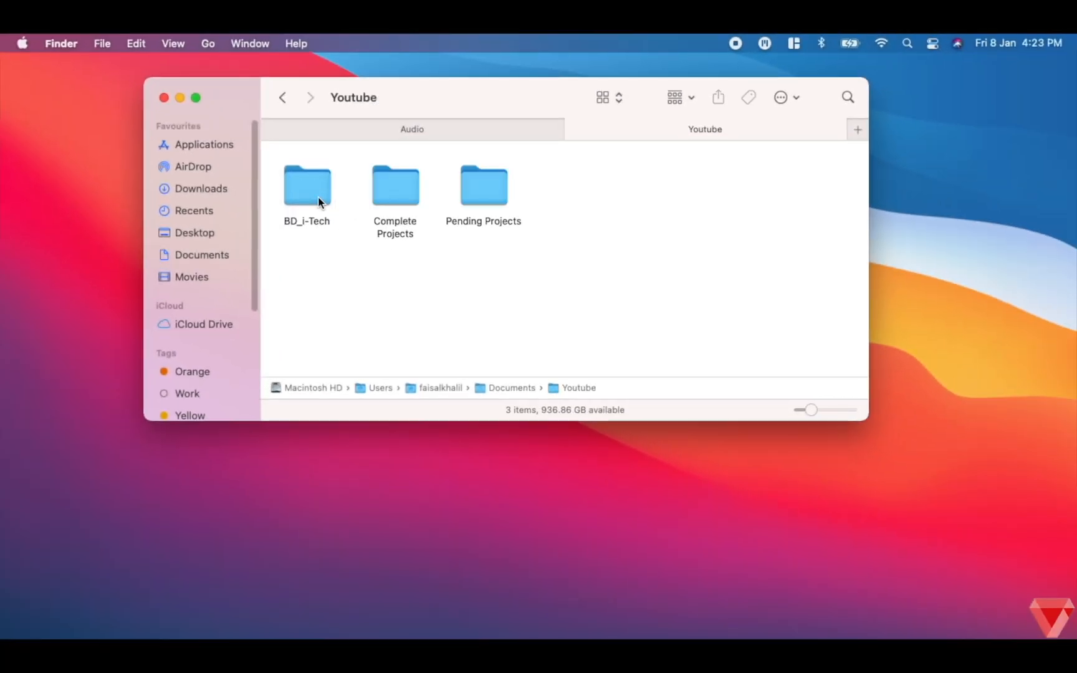
left_click(307, 186)
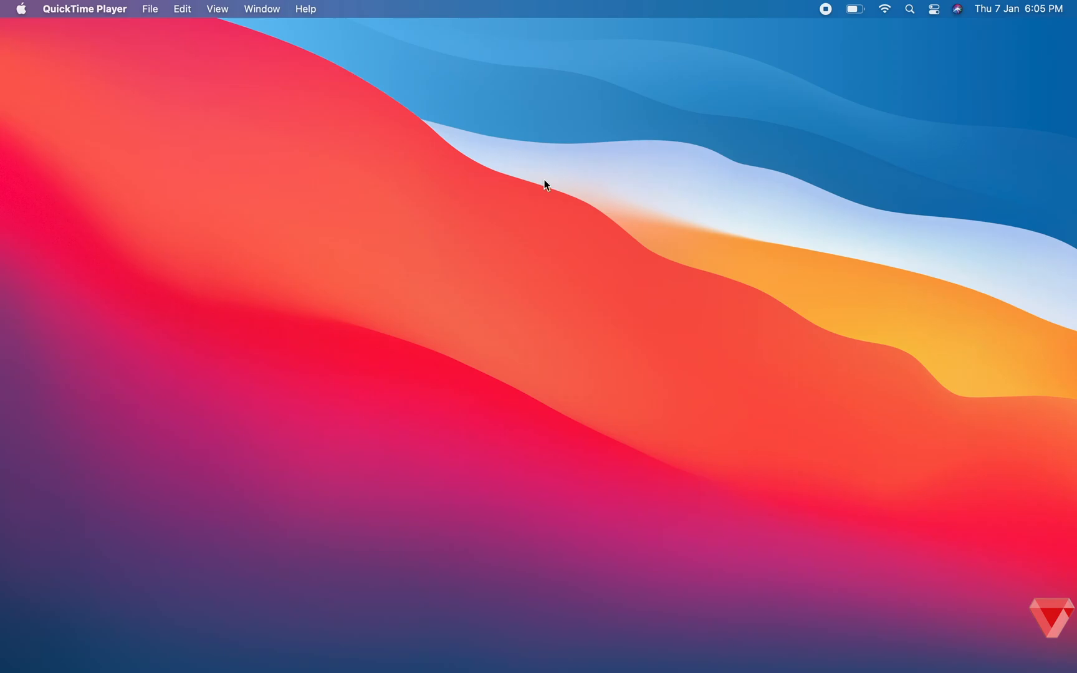
mouse_move(493, 264)
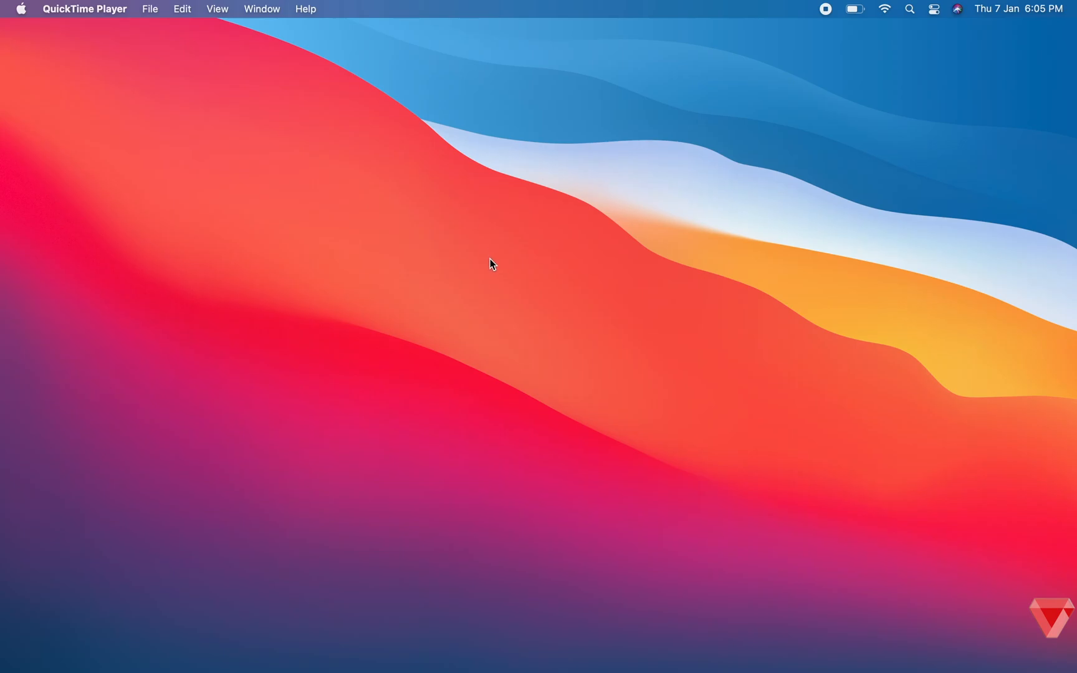
Step: Open the Keyboard preferences and customise the Touch Bar Control Strip
left_click(20, 8)
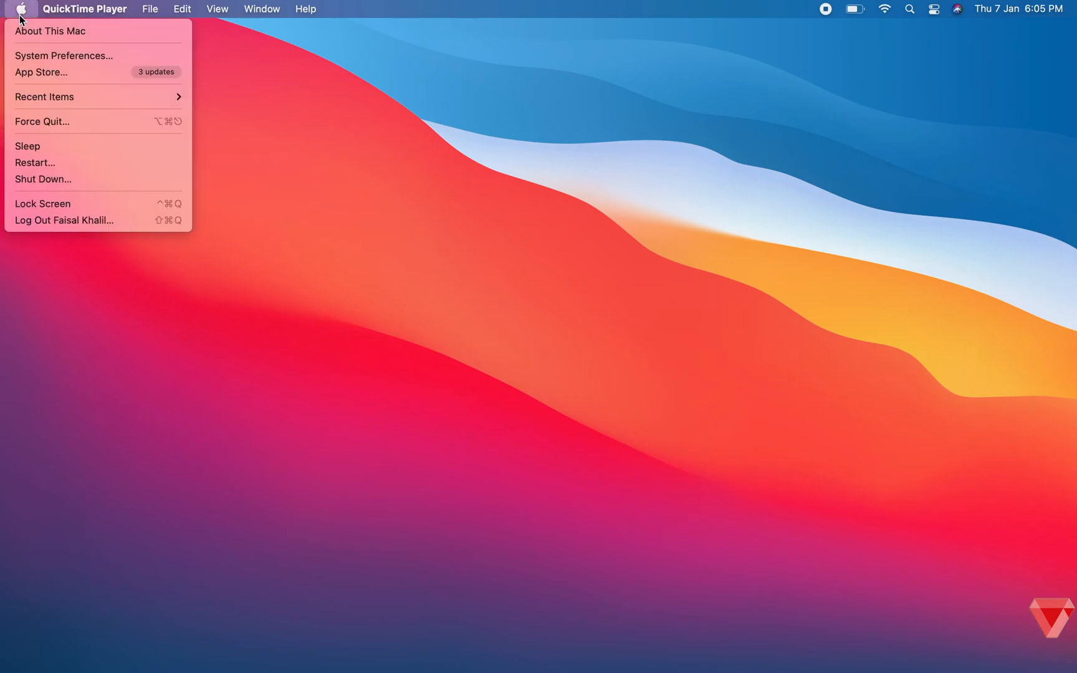
left_click(63, 56)
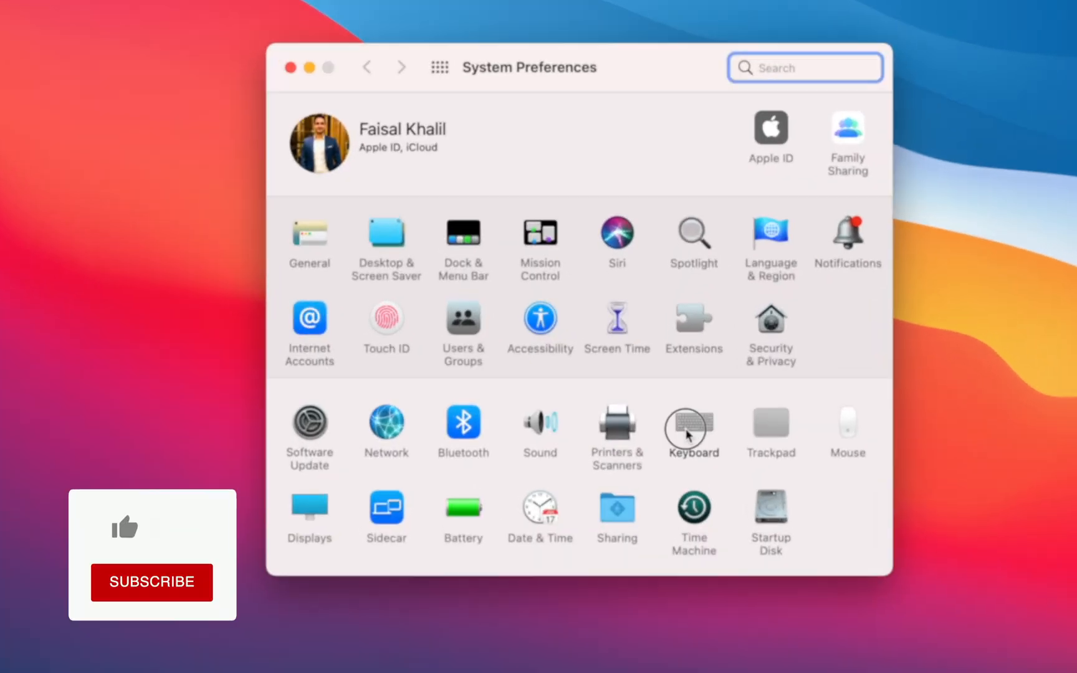
left_click(693, 426)
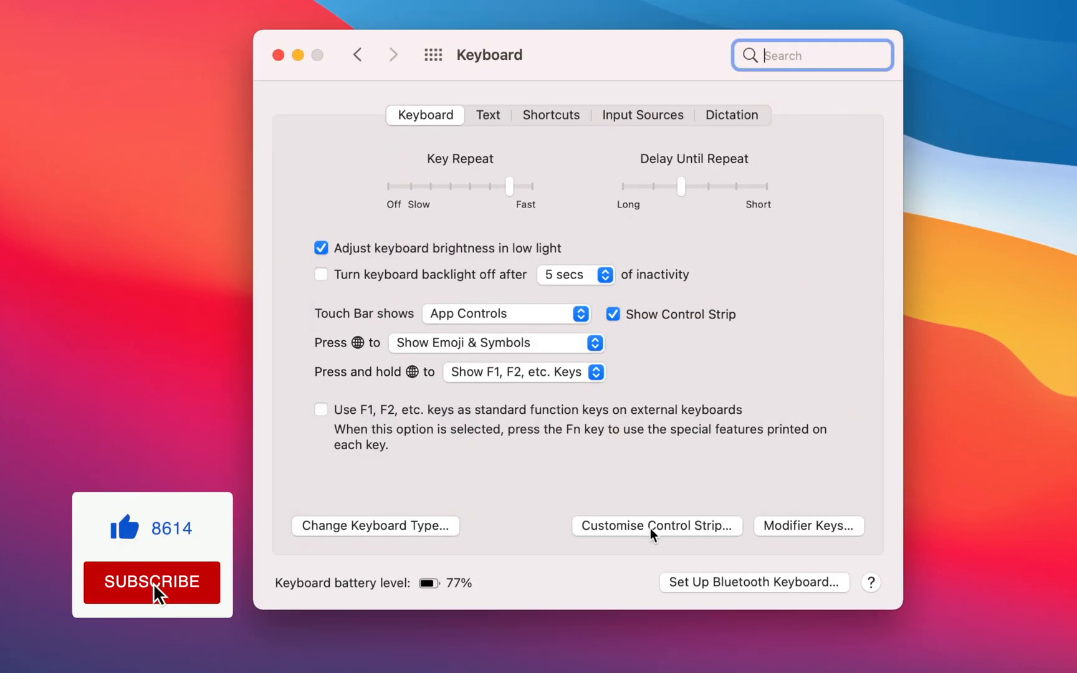
left_click(656, 525)
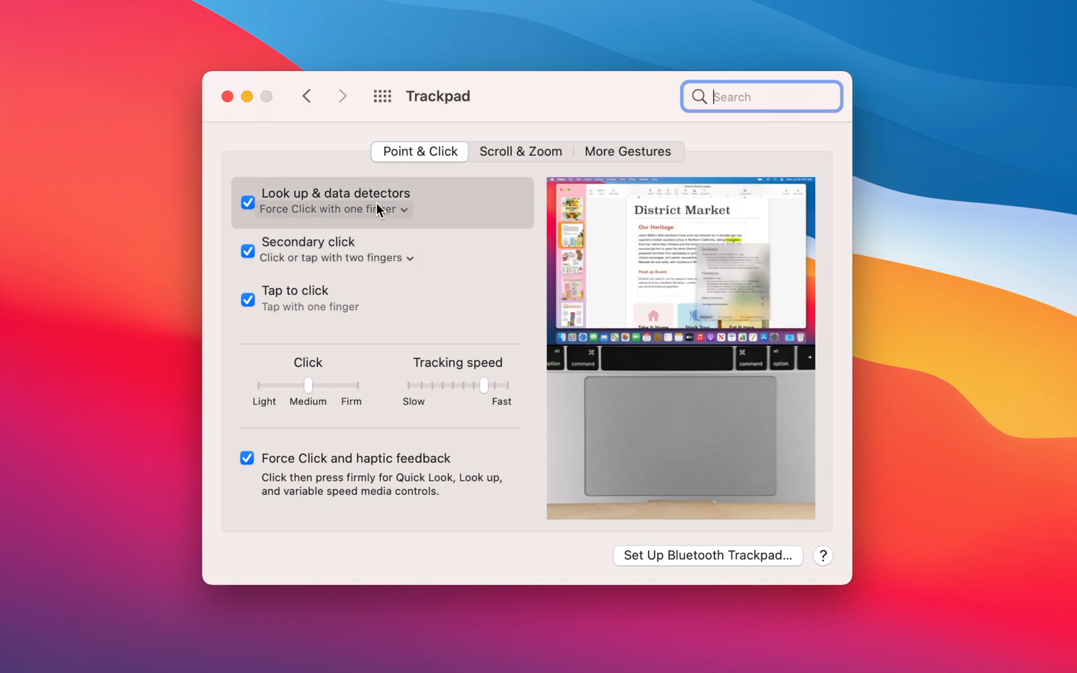
Step: View the Scroll & Zoom gesture settings, then return to System Preferences
left_click(249, 202)
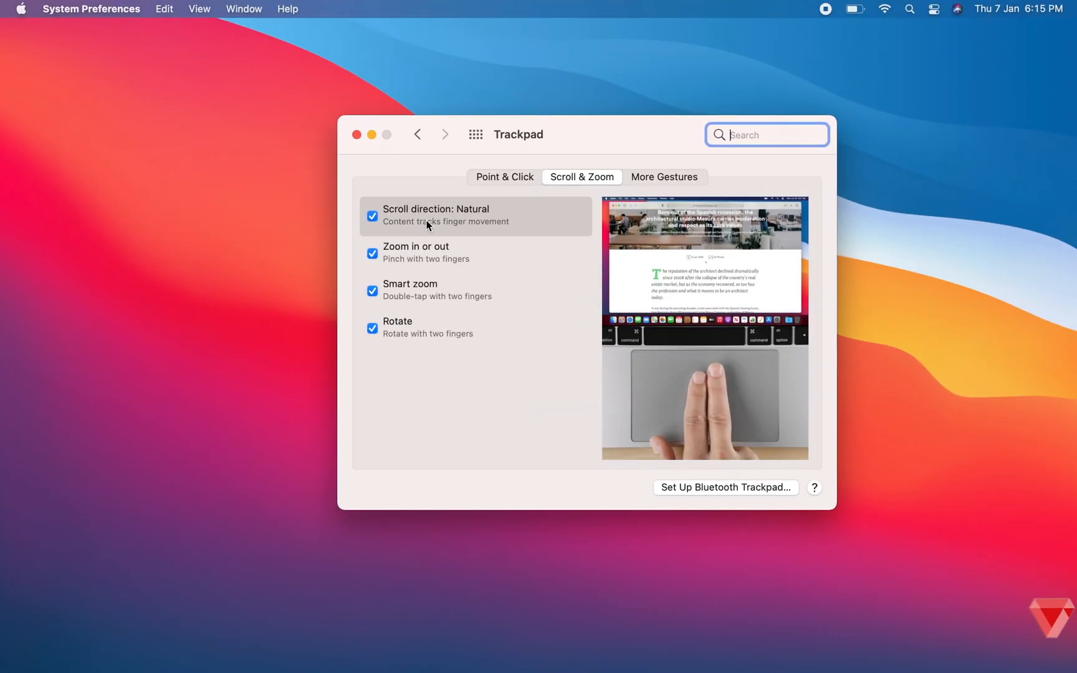
left_click(356, 134)
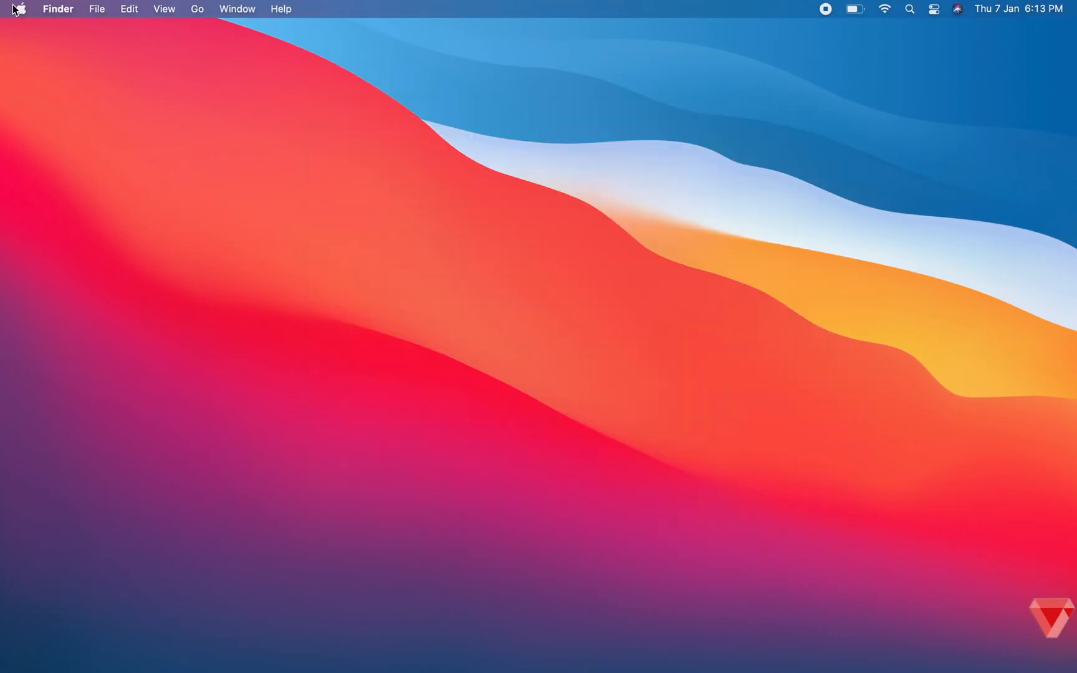
left_click(20, 9)
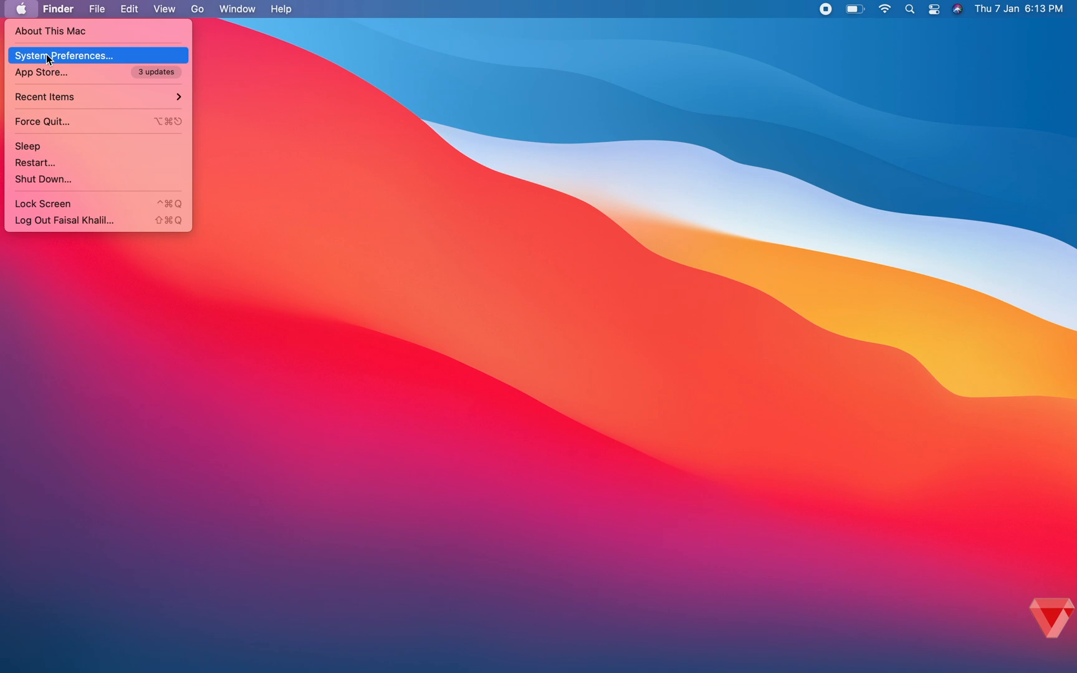
mouse_move(128, 60)
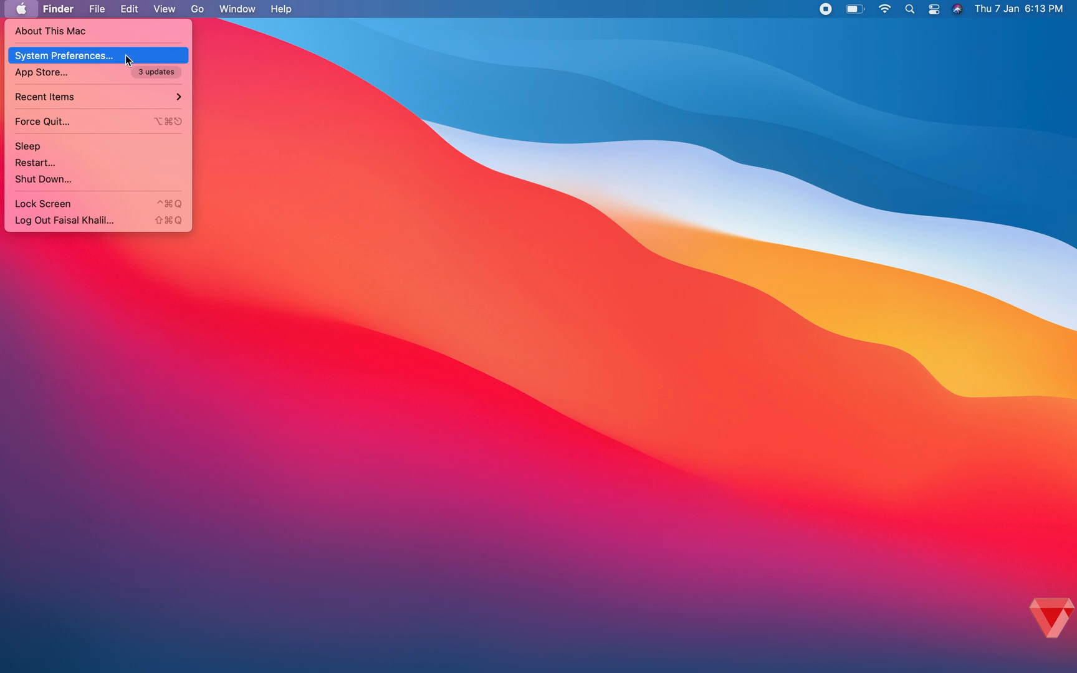
left_click(64, 55)
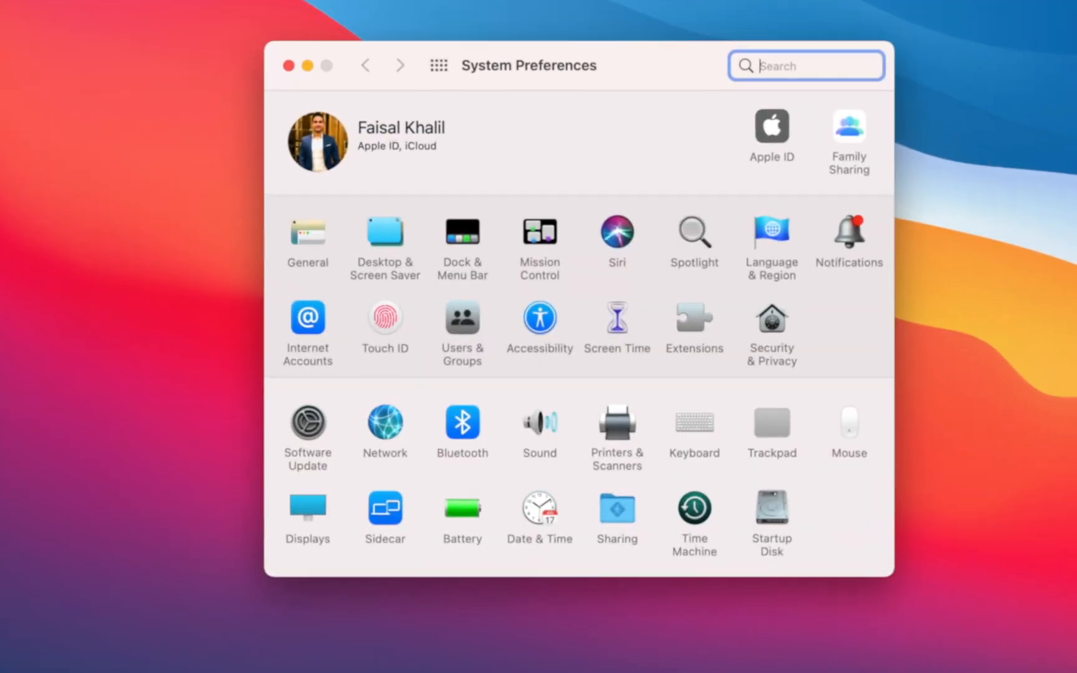
Step: In Trackpad, keep tap to click on, disable Look up, and review Scroll & Zoom
left_click(770, 424)
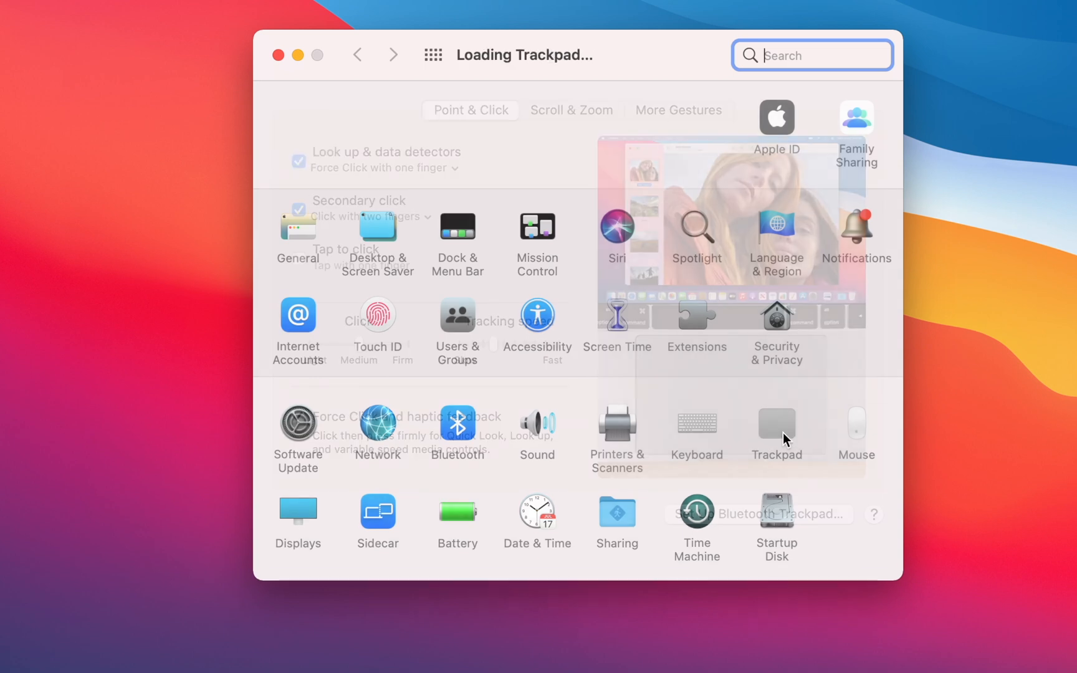
left_click(776, 425)
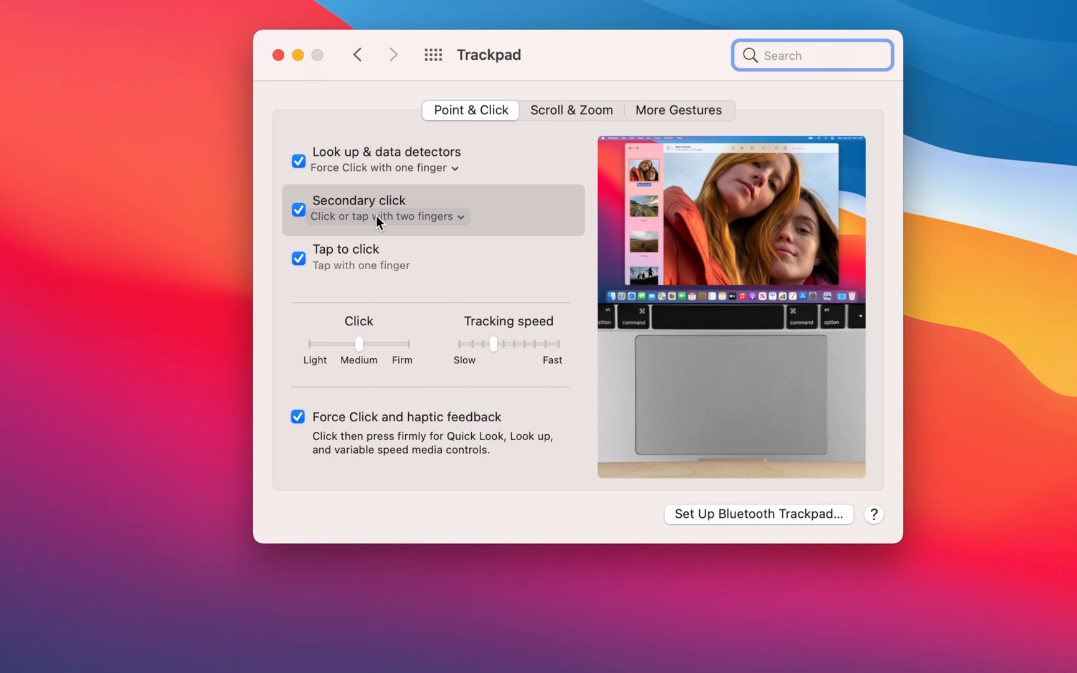
left_click(298, 259)
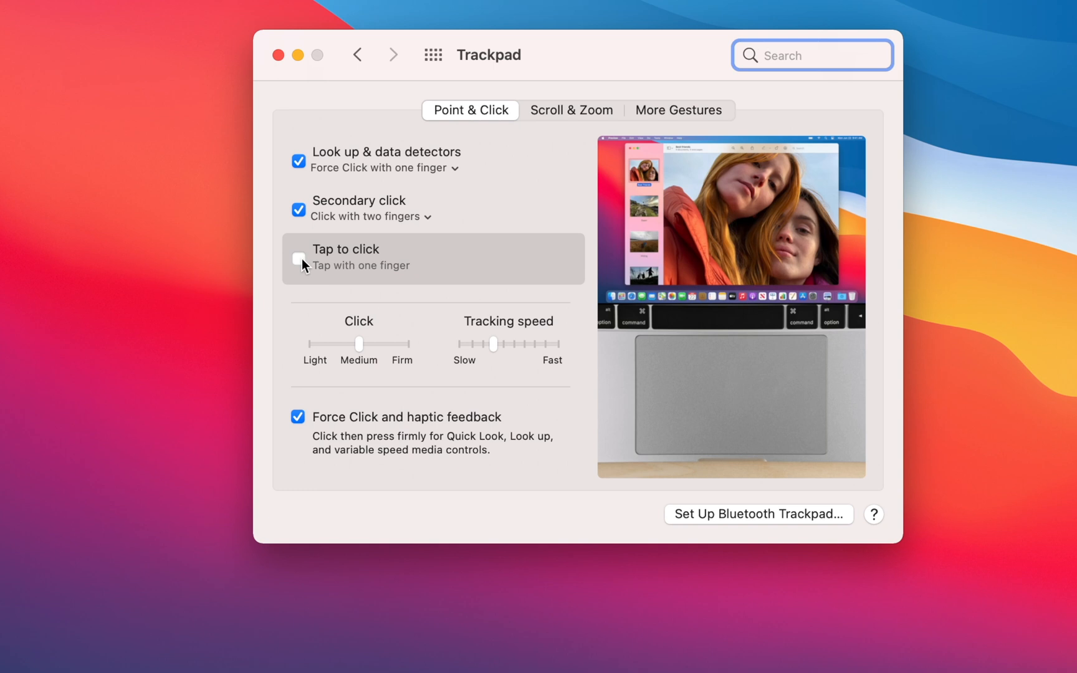
left_click(297, 259)
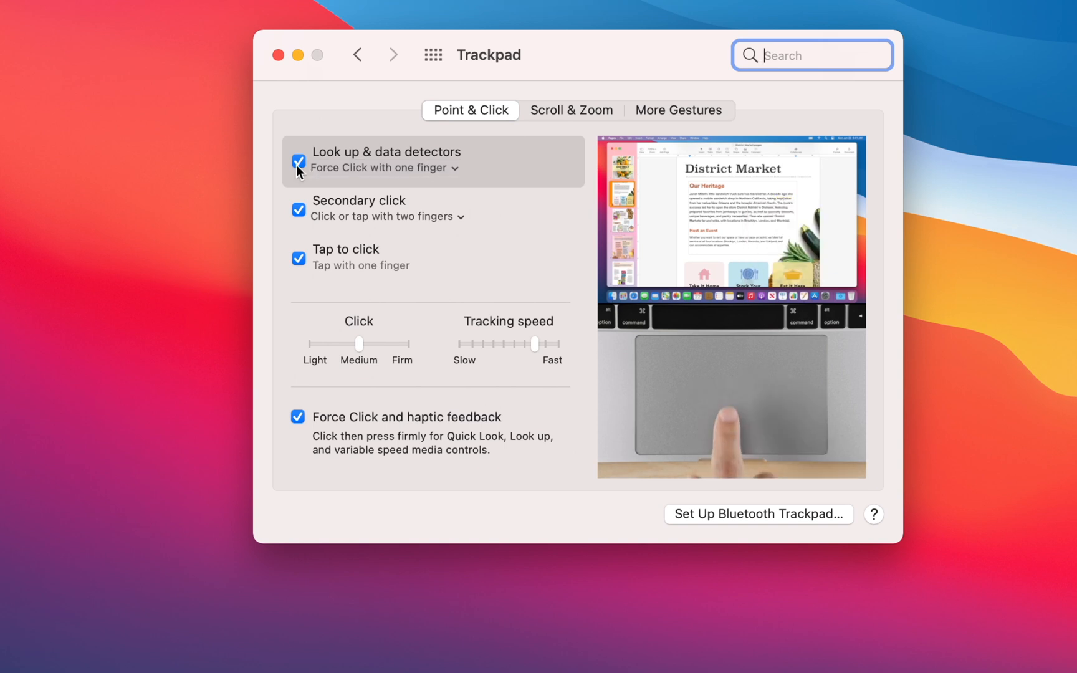
left_click(297, 159)
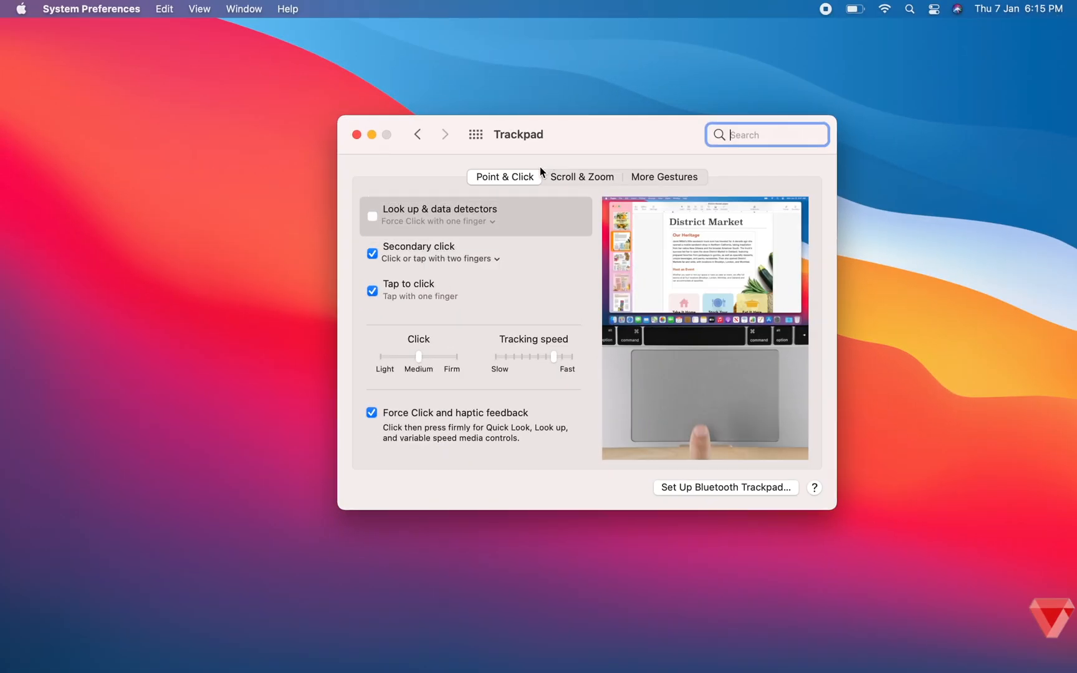
left_click(581, 176)
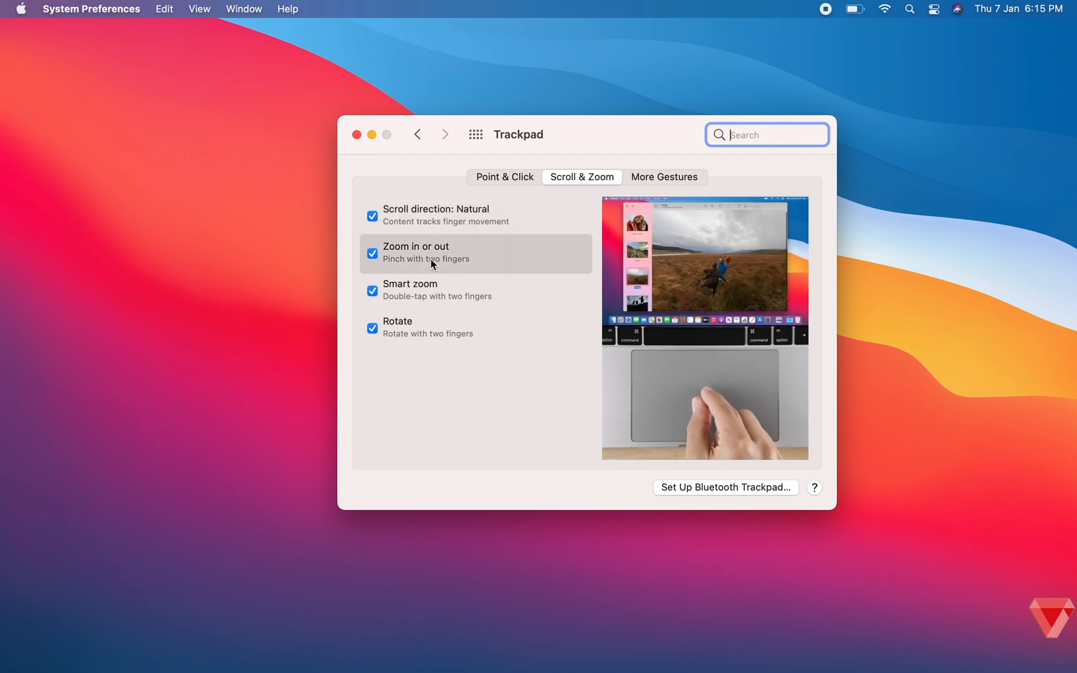
left_click(22, 8)
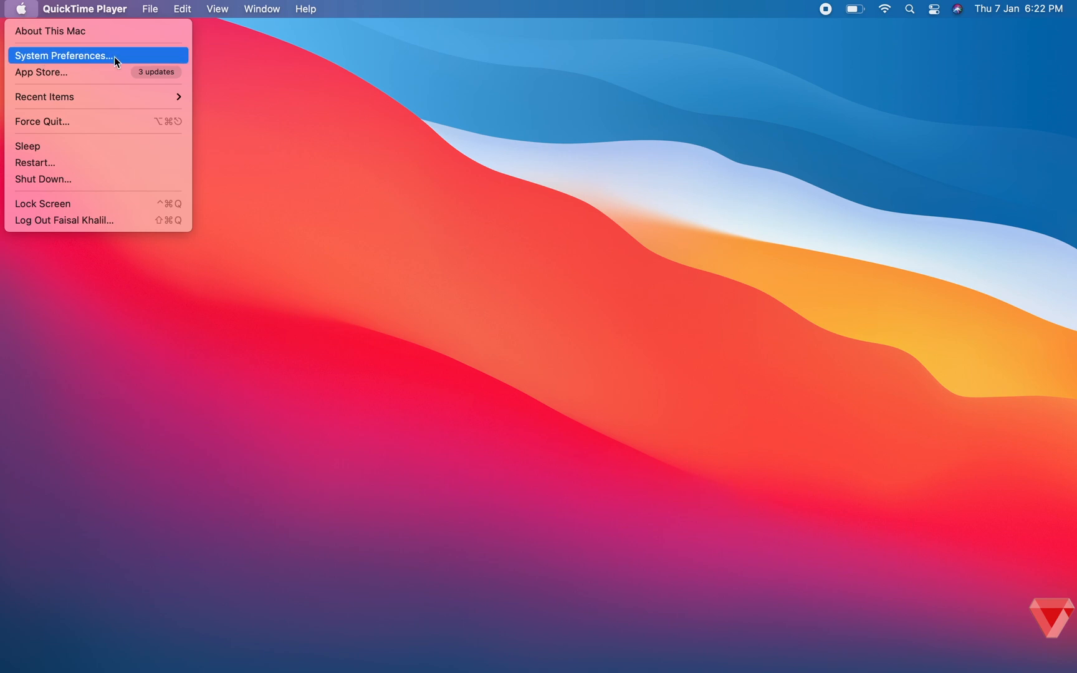
Step: Open Displays' Night Shift settings and set the schedule to Sunset to Sunrise
left_click(63, 55)
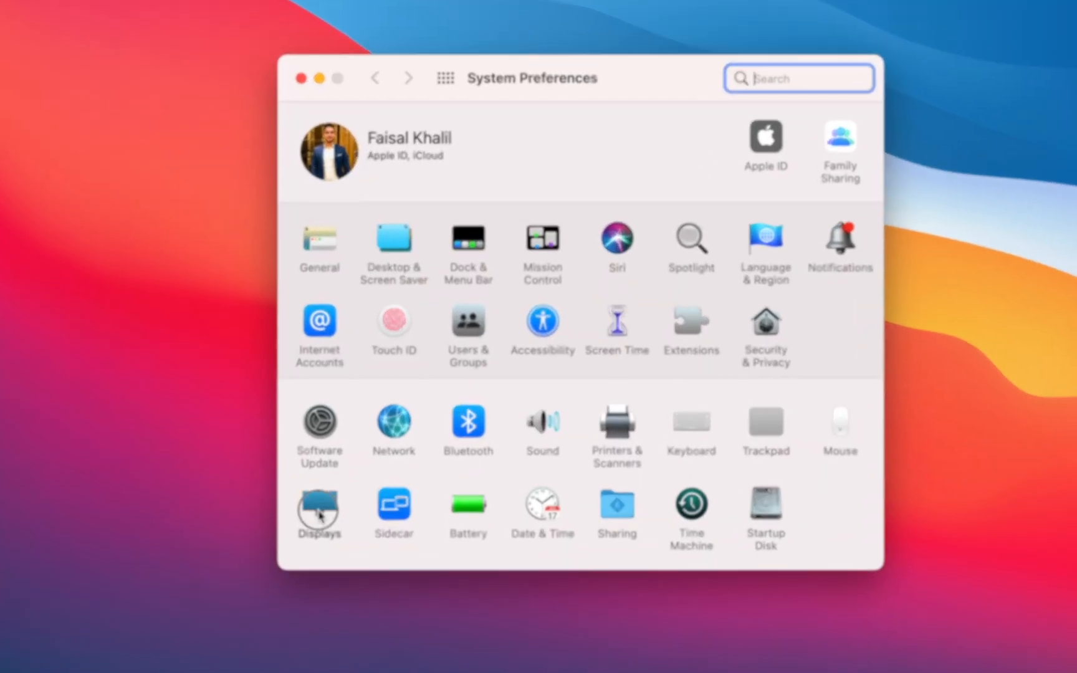
left_click(318, 512)
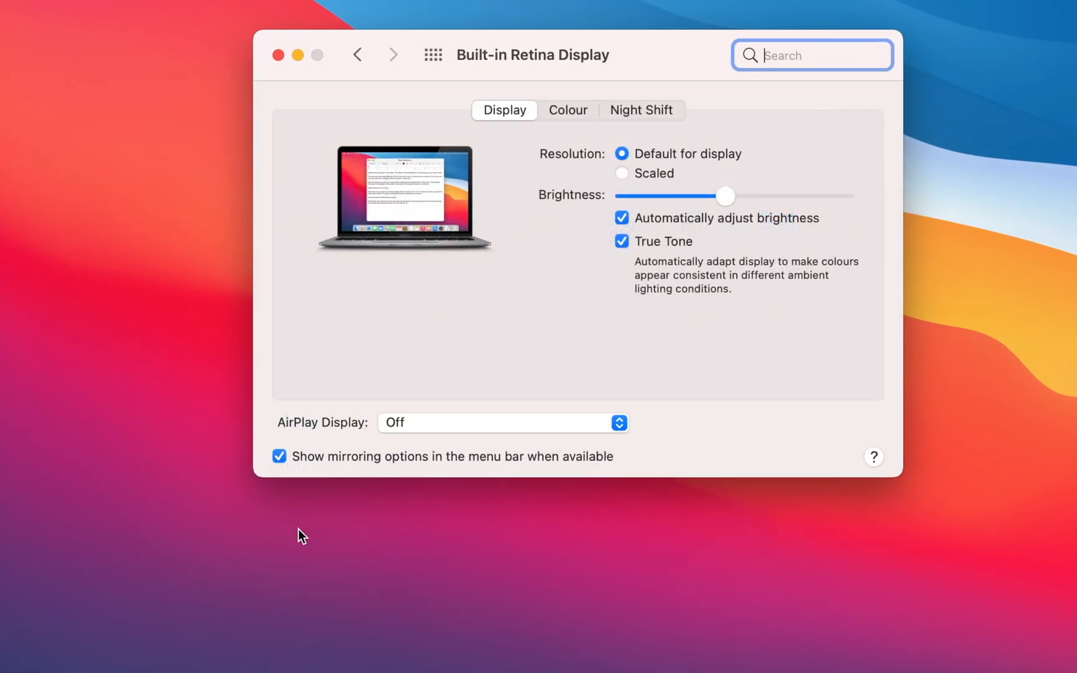
left_click(641, 110)
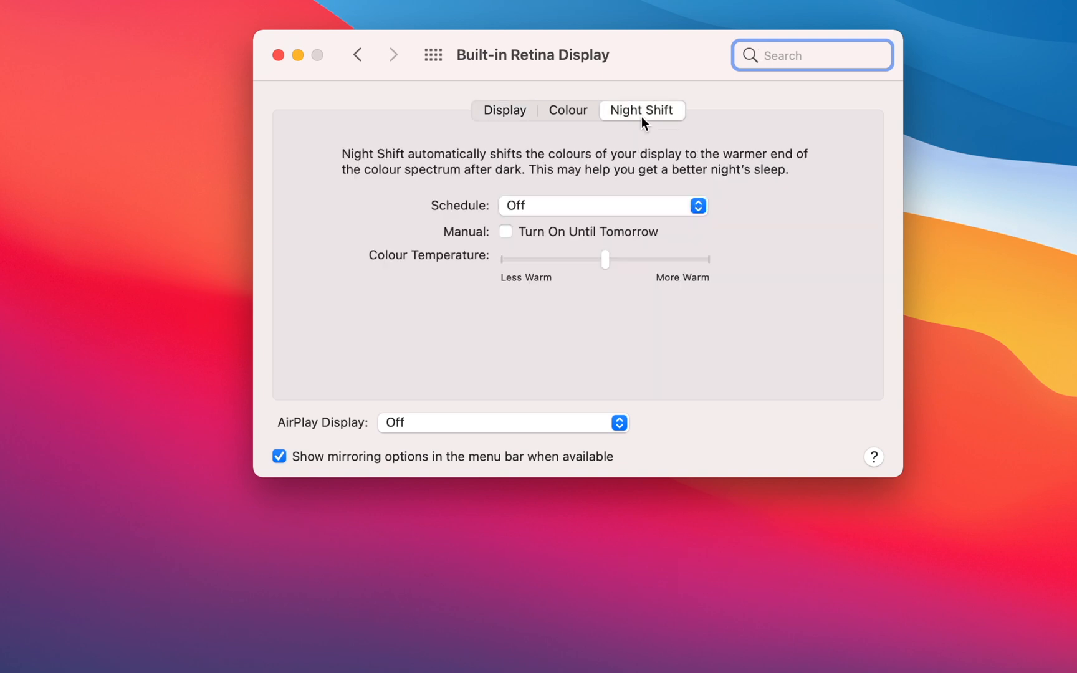
mouse_move(589, 154)
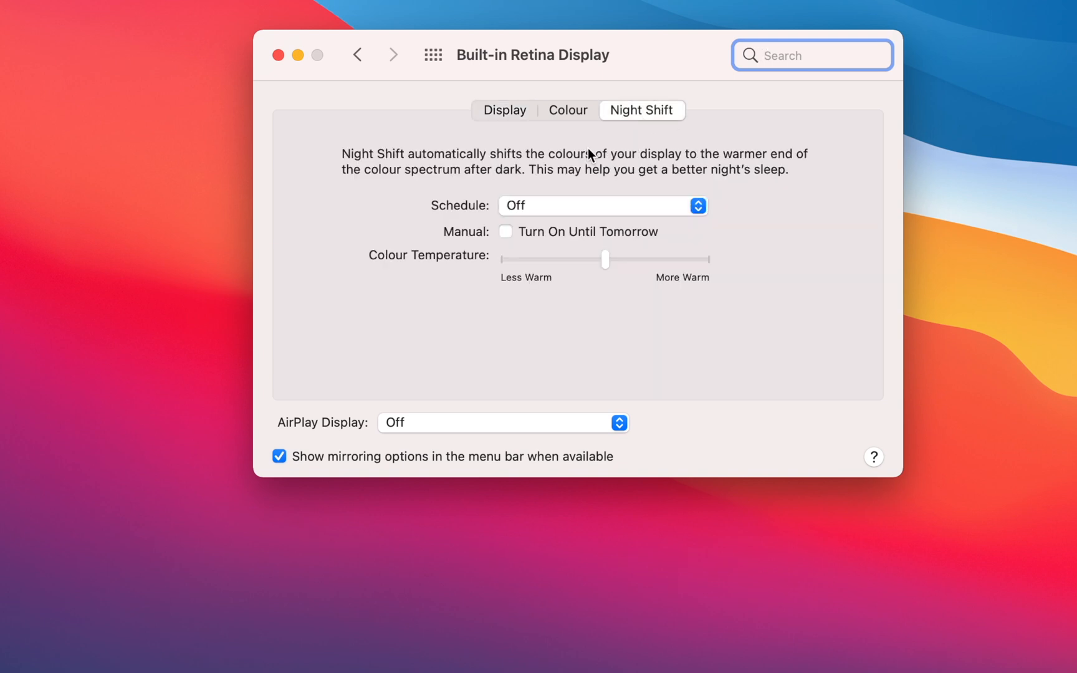
left_click(602, 205)
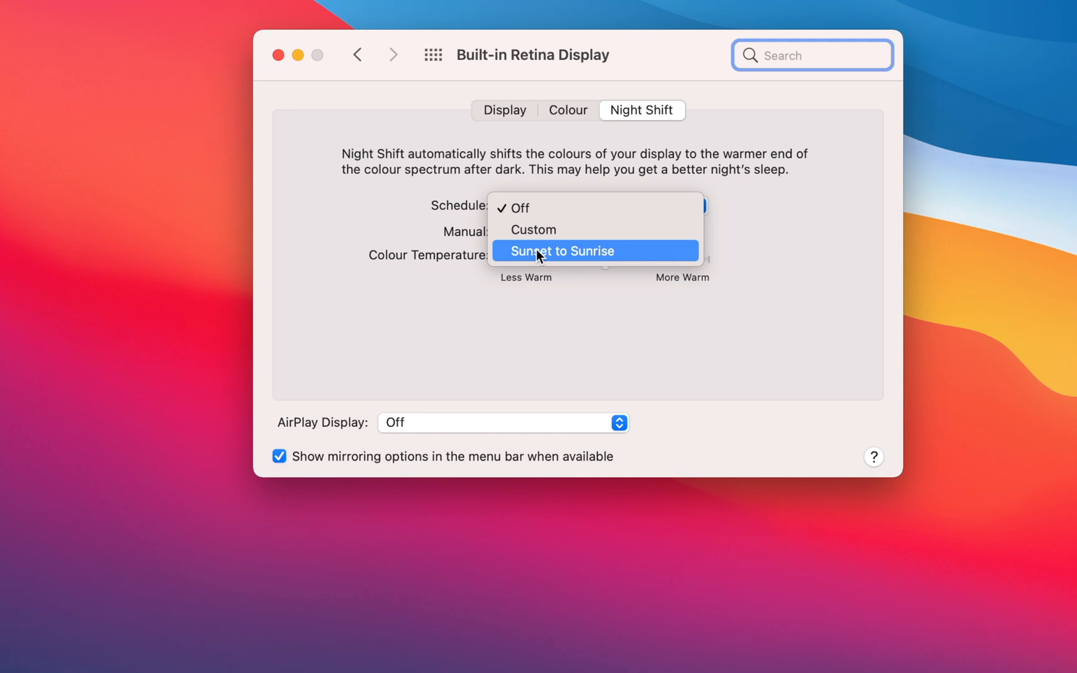
left_click(561, 251)
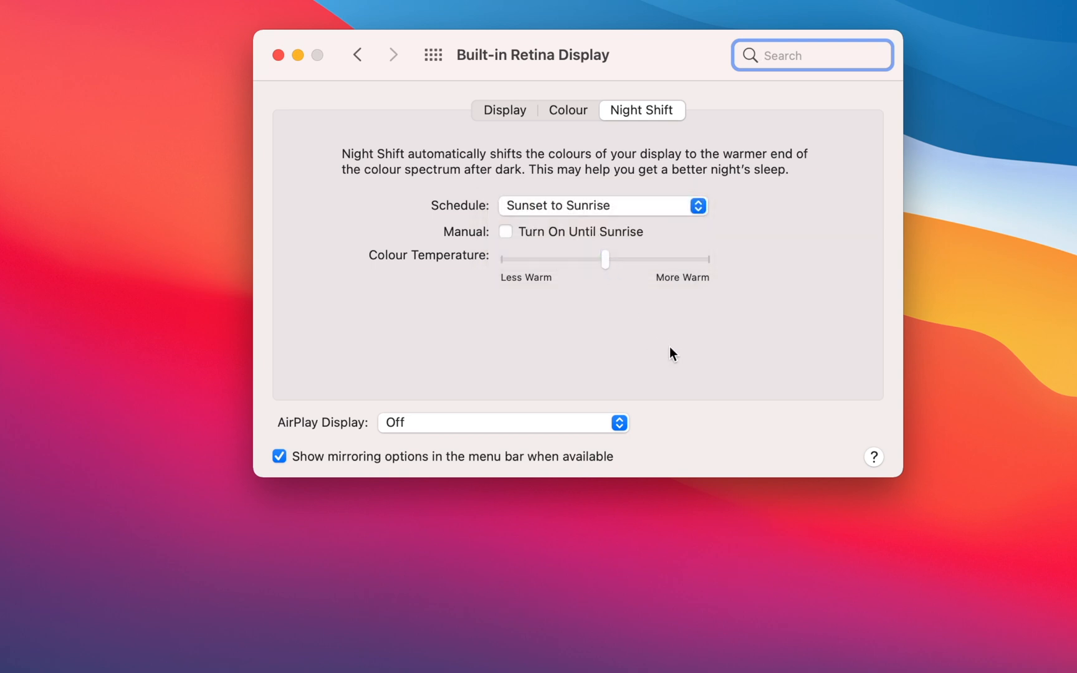
mouse_move(606, 282)
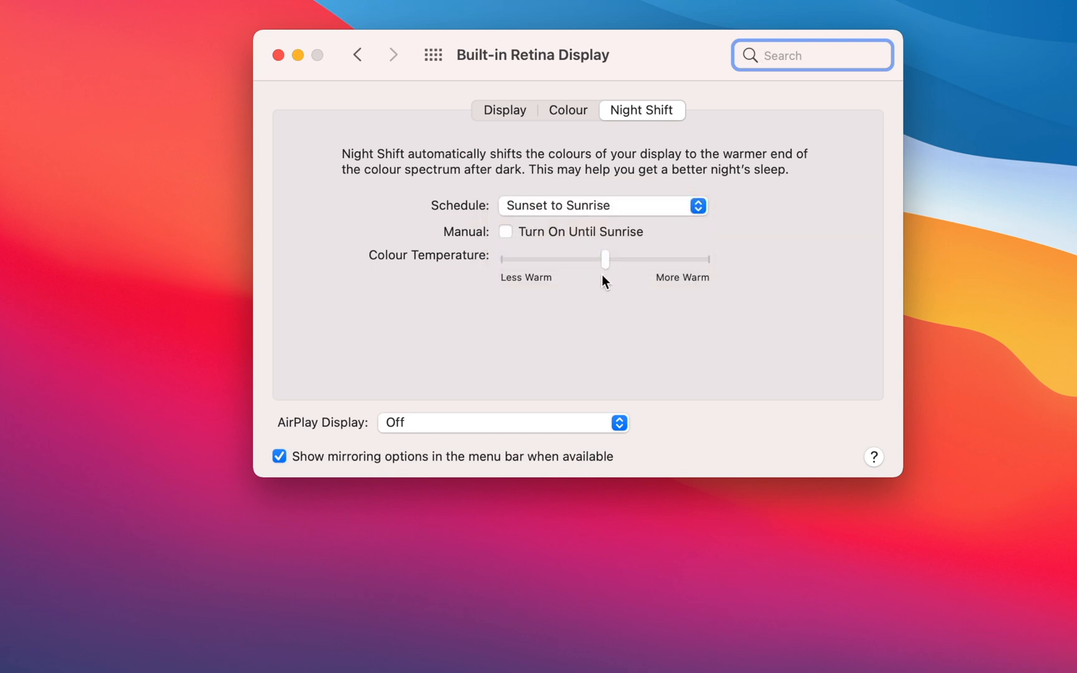
Step: Try a custom 10 PM–7 AM schedule, revert to Sunset to Sunrise, and adjust colour temperature
left_click(602, 206)
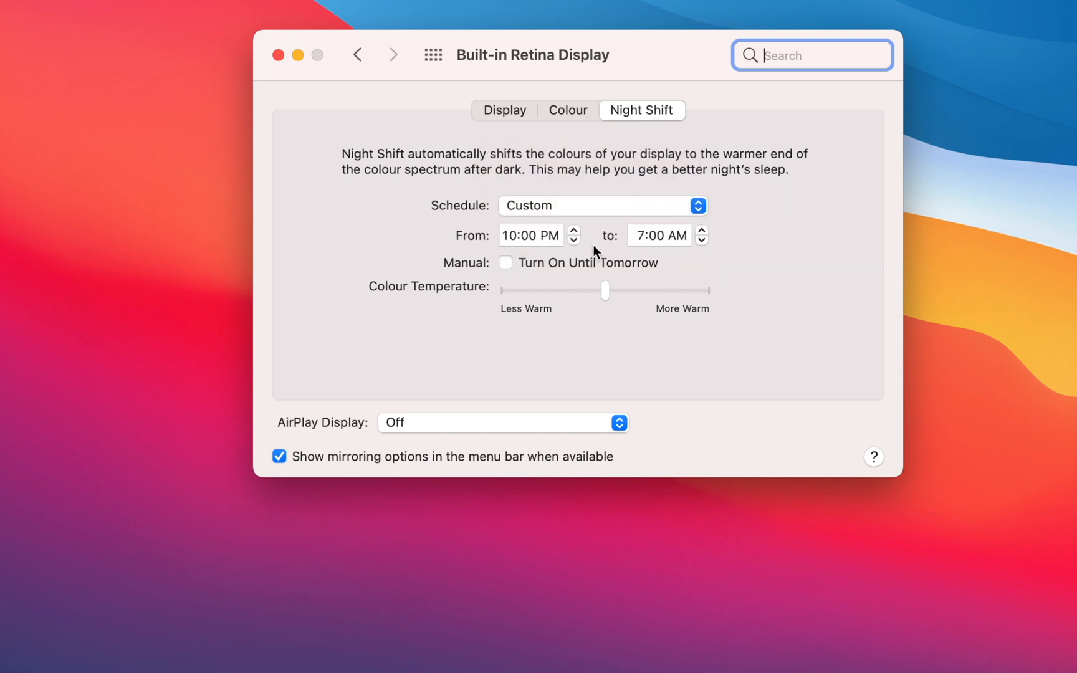
left_click(639, 235)
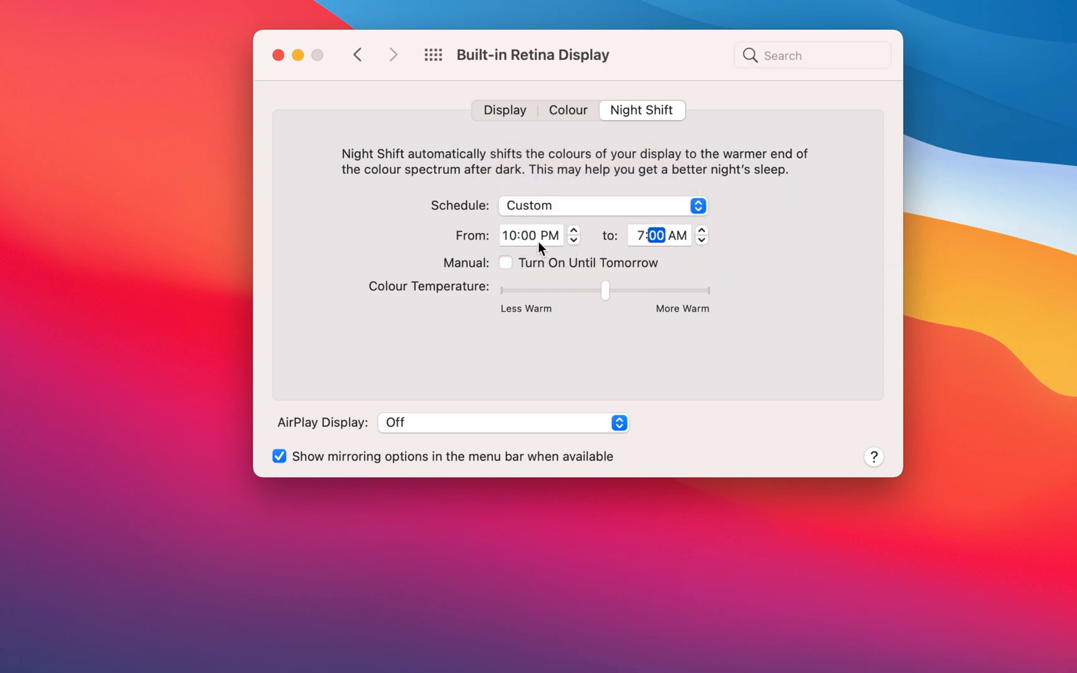
left_click(601, 206)
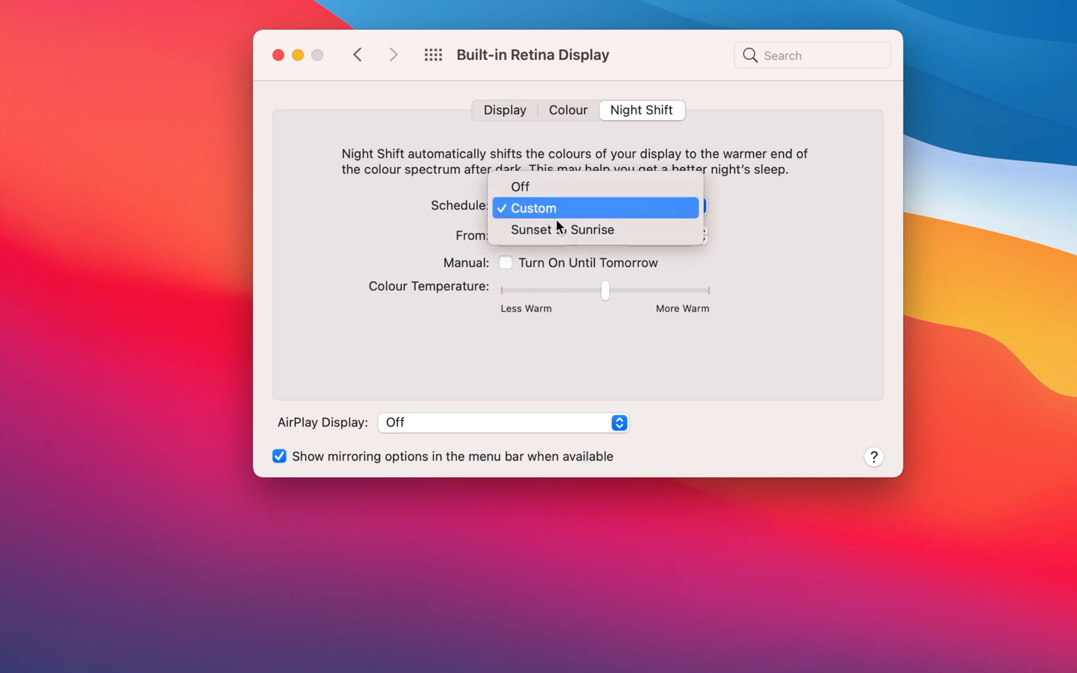
left_click(561, 230)
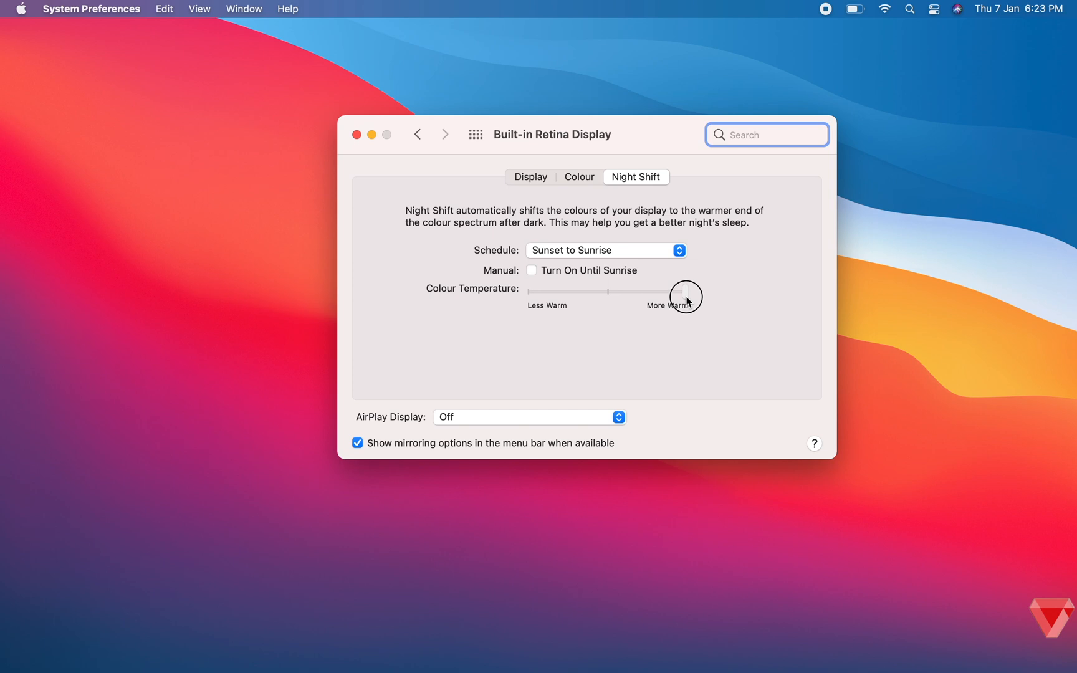
left_click_drag(685, 291, 591, 291)
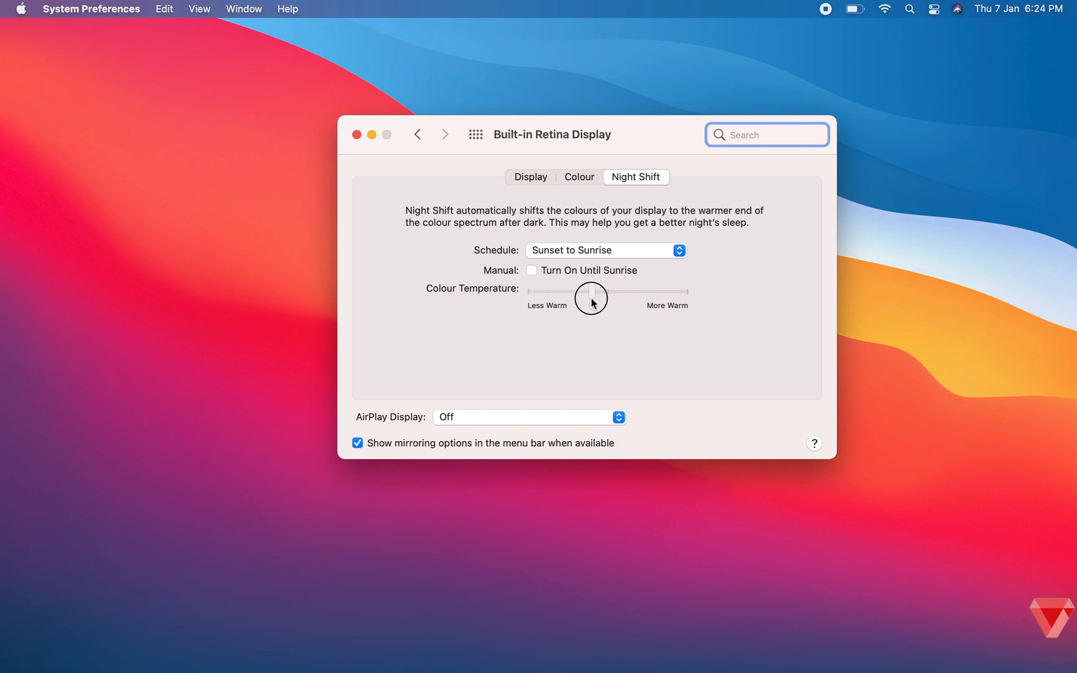
left_click_drag(591, 298, 613, 298)
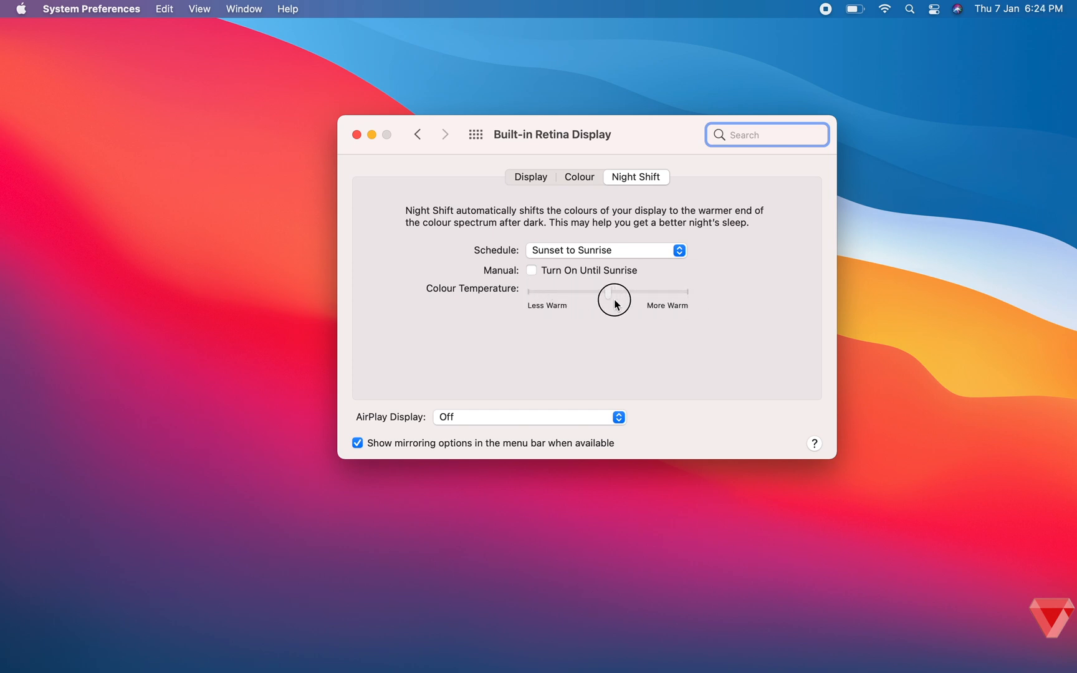